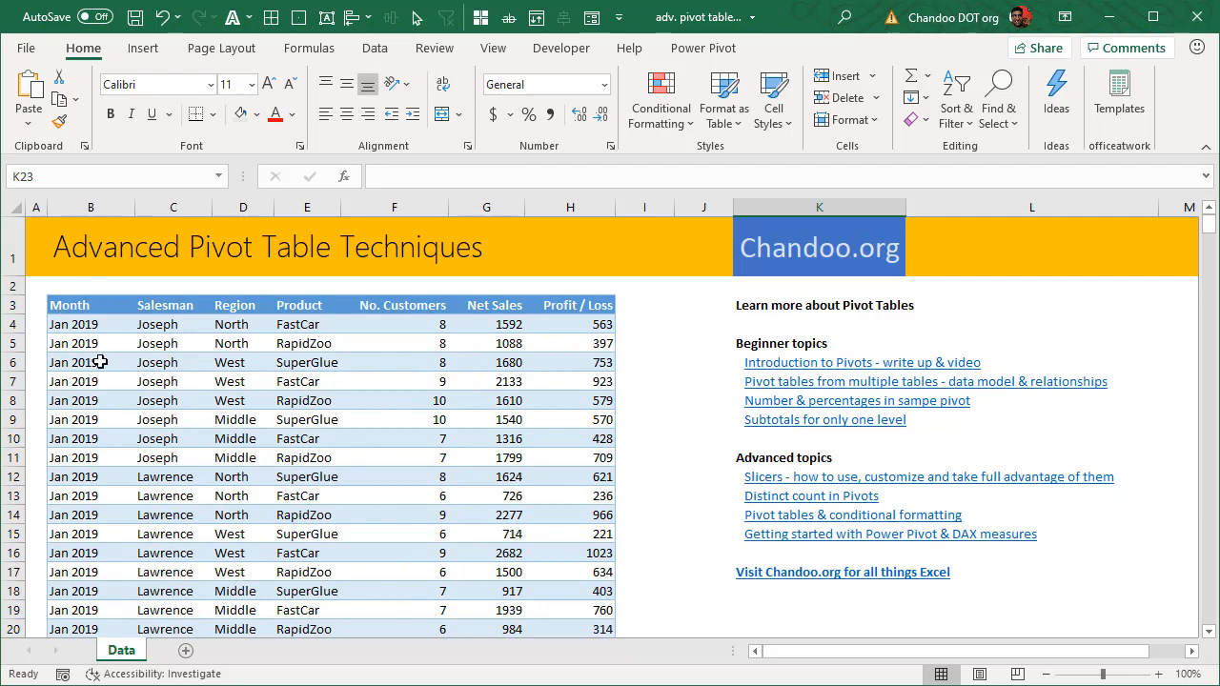
mouse_move(562, 543)
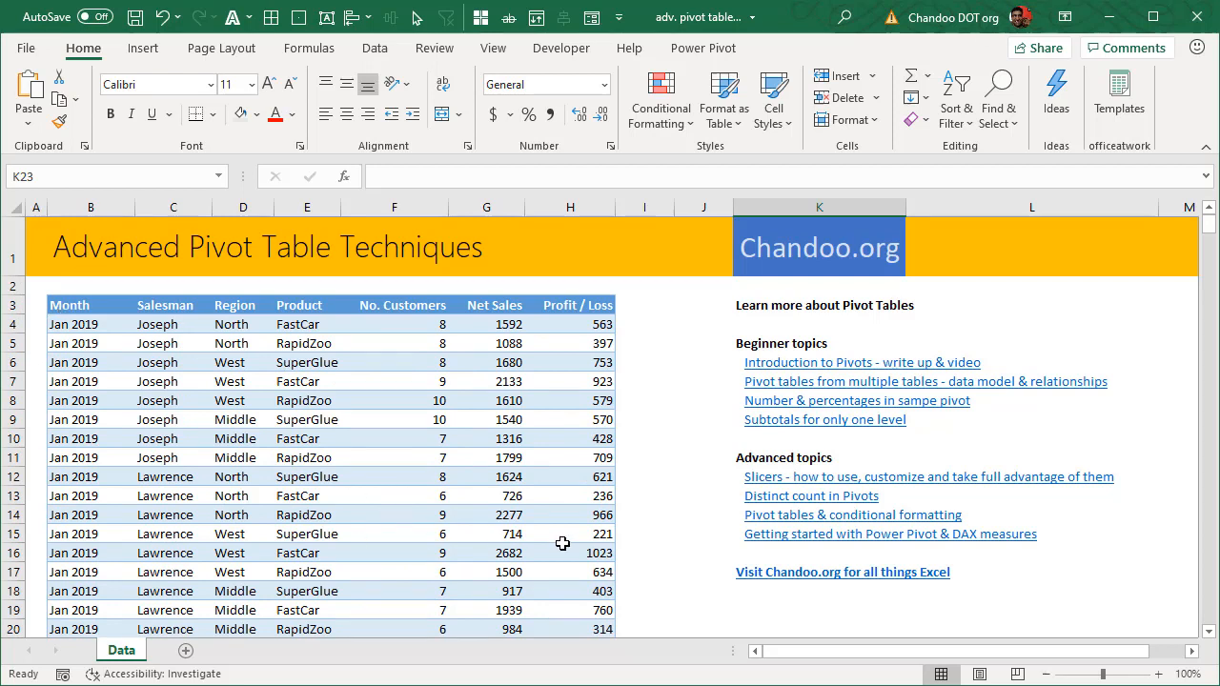
Insert a PivotTable from the sales data, placed on a new worksheet
left_click(91, 324)
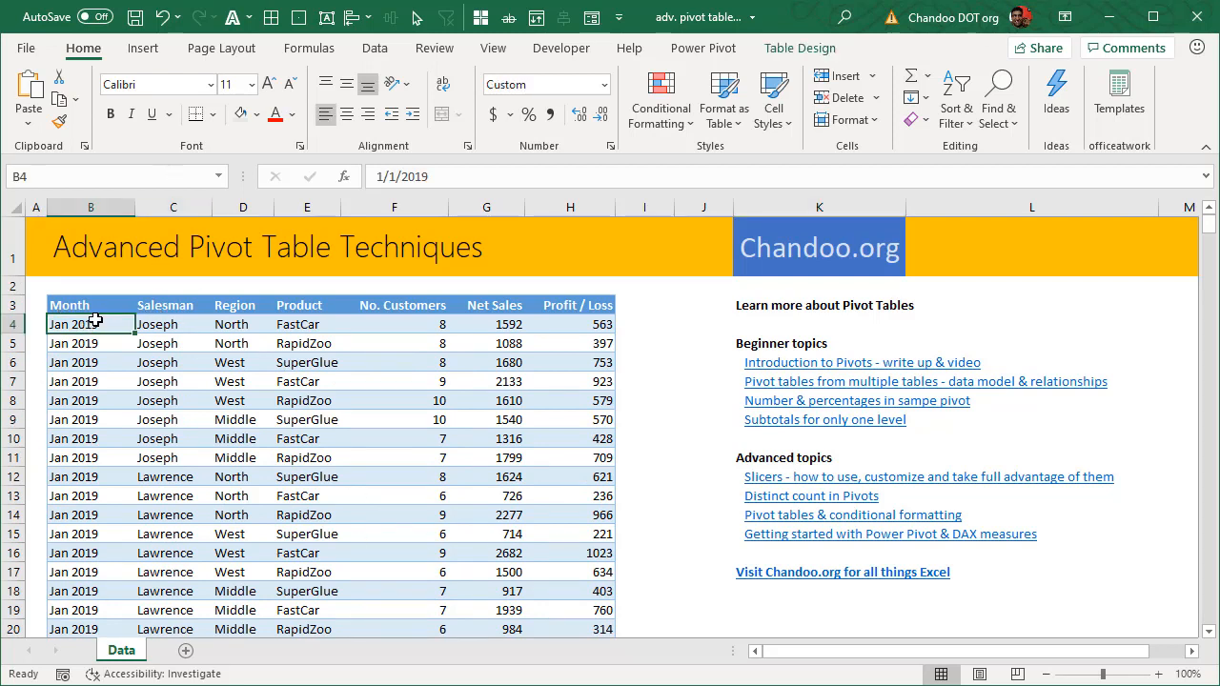
left_click(172, 305)
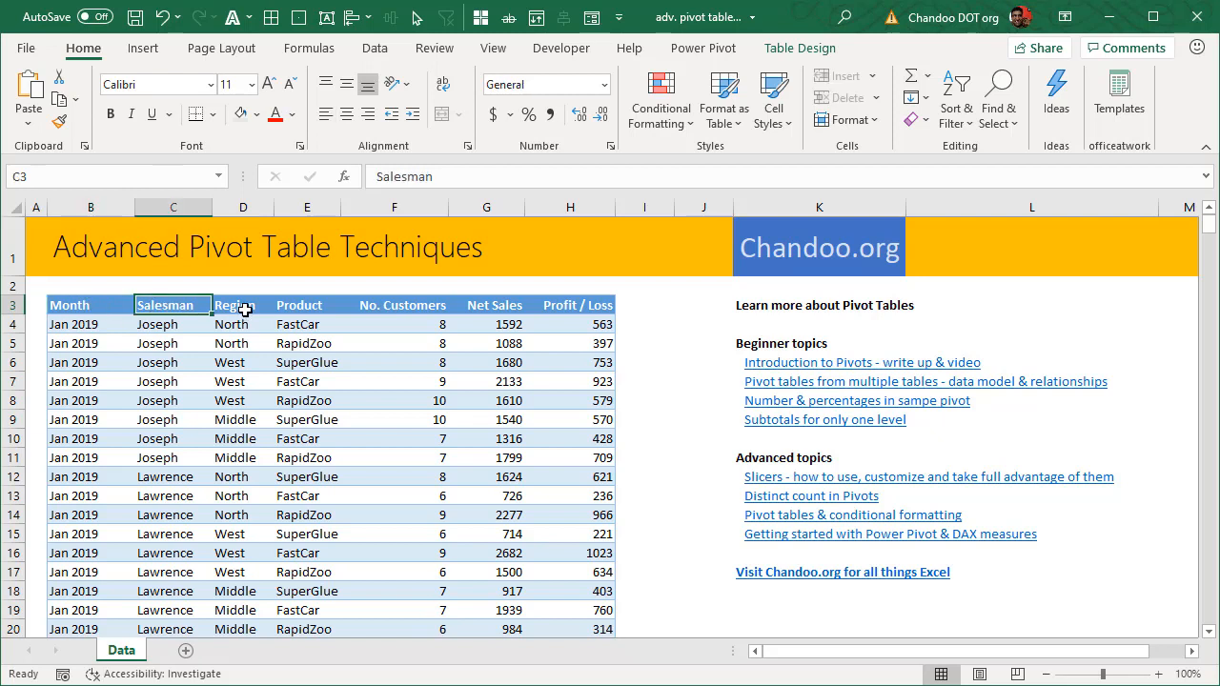
left_click(307, 305)
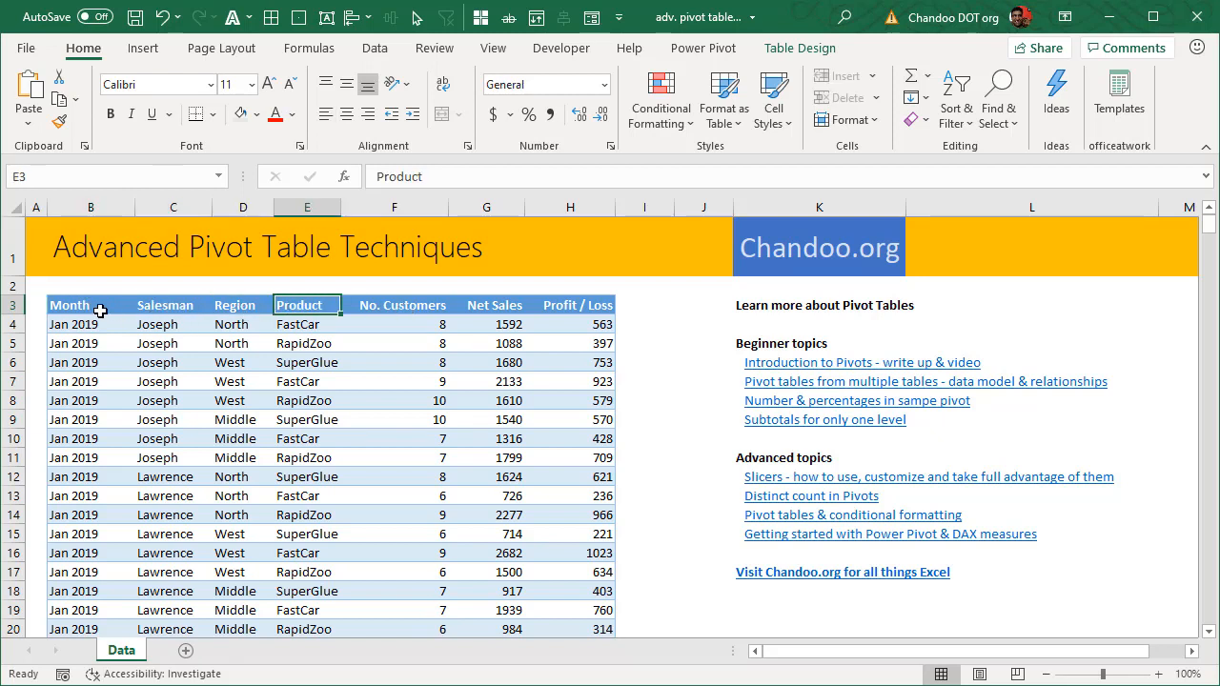
mouse_move(267, 386)
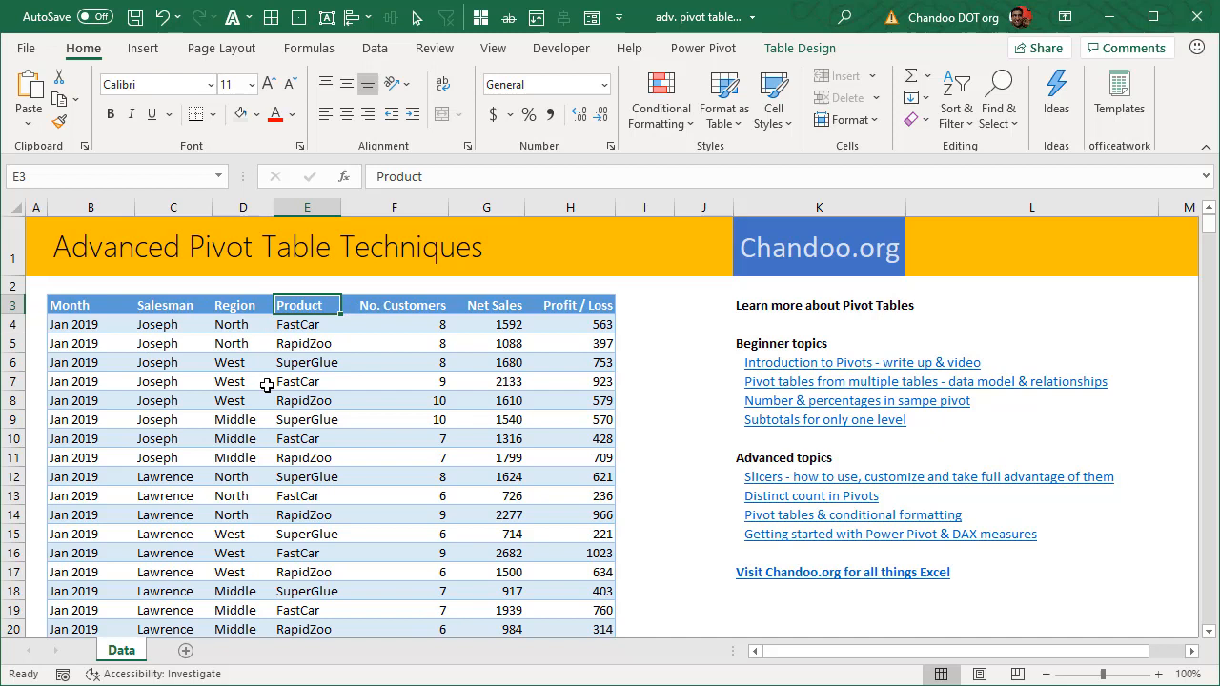
mouse_move(99, 353)
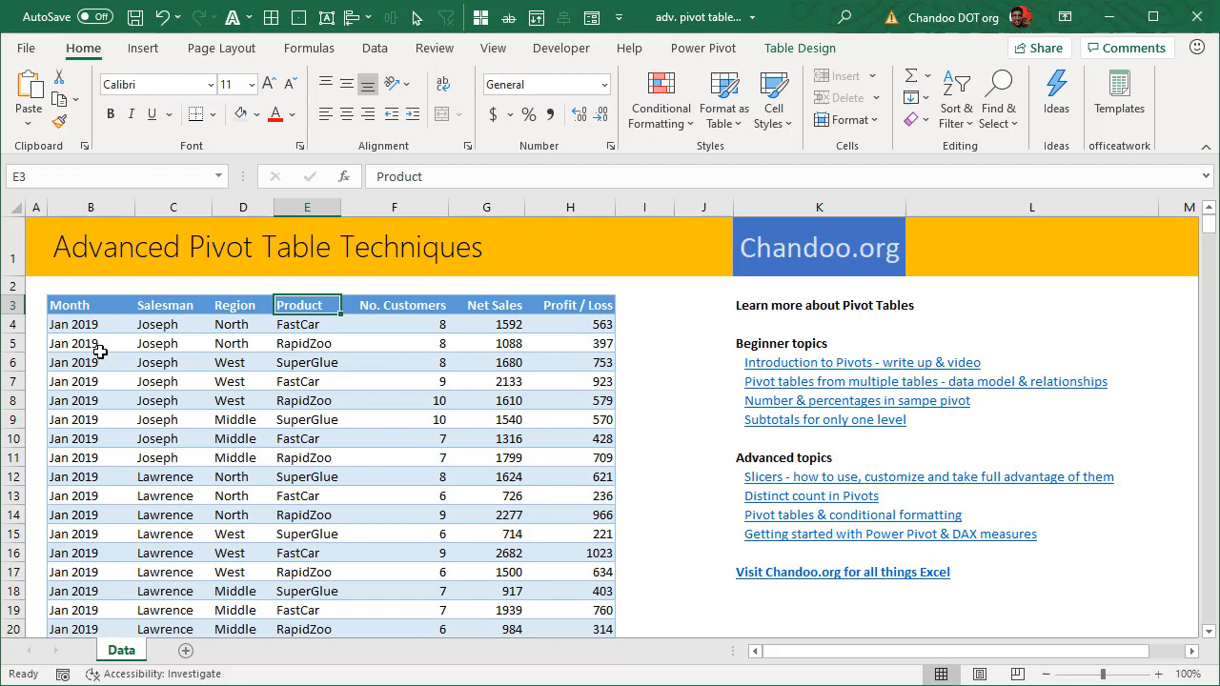
mouse_move(476, 391)
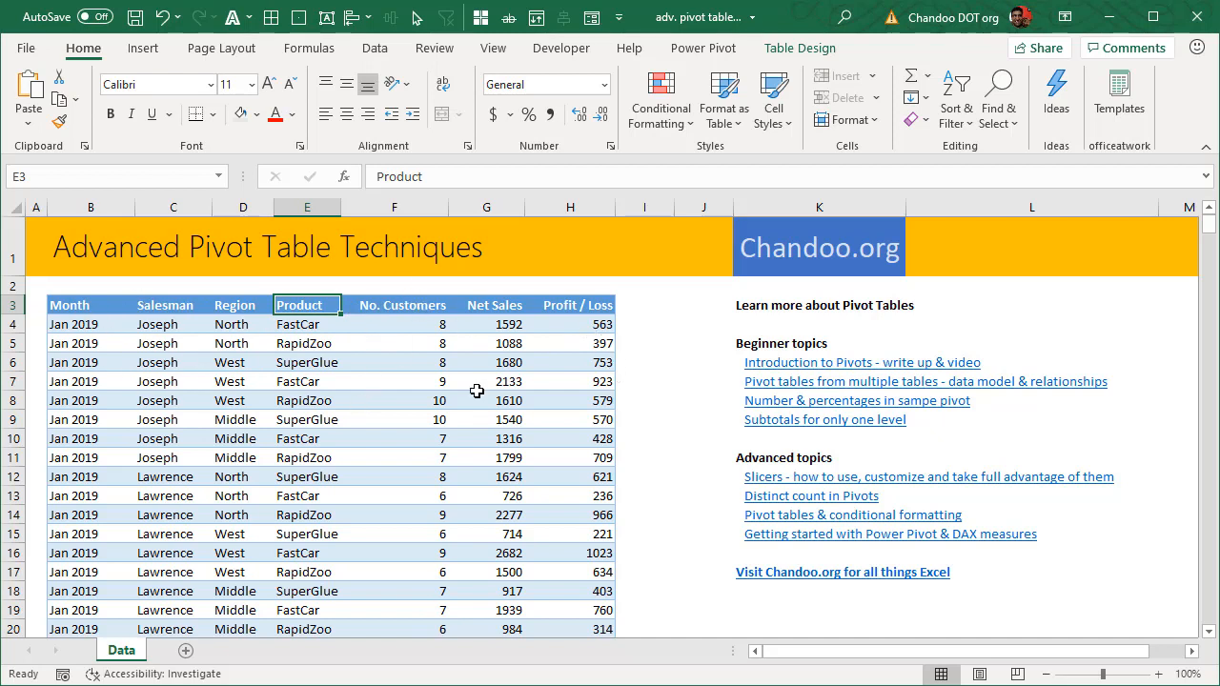
left_click(141, 48)
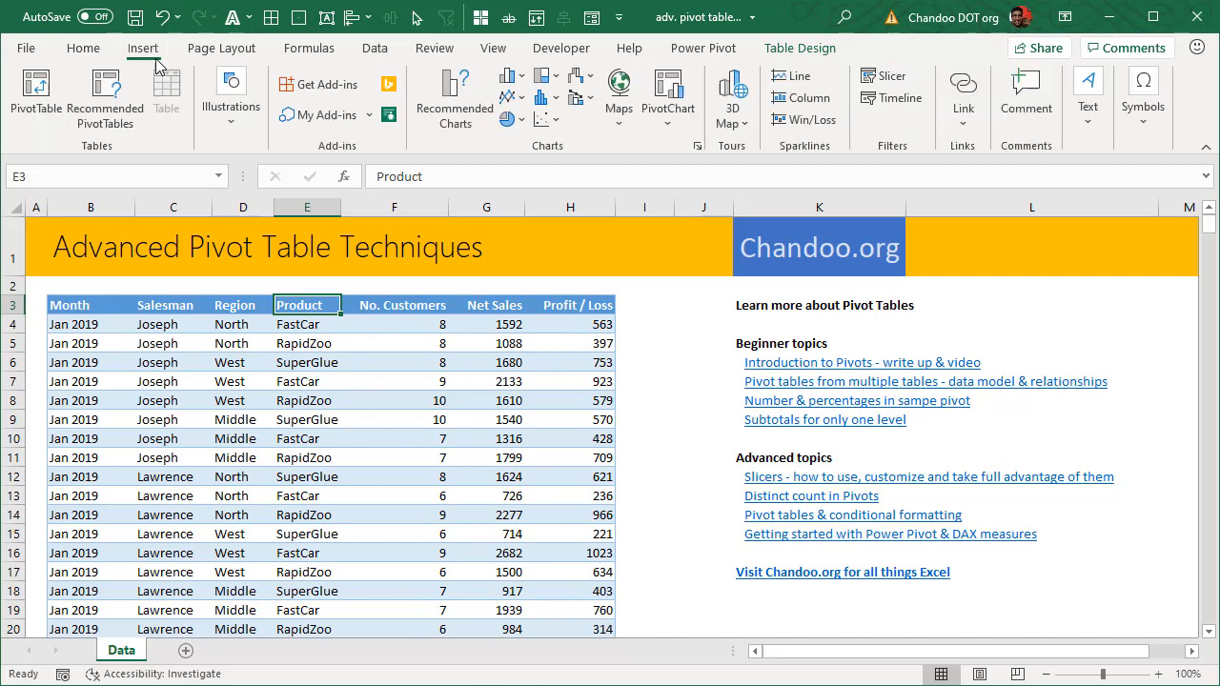
left_click(35, 95)
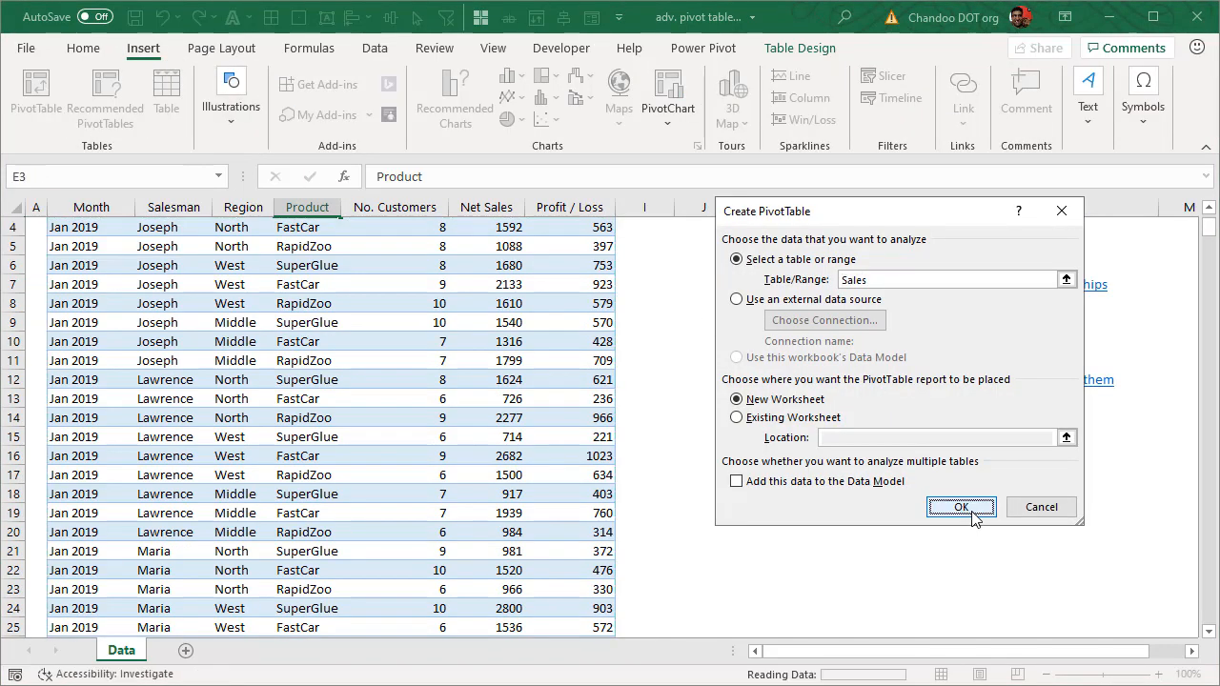
left_click(961, 507)
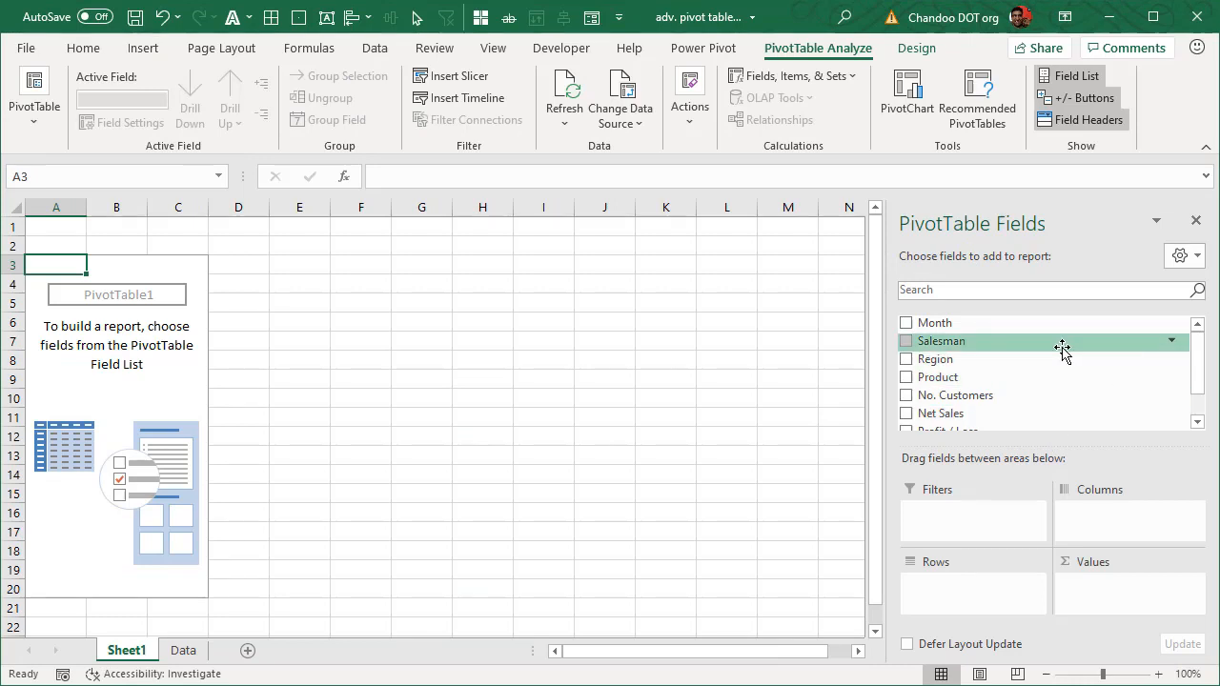
Add Salesman to the rows and Net Sales as the summed value
left_click(906, 339)
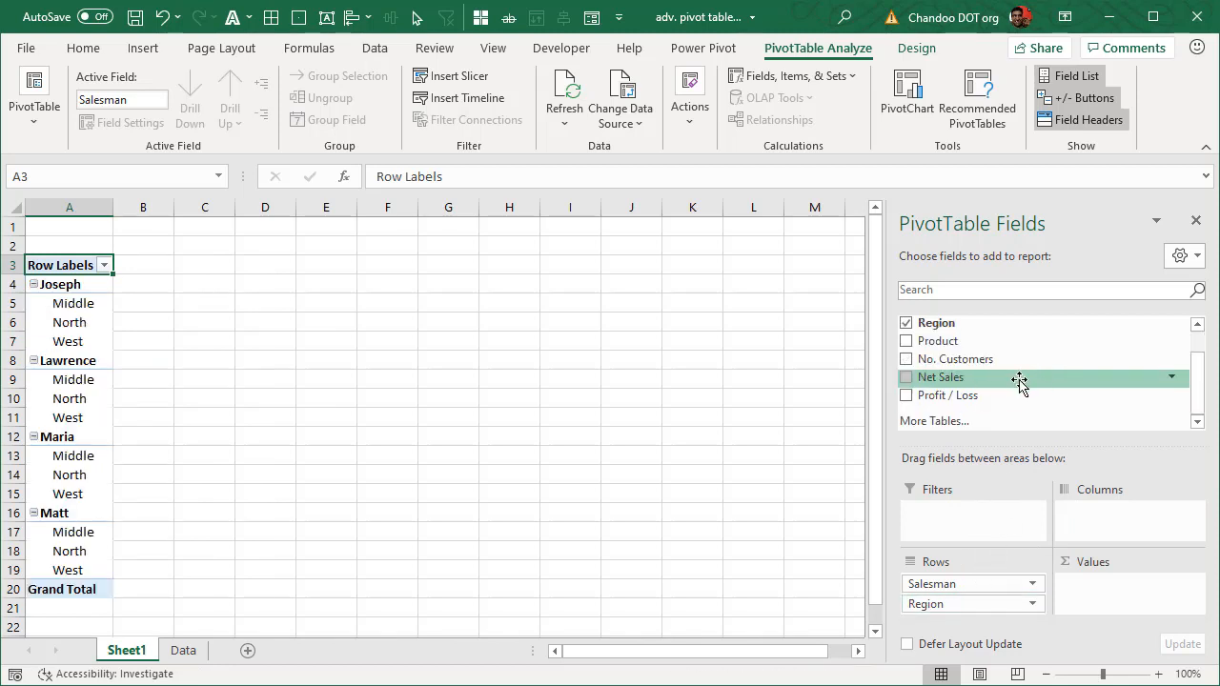
left_click(907, 378)
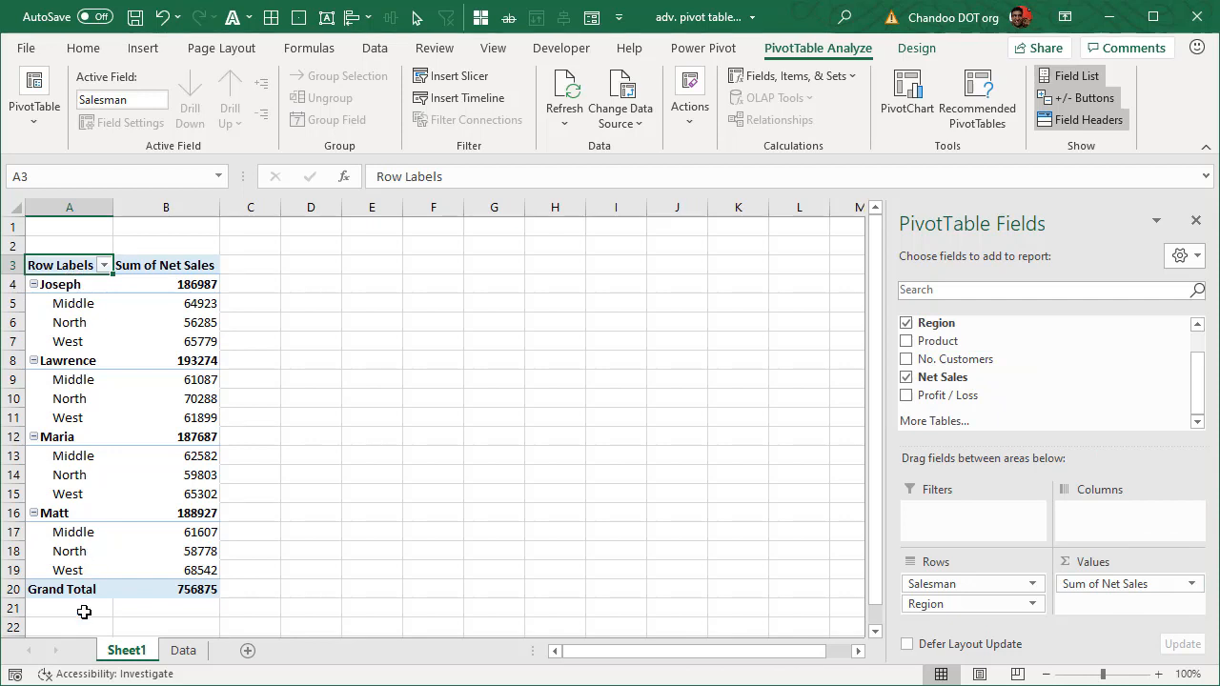
mouse_move(118, 321)
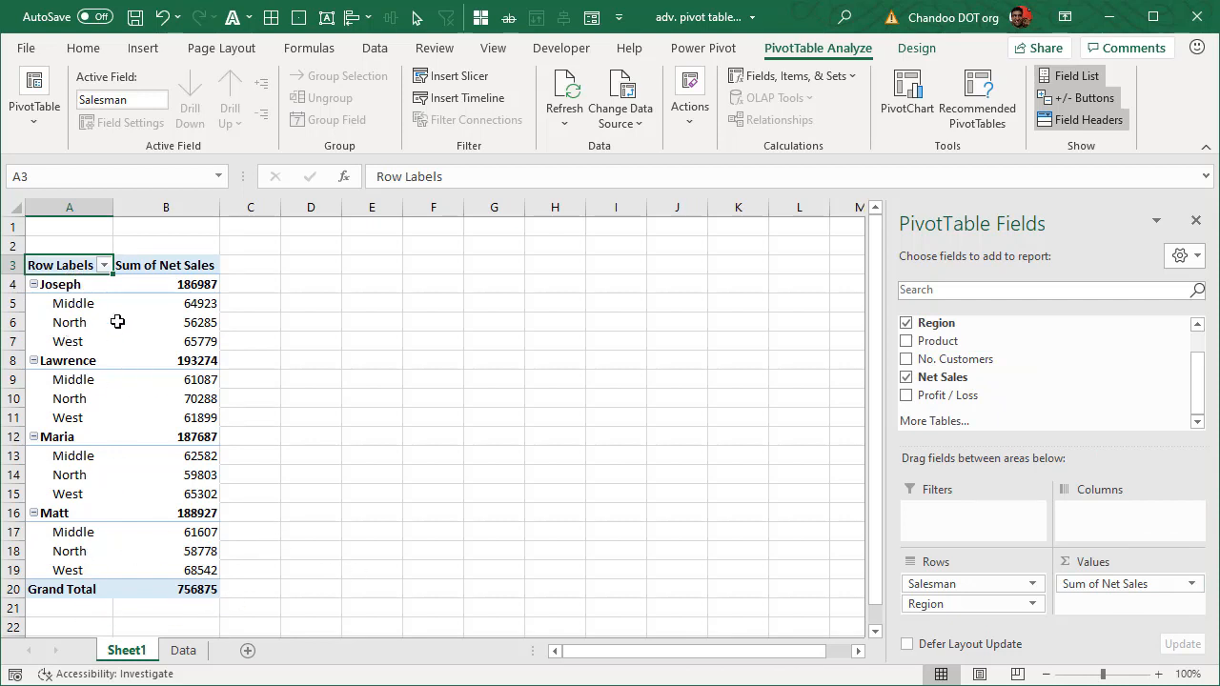
mouse_move(95, 302)
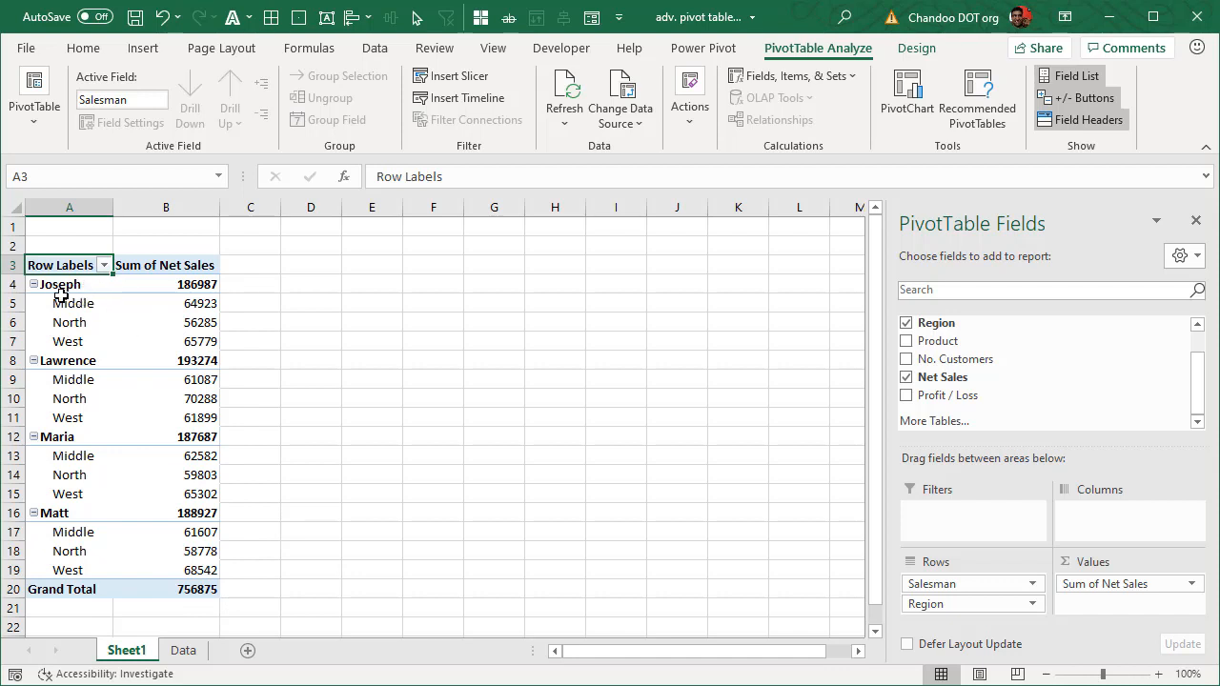
mouse_move(61, 284)
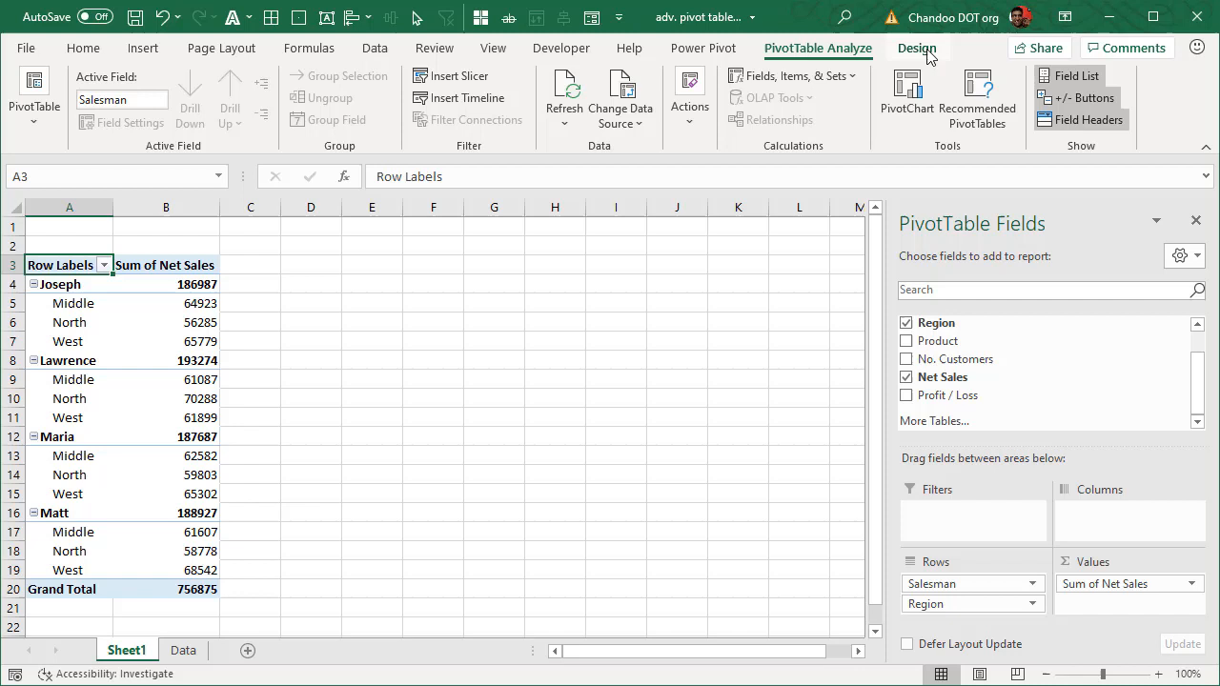
Switch the pivot's report layout to Show in Tabular Form
left_click(916, 48)
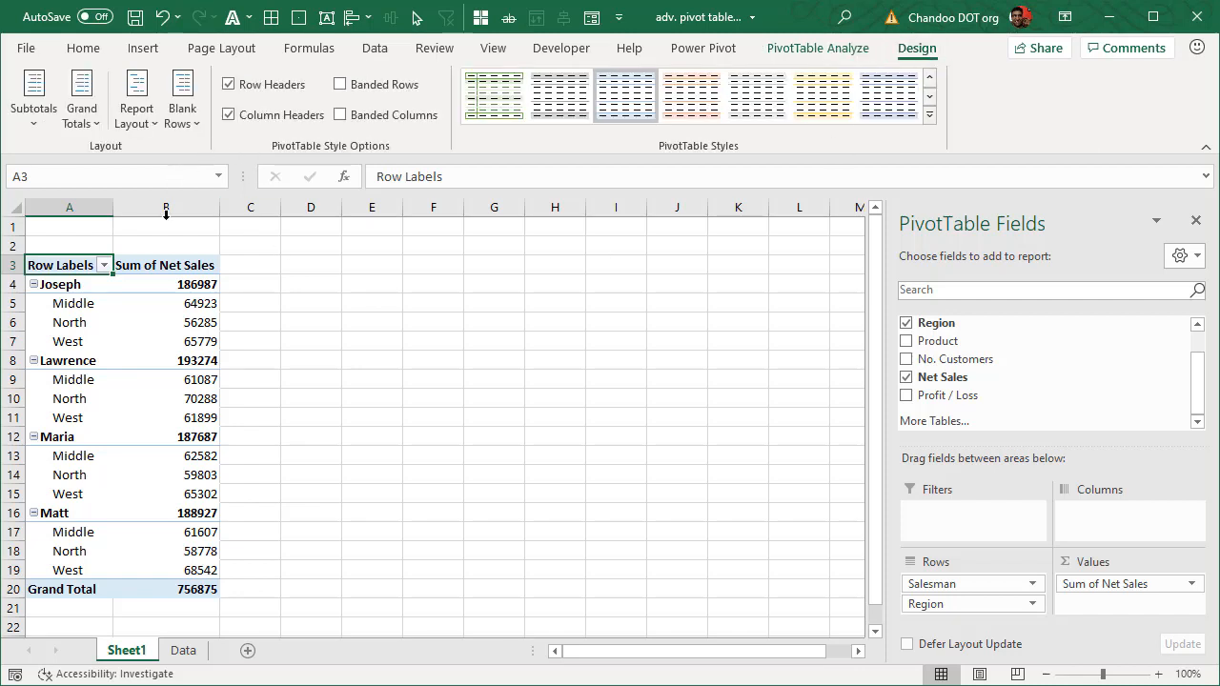
mouse_move(103, 303)
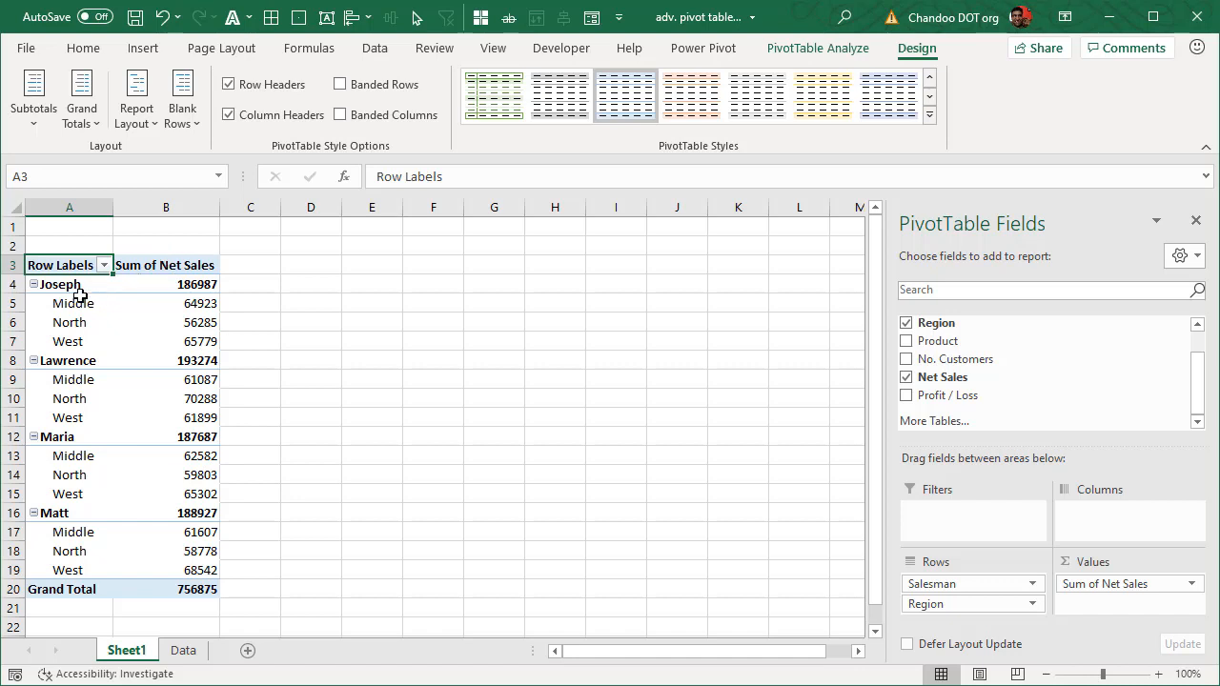
mouse_move(133, 357)
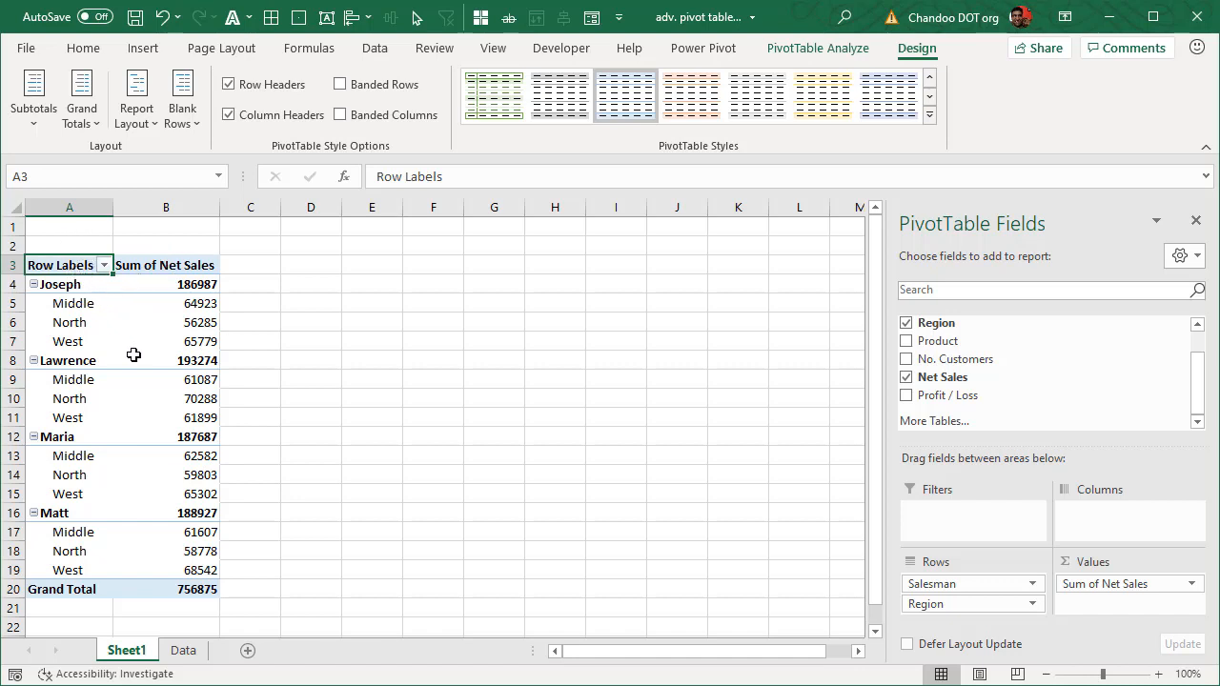
mouse_move(95, 263)
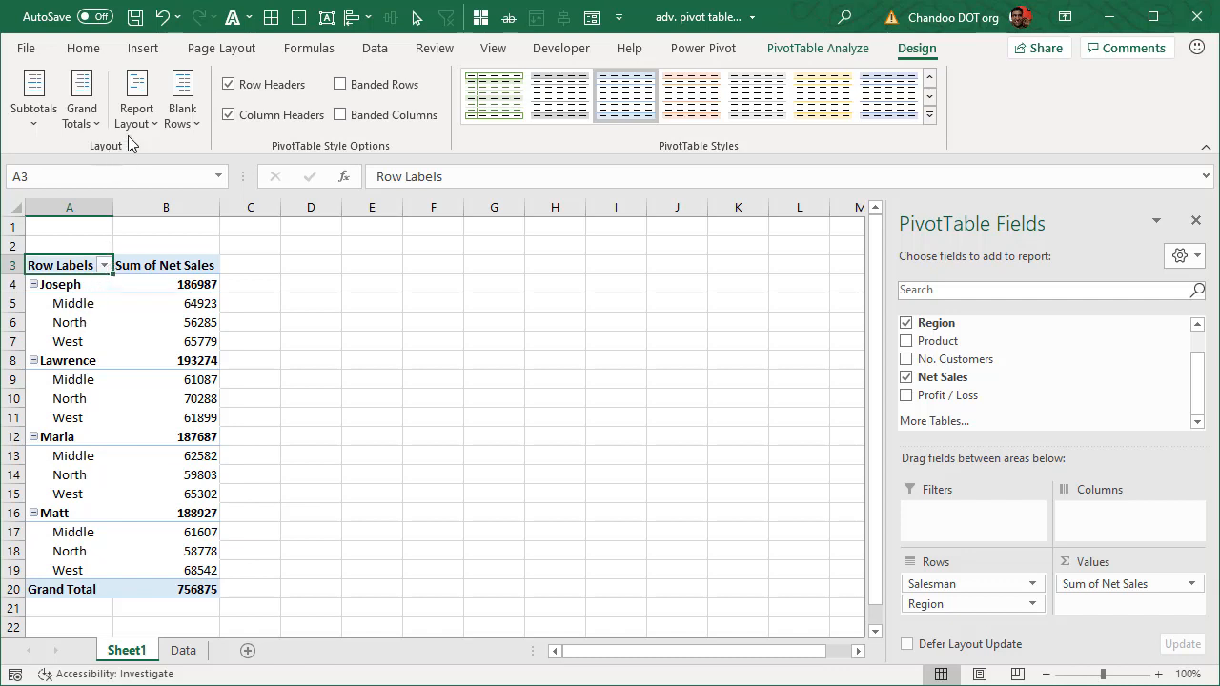
left_click(138, 99)
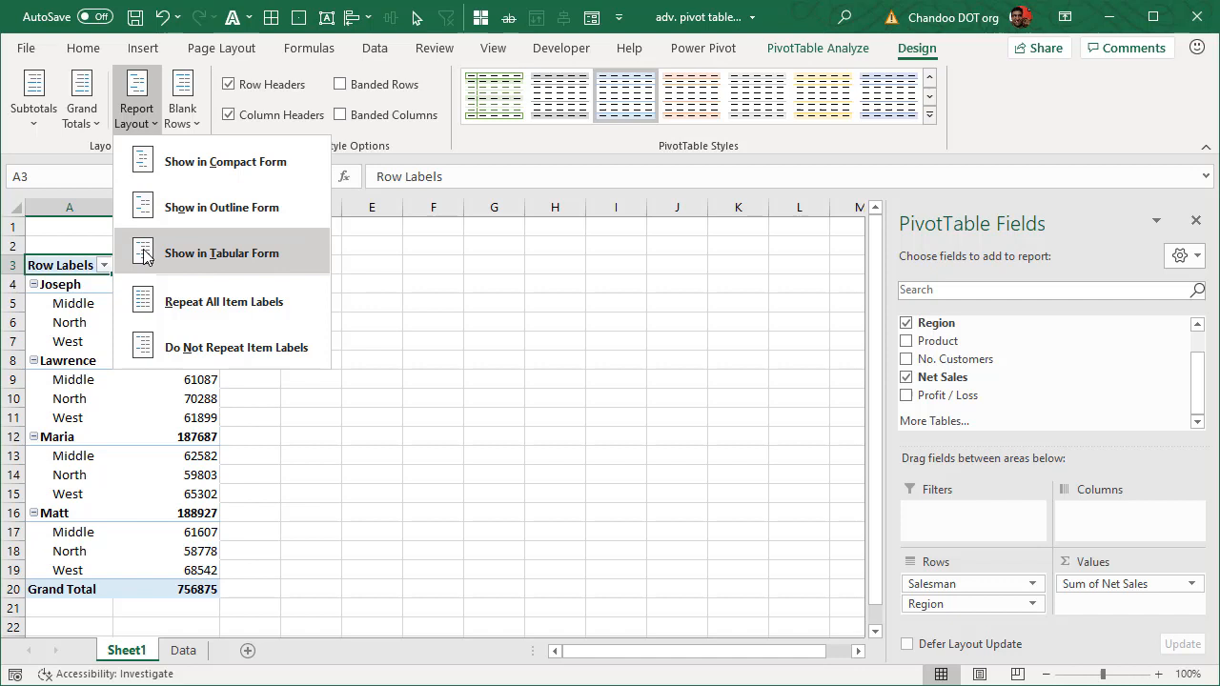
left_click(221, 252)
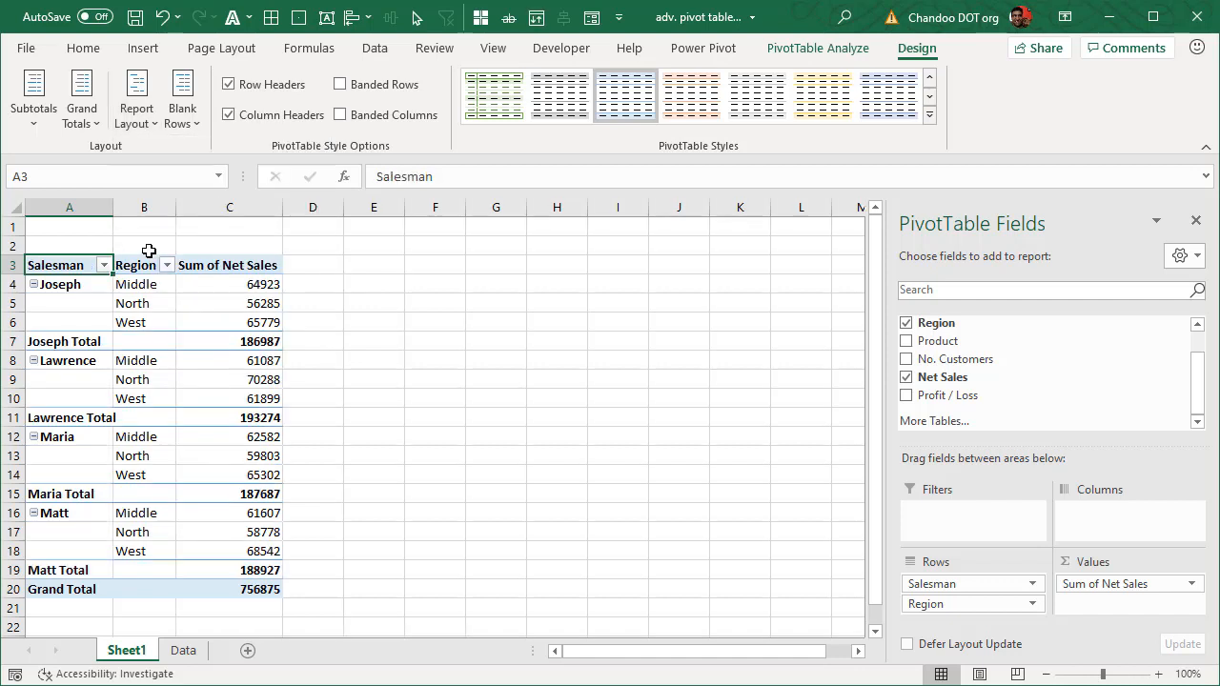
mouse_move(77, 283)
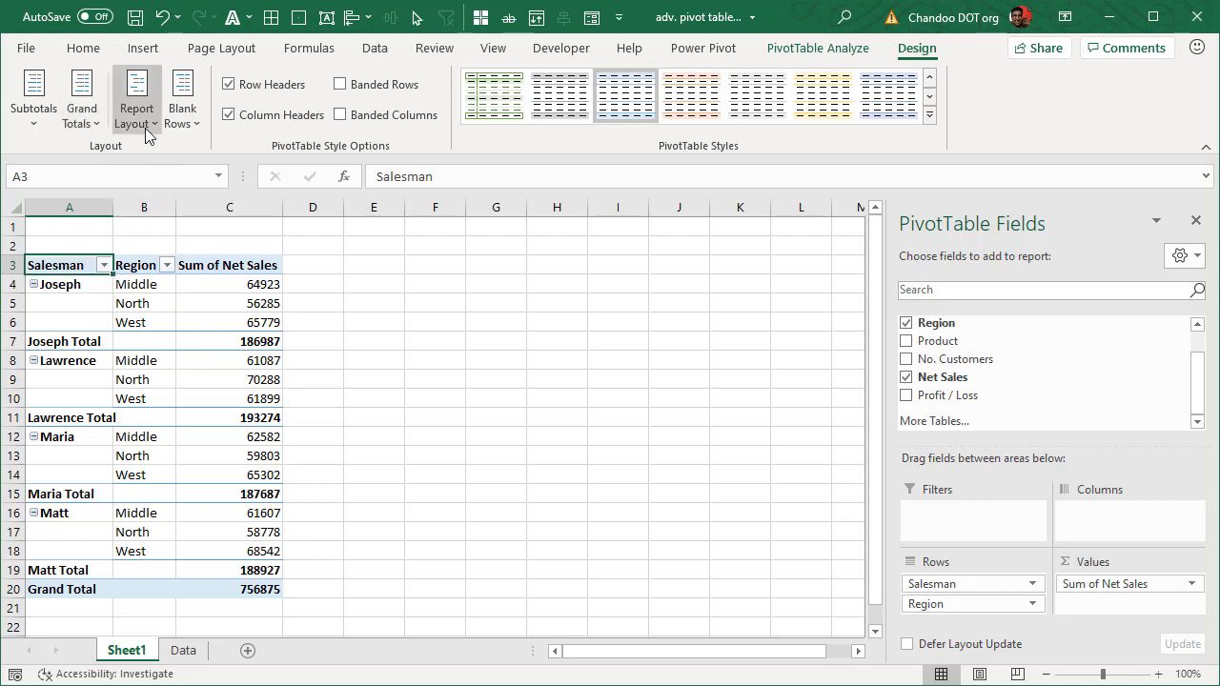
Set the report layout to Repeat All Item Labels so salesman names fill every region row
left_click(137, 99)
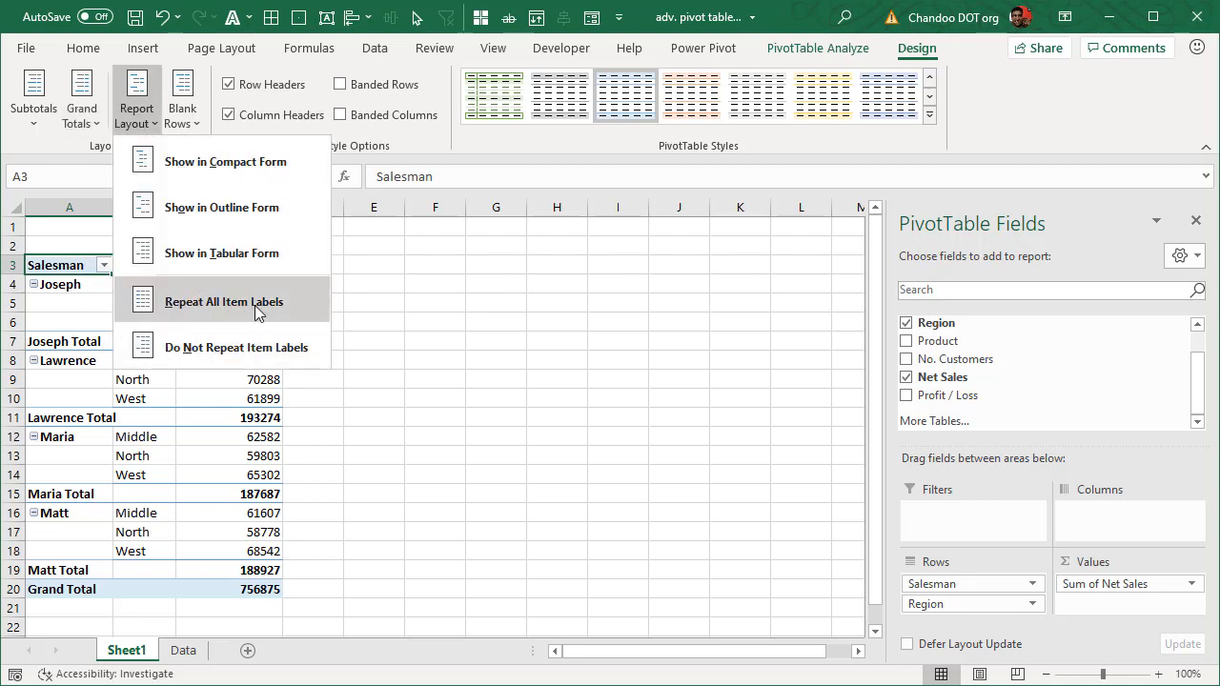
left_click(223, 302)
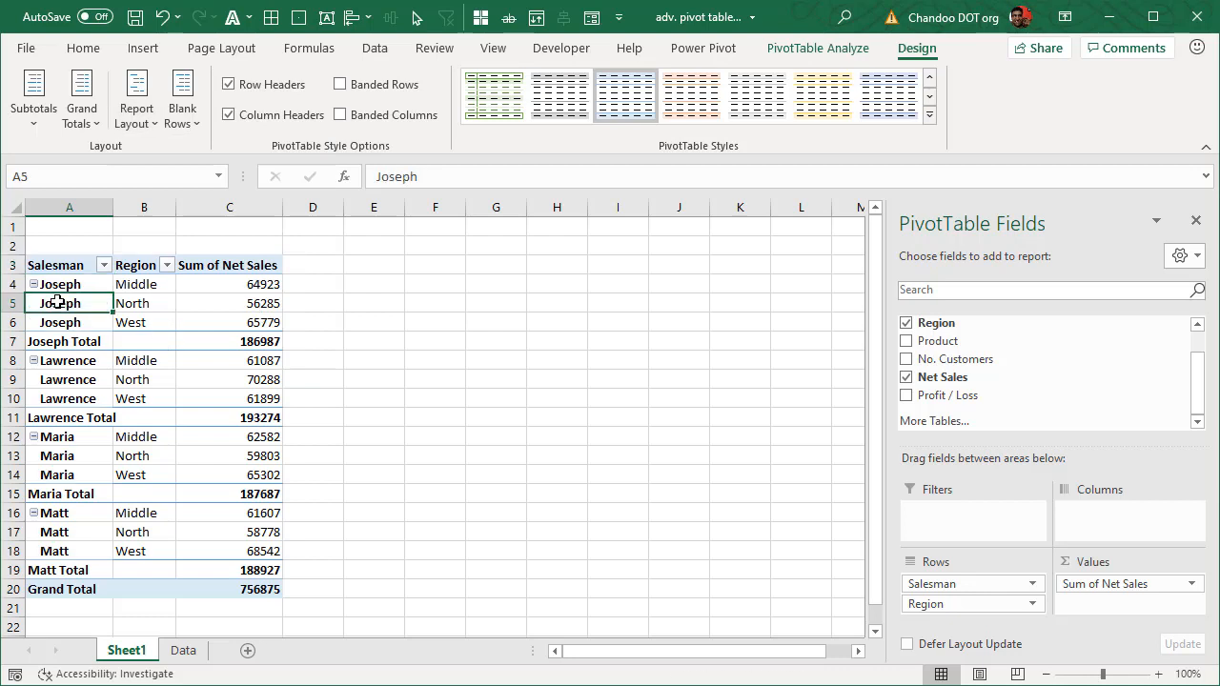
left_click(145, 284)
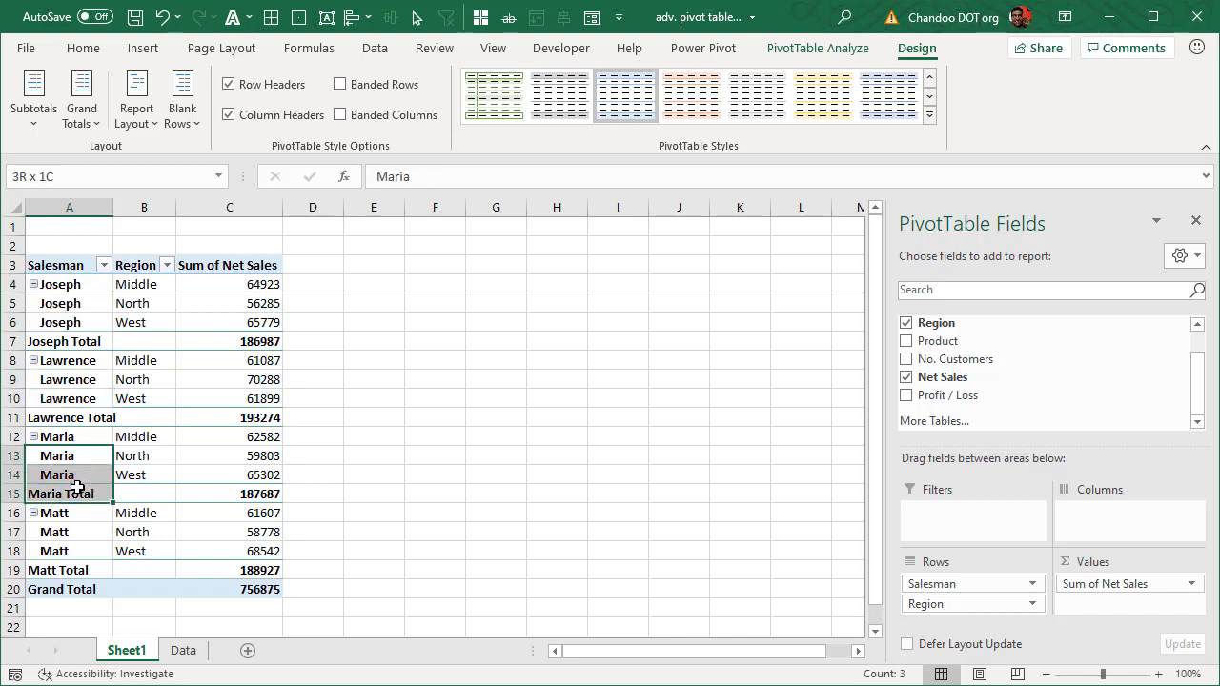
Select the whole salesman-by-region pivot table range to copy it
left_click(312, 417)
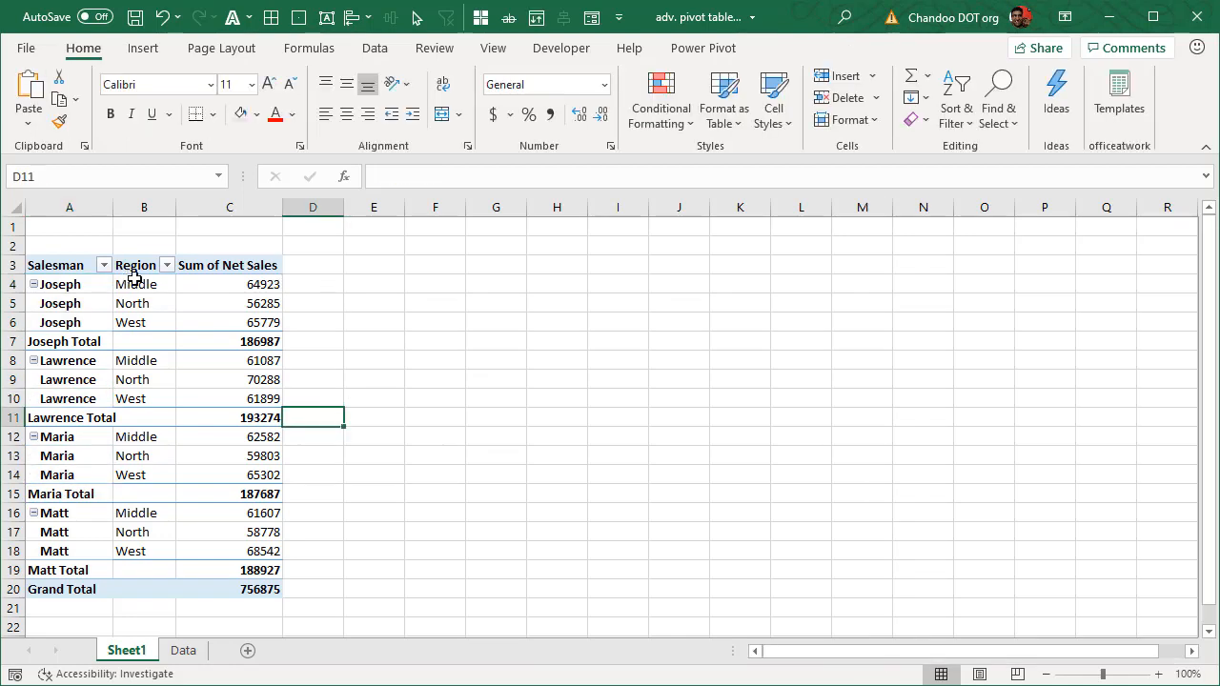
mouse_move(257, 379)
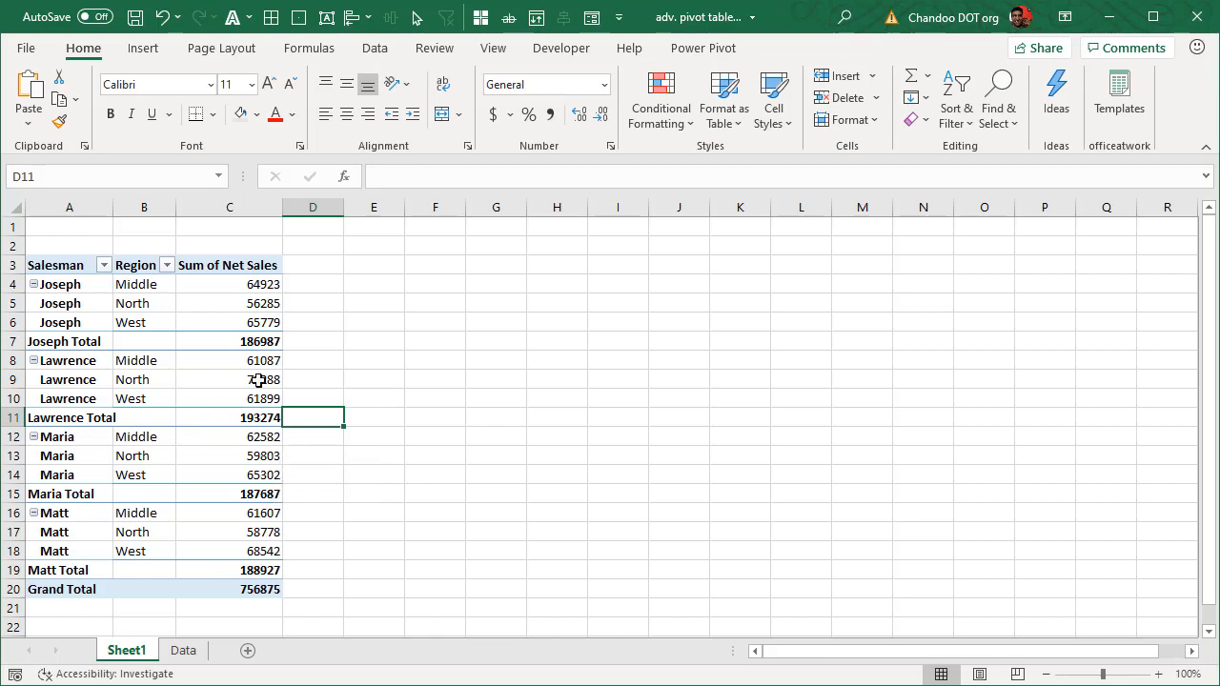
left_click_drag(55, 263, 228, 587)
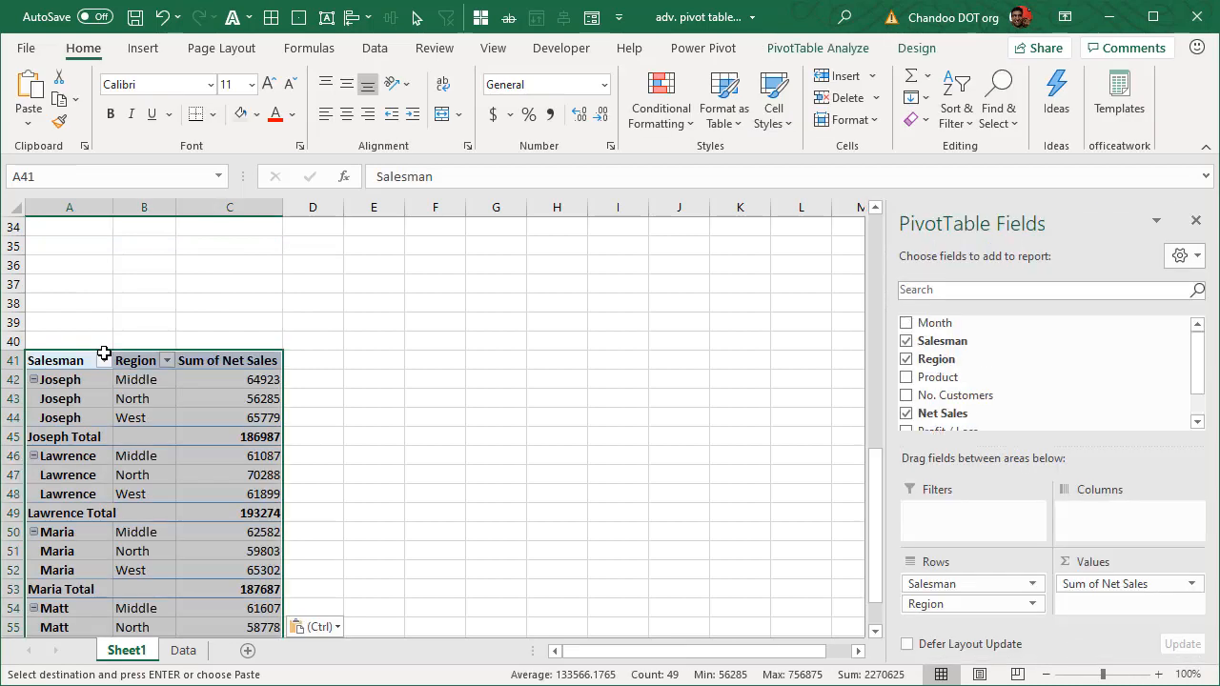
mouse_move(972, 395)
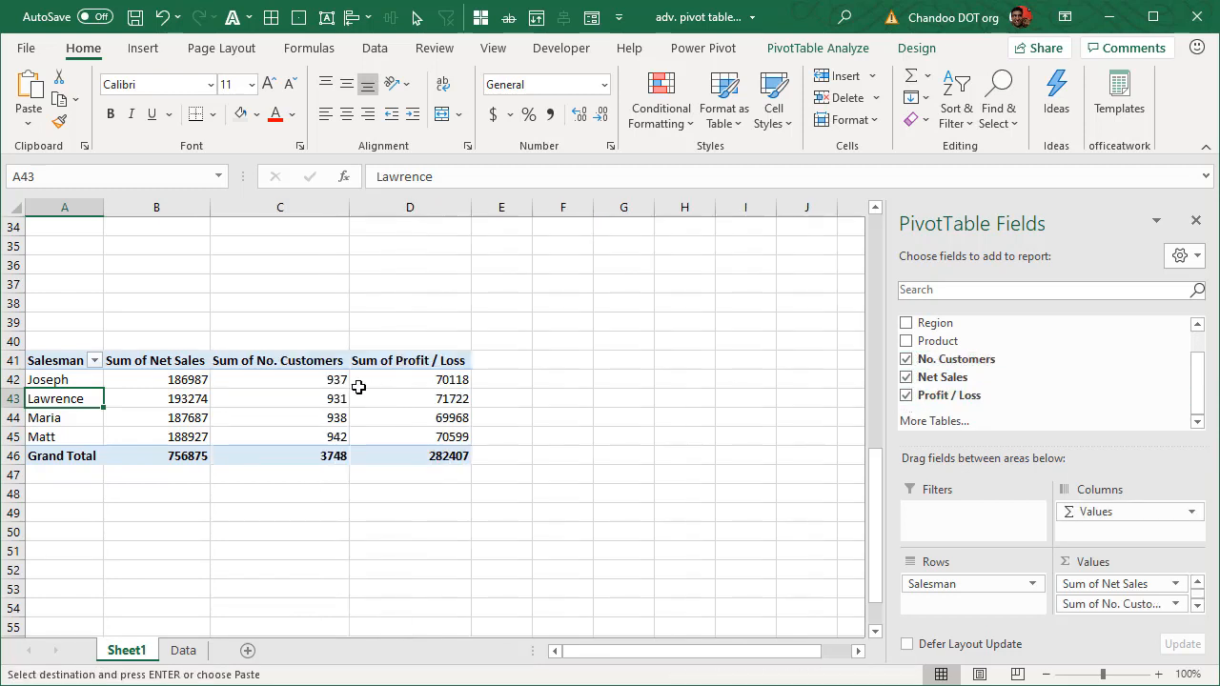
mouse_move(170, 363)
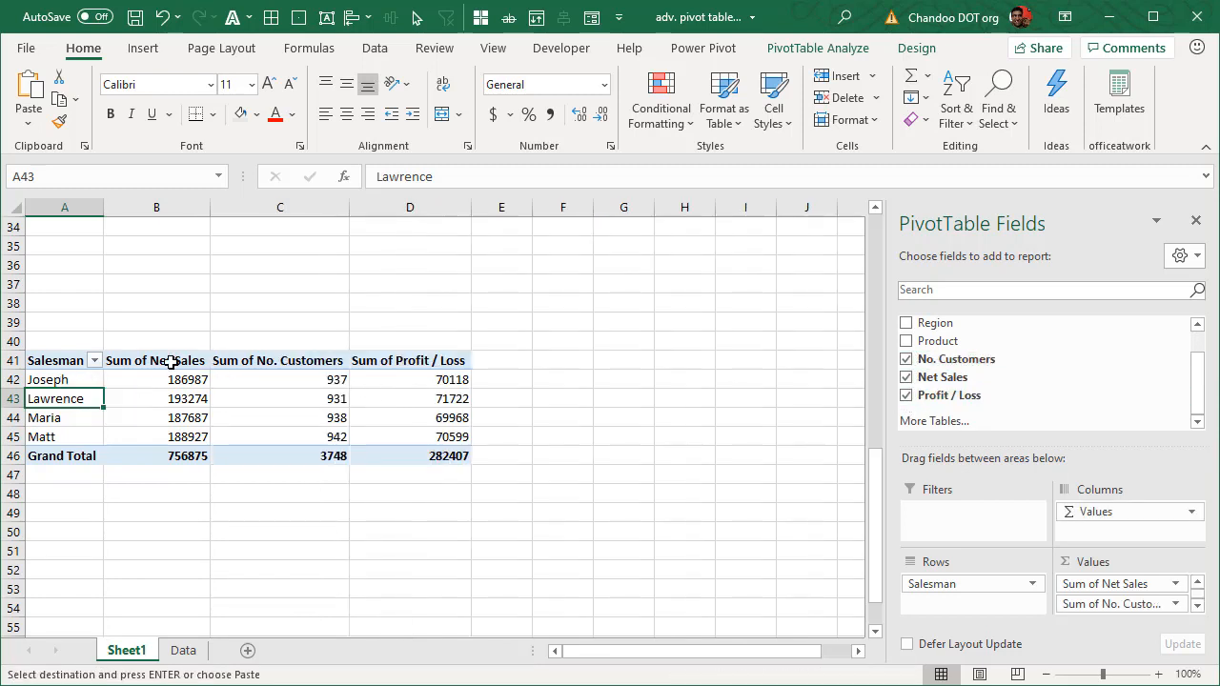
mouse_move(271, 361)
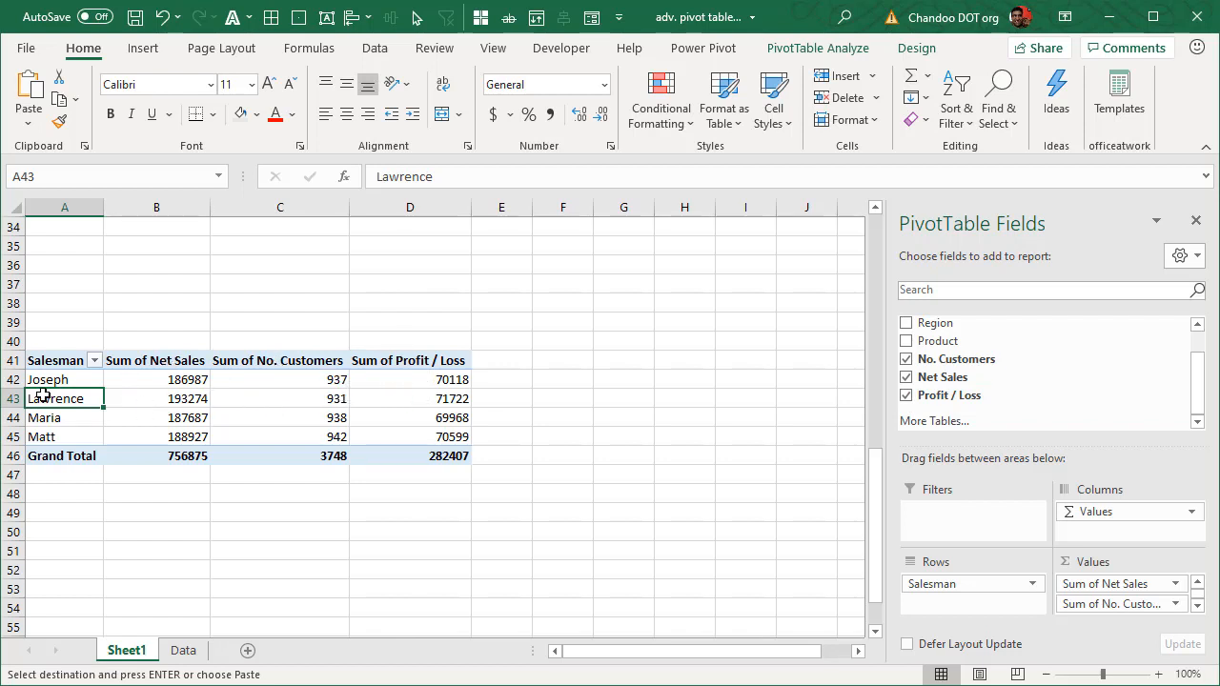
mouse_move(382, 576)
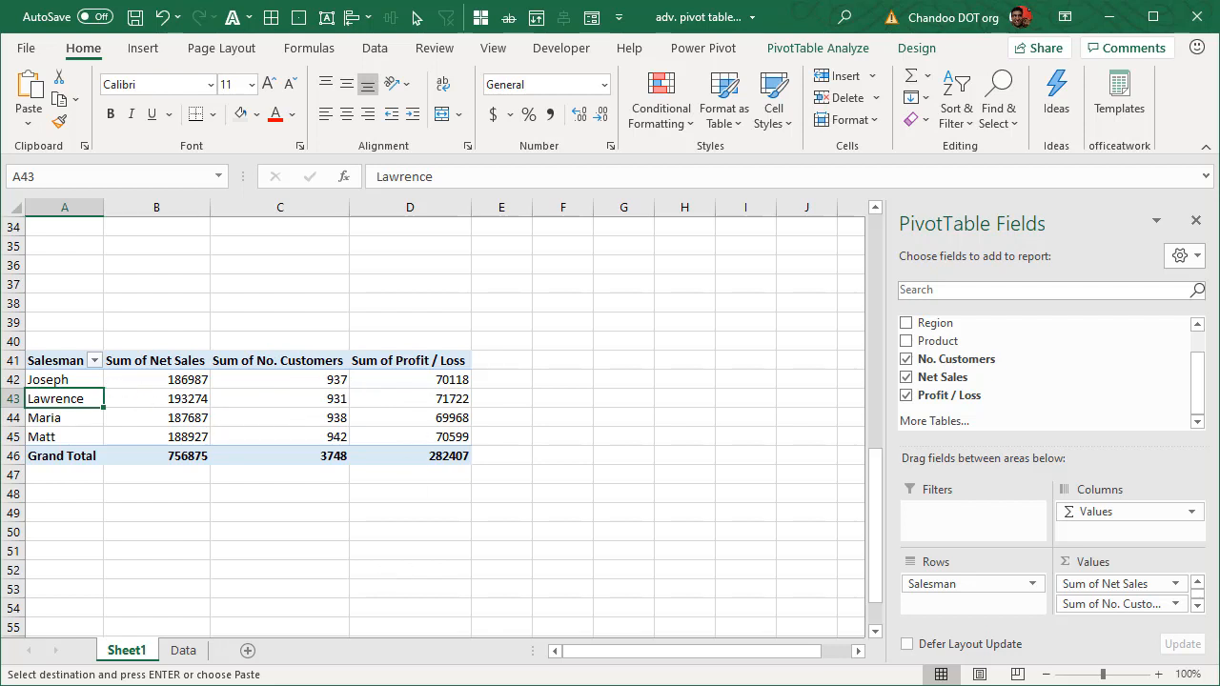
mouse_move(1087, 590)
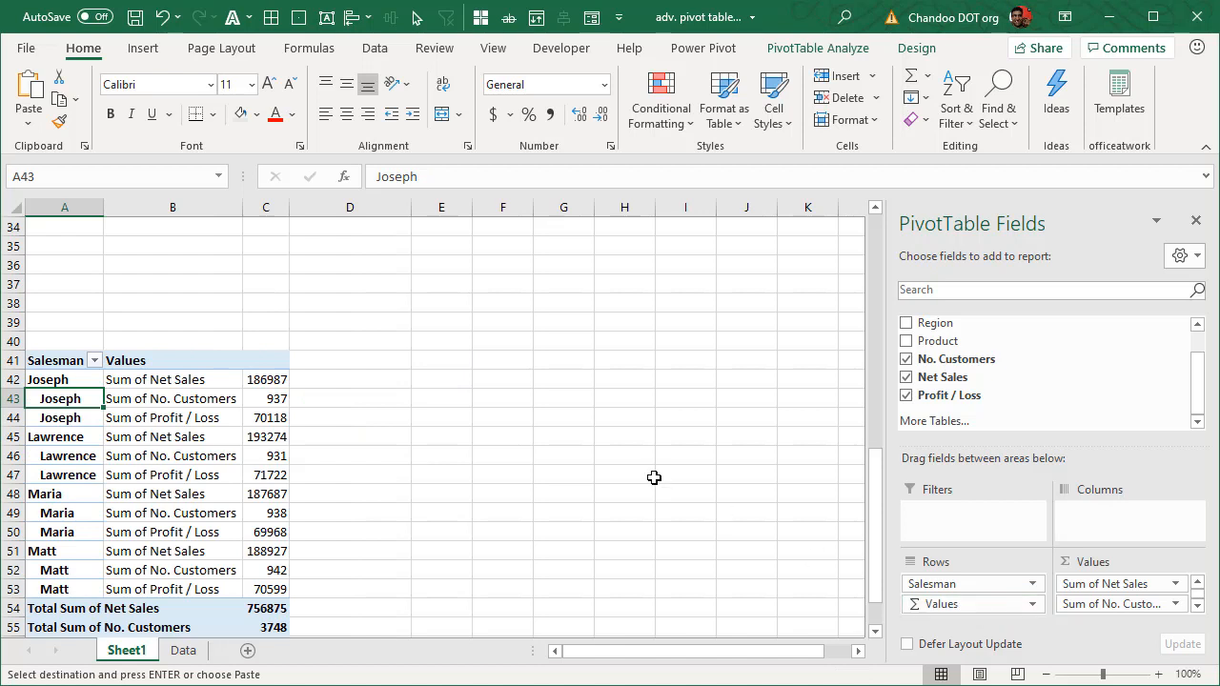
Select rows in the lower pivot and bring back its PivotTable Fields pane
scroll("down", 3)
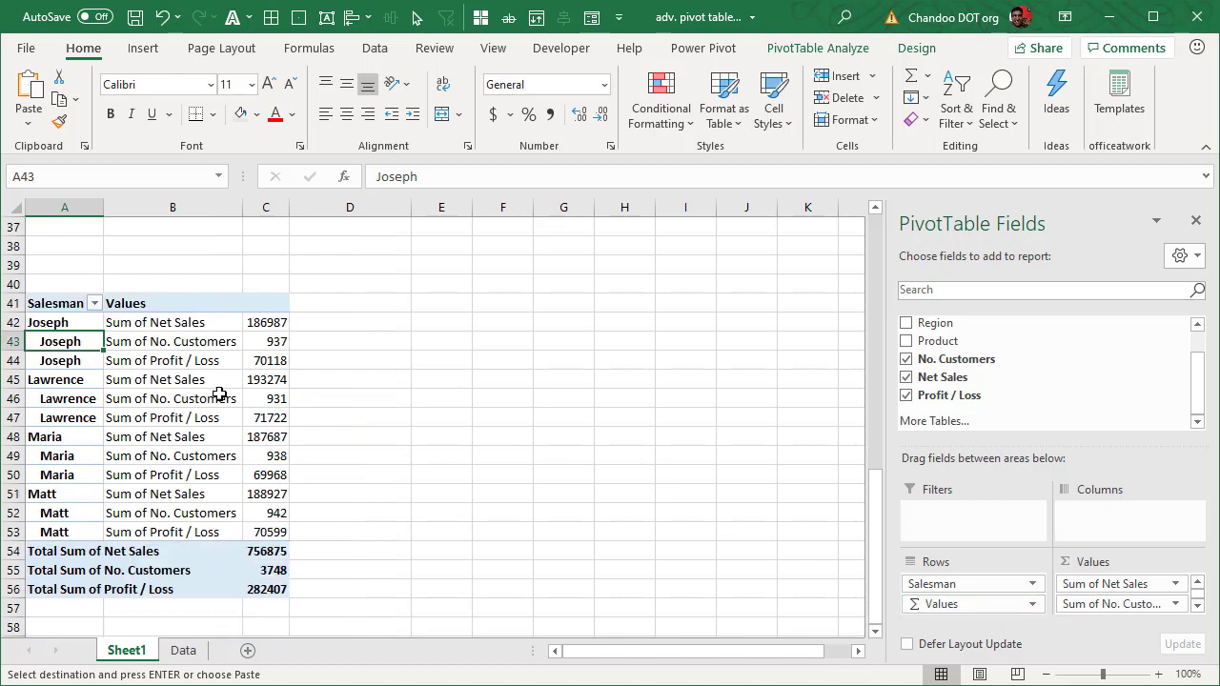
left_click_drag(65, 322, 65, 360)
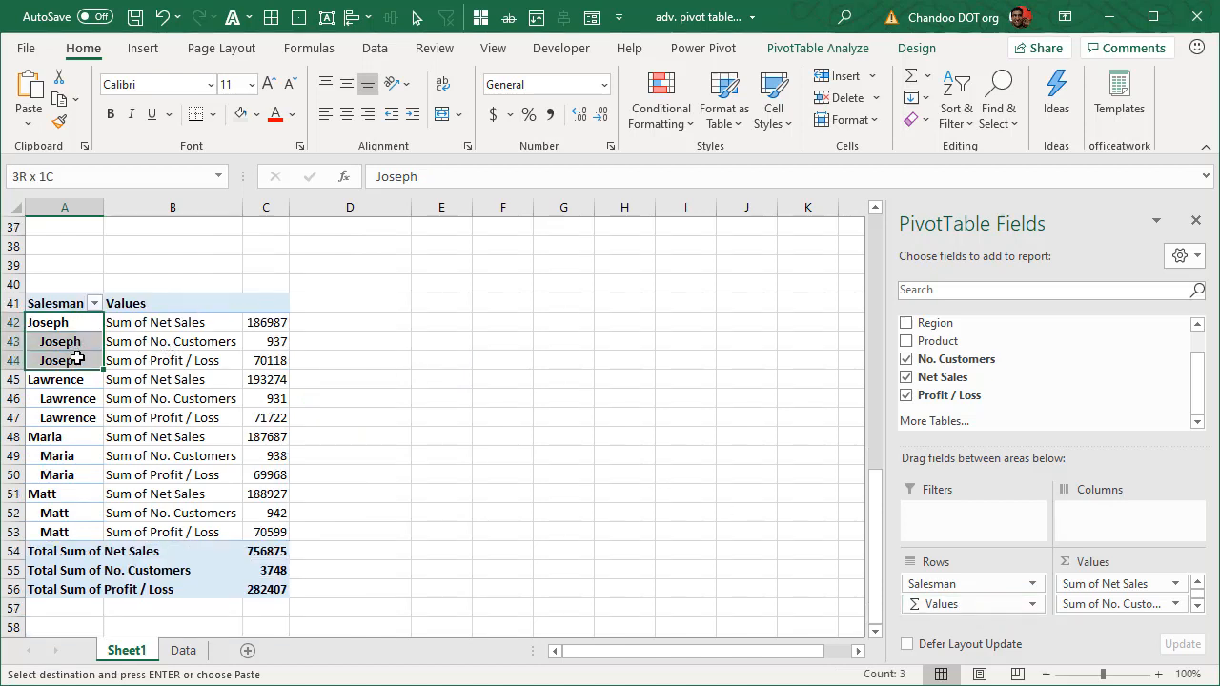
left_click(171, 322)
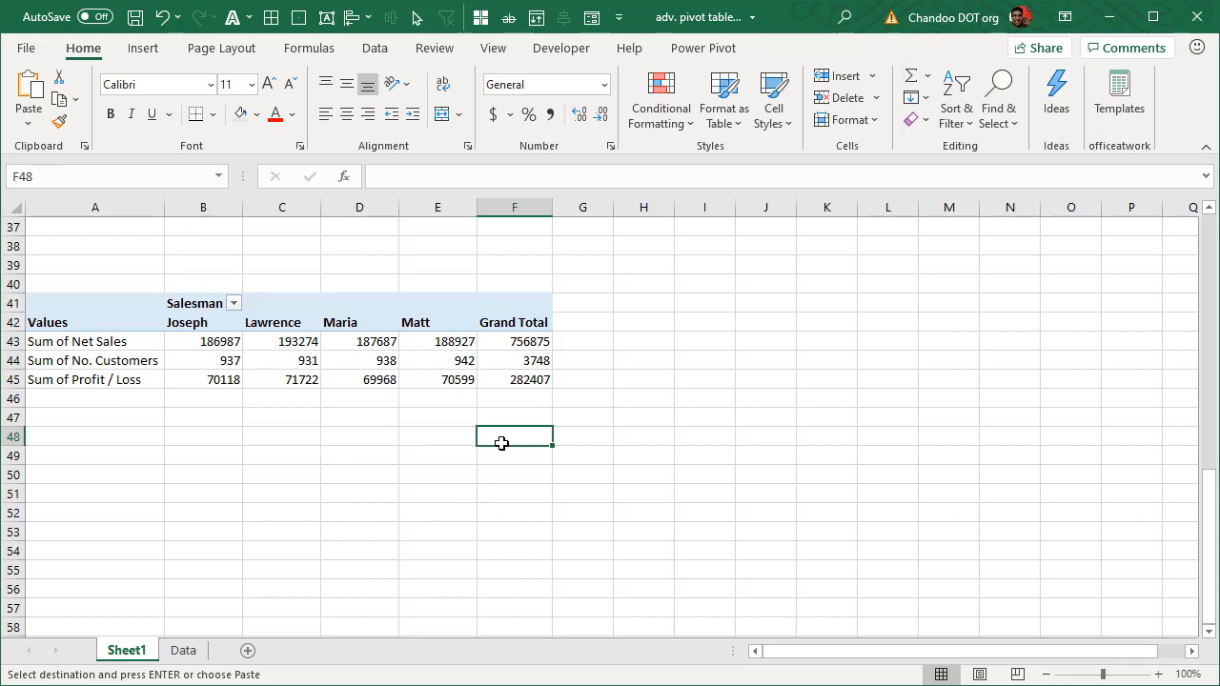
mouse_move(511, 391)
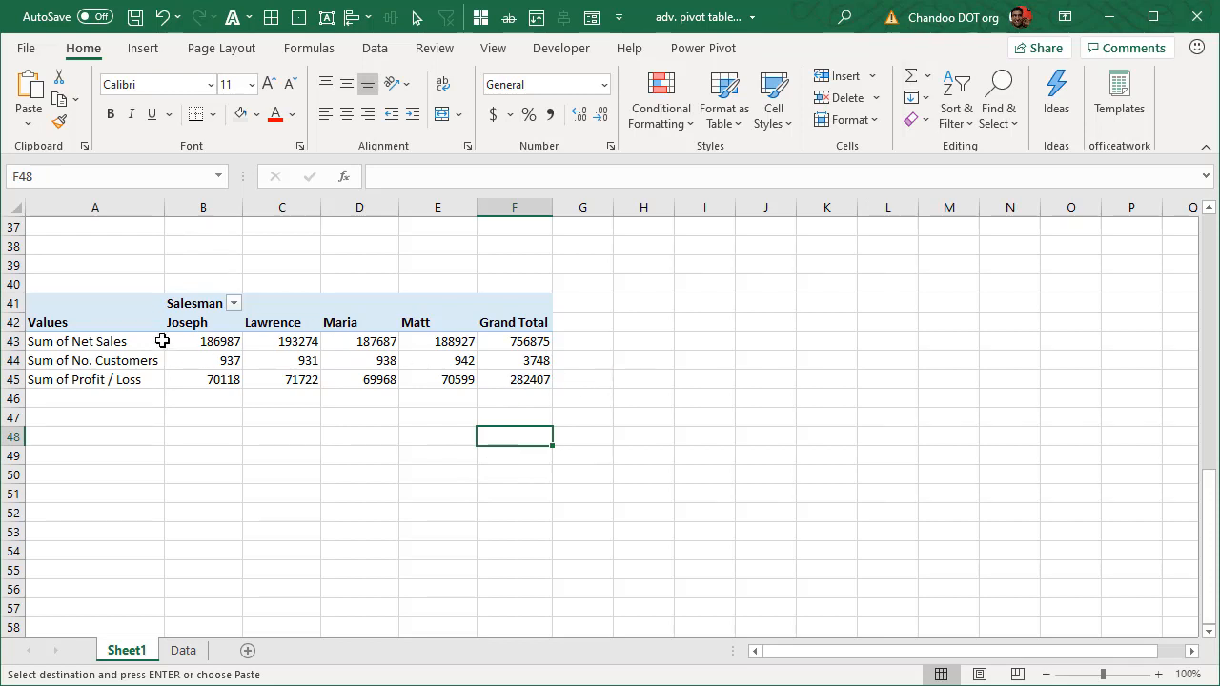
mouse_move(315, 360)
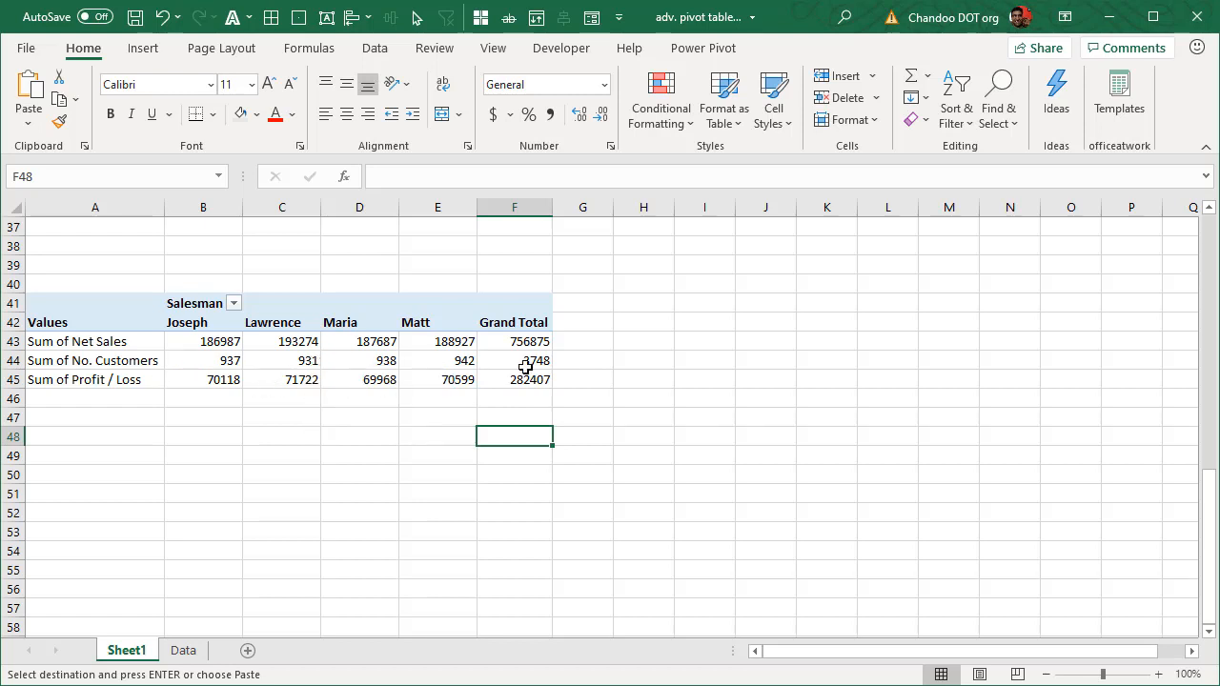
mouse_move(485, 381)
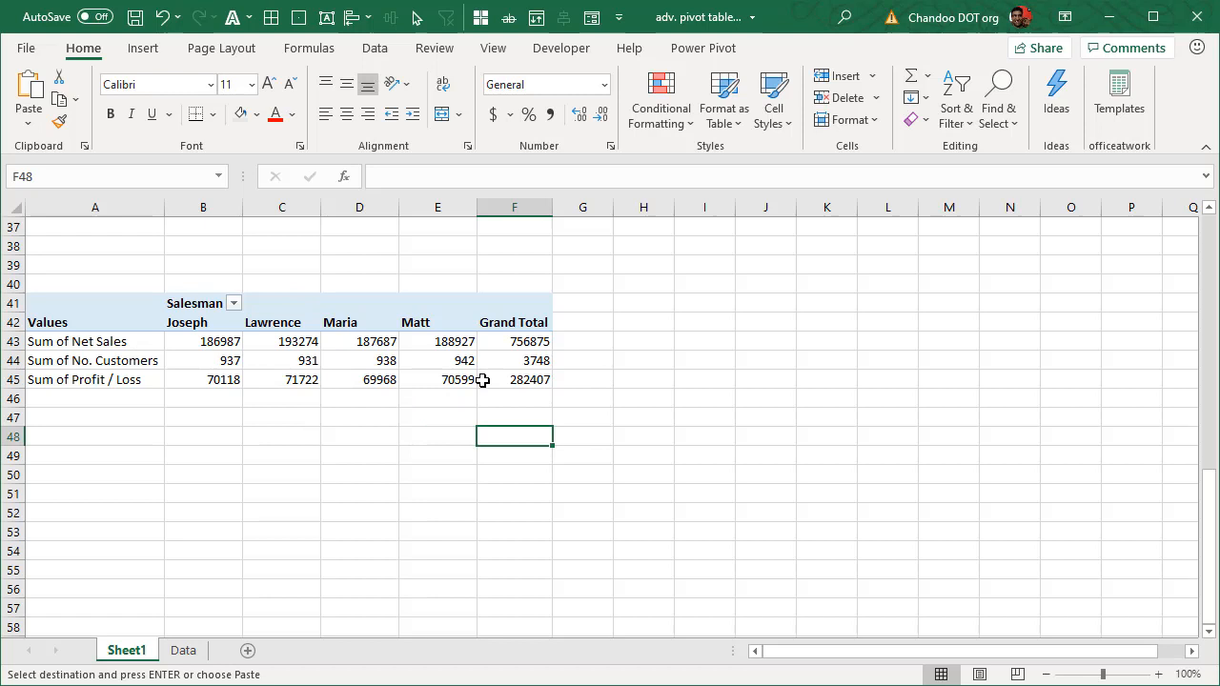
mouse_move(892, 346)
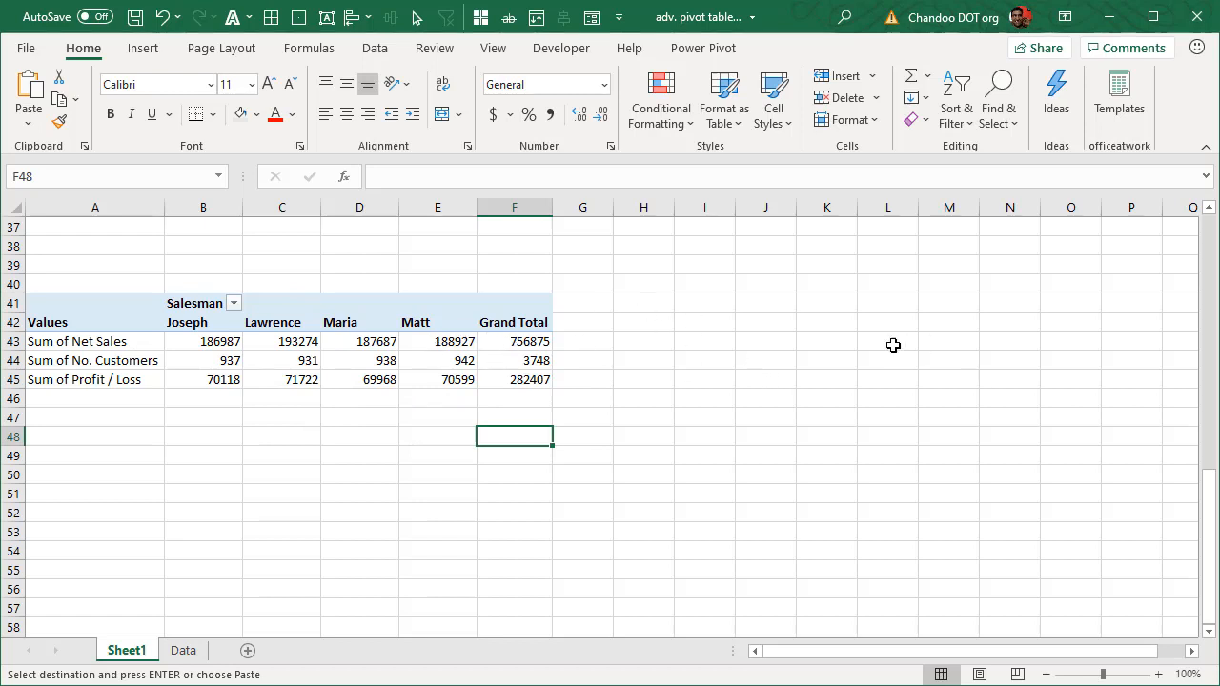
mouse_move(55, 315)
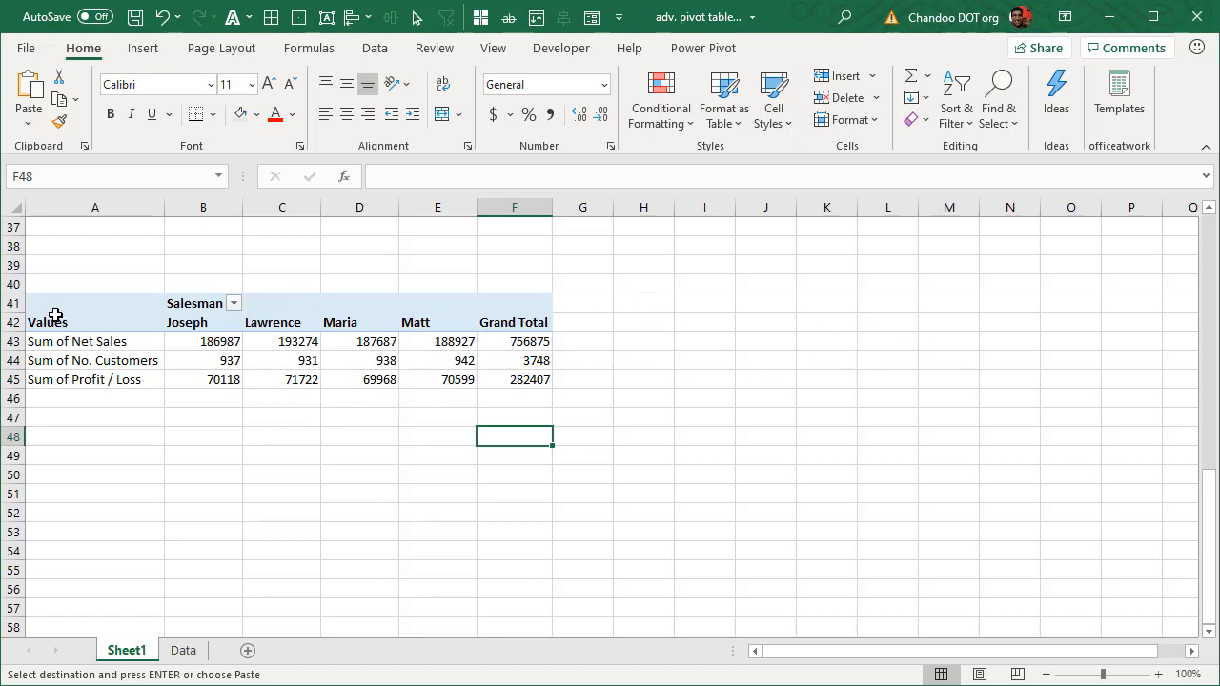
mouse_move(903, 424)
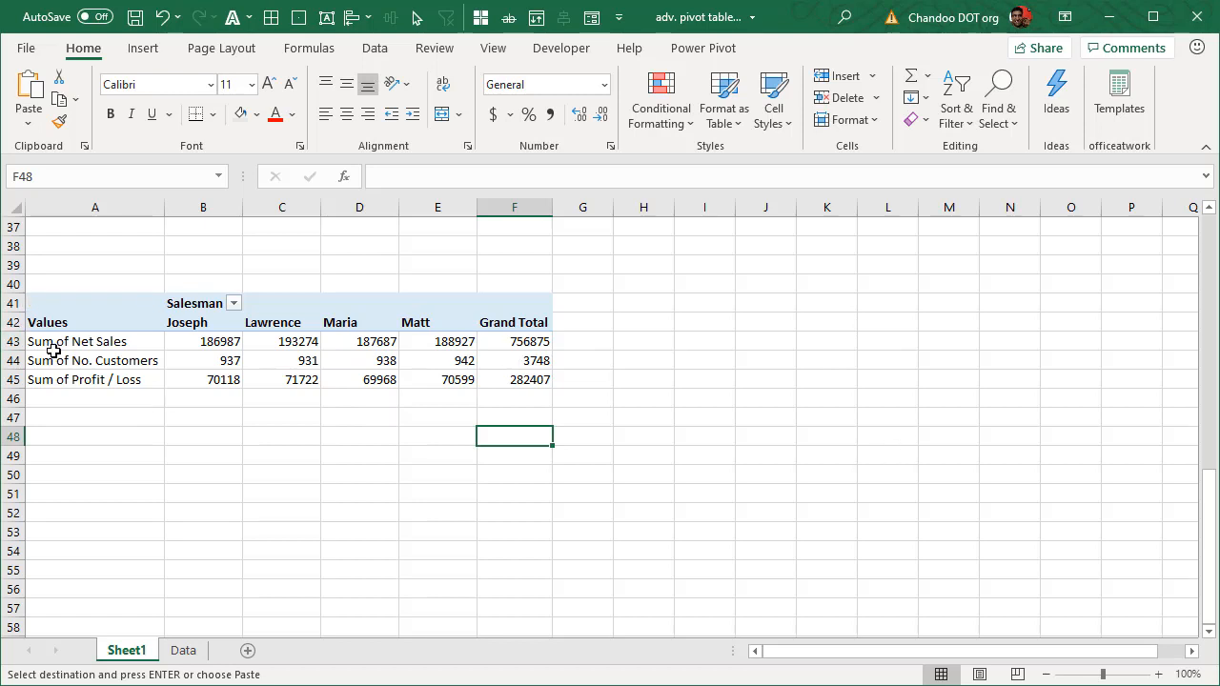
mouse_move(828, 339)
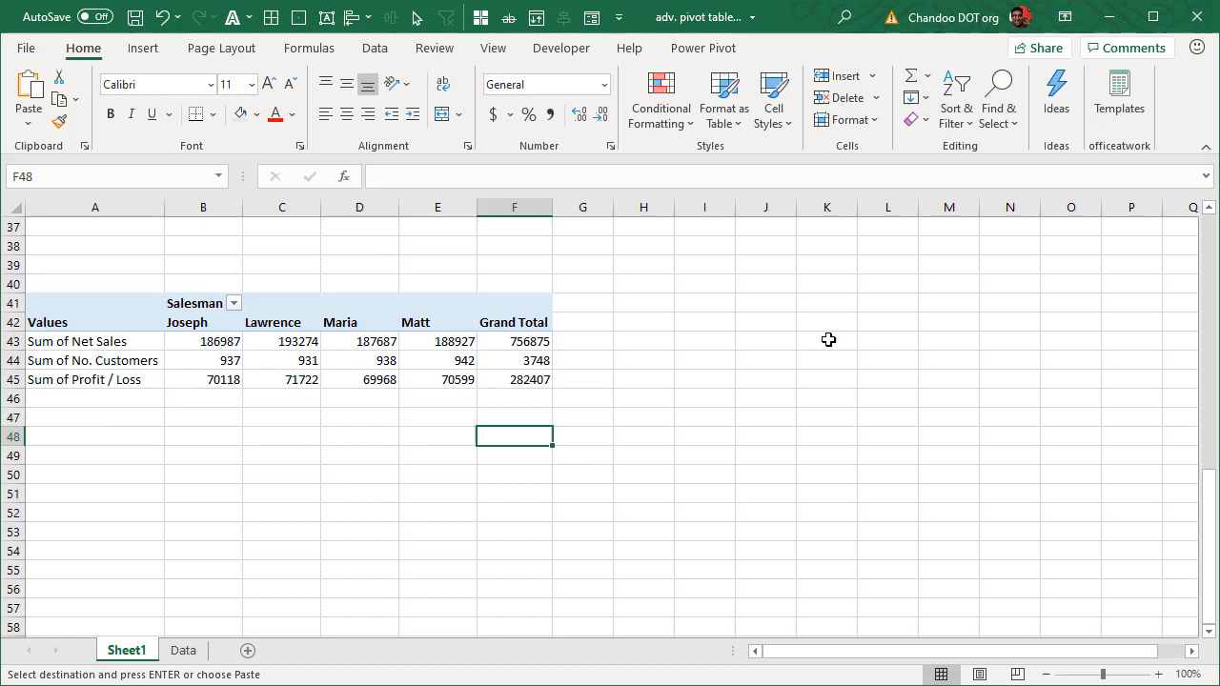
mouse_move(508, 381)
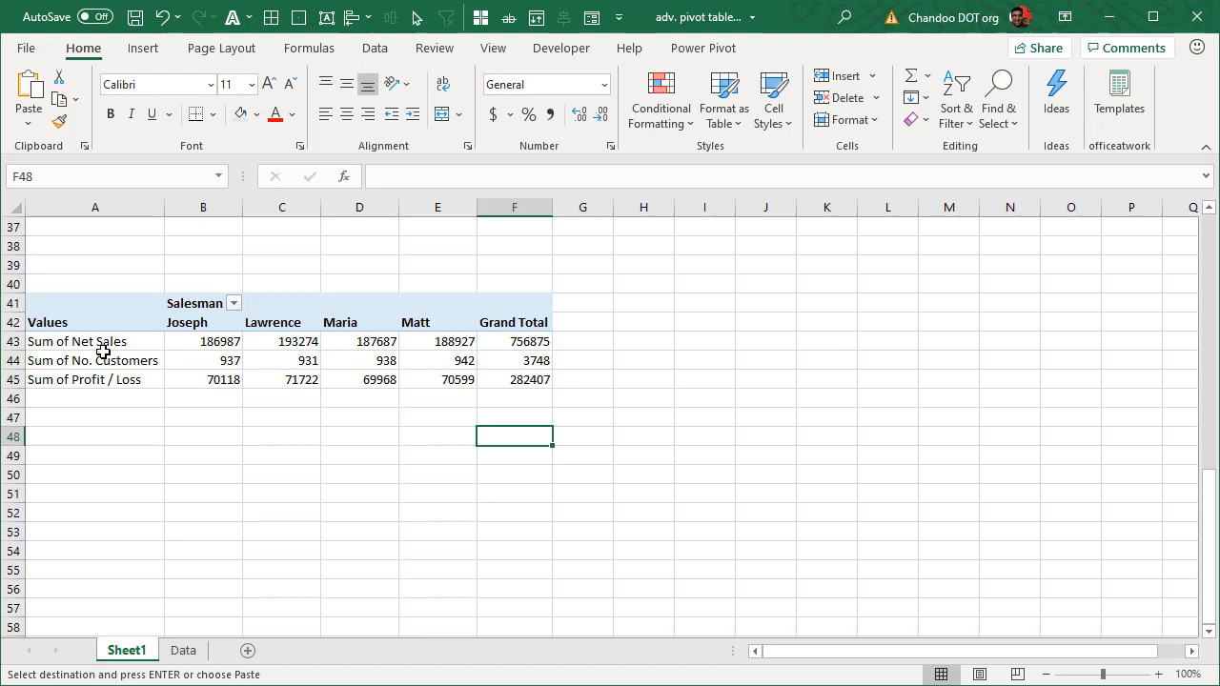
left_click(91, 360)
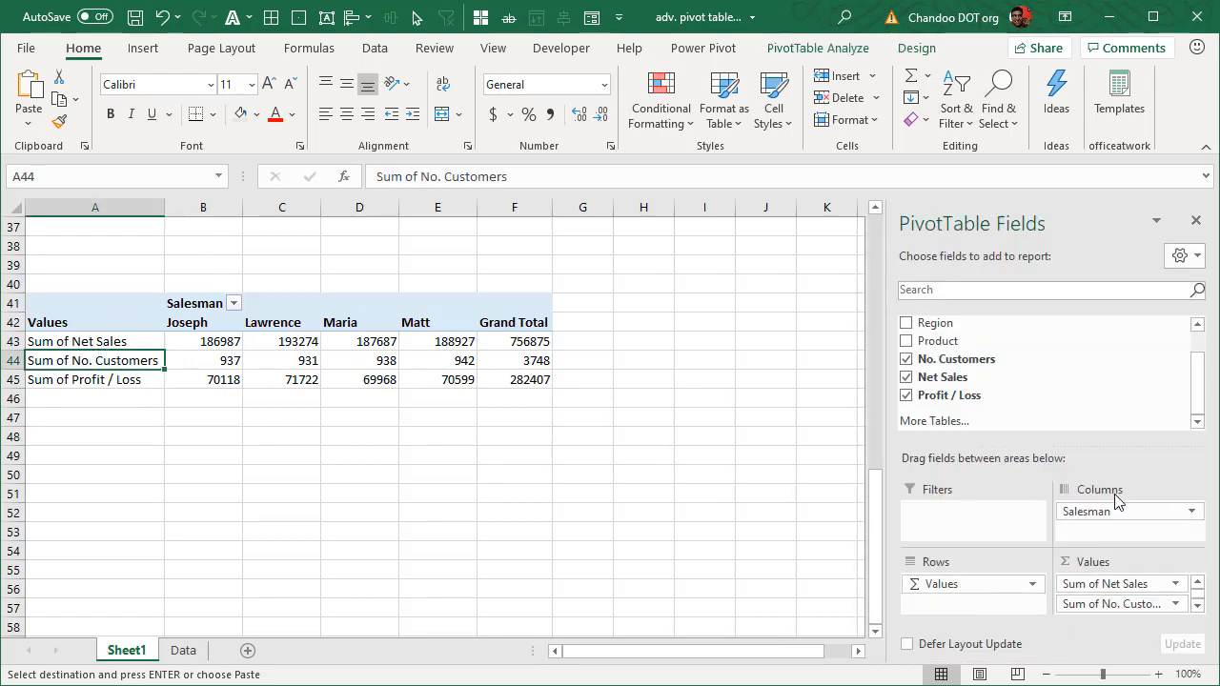
mouse_move(1124, 549)
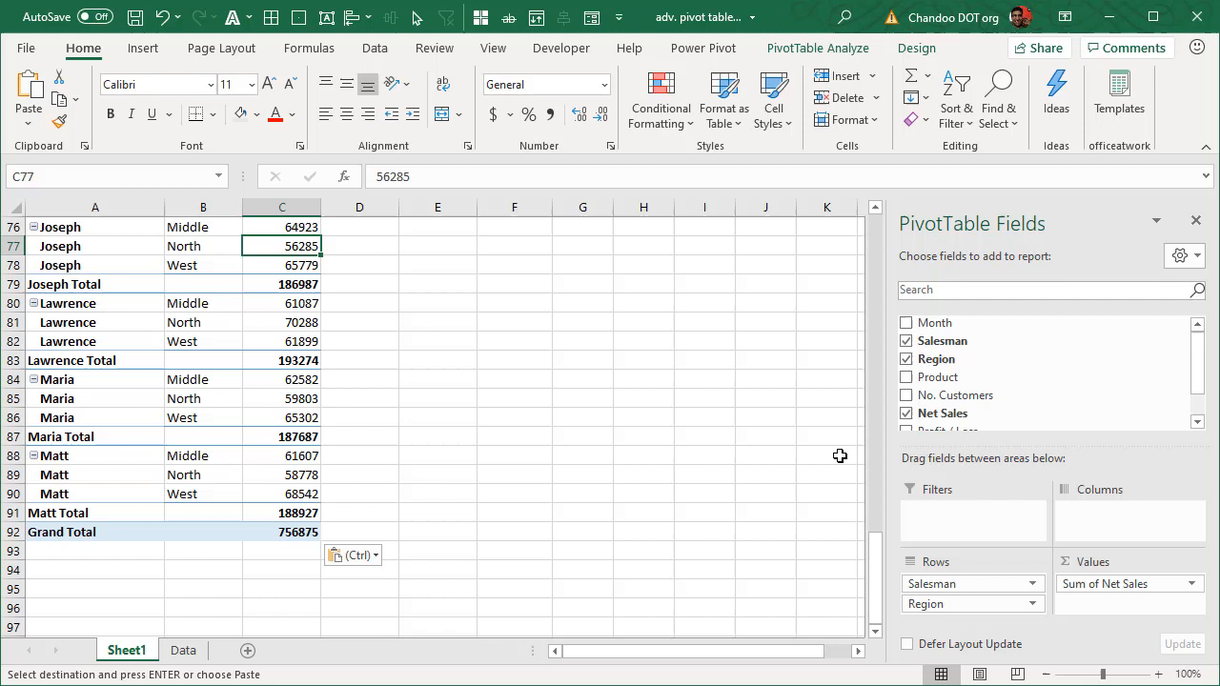
mouse_move(1049, 446)
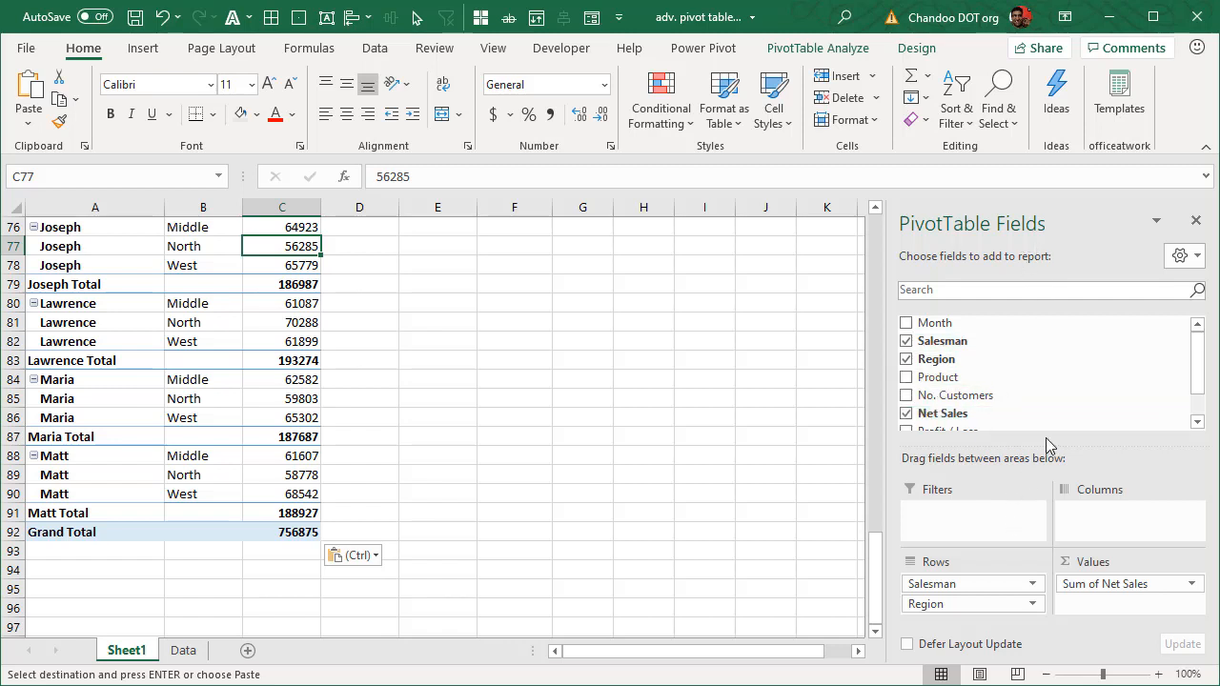
mouse_move(973, 422)
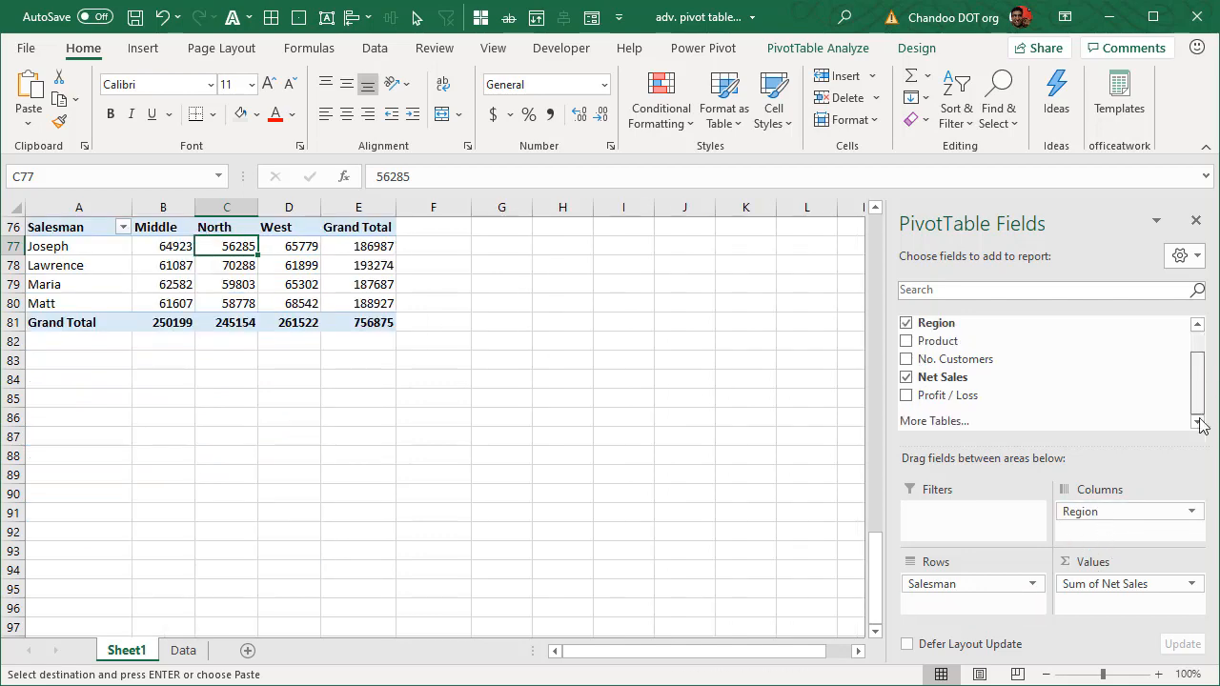
Add Profit / Loss to the pivot values and reshow the field list for the region-column table
left_click(906, 394)
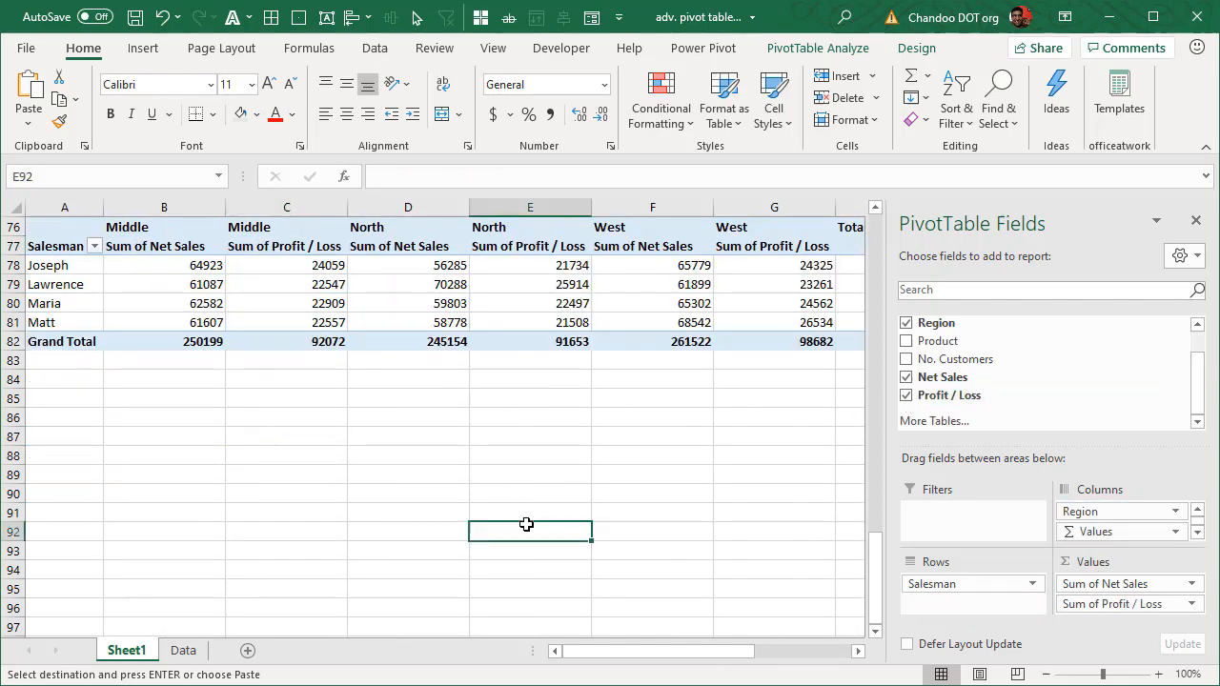
left_click(1197, 221)
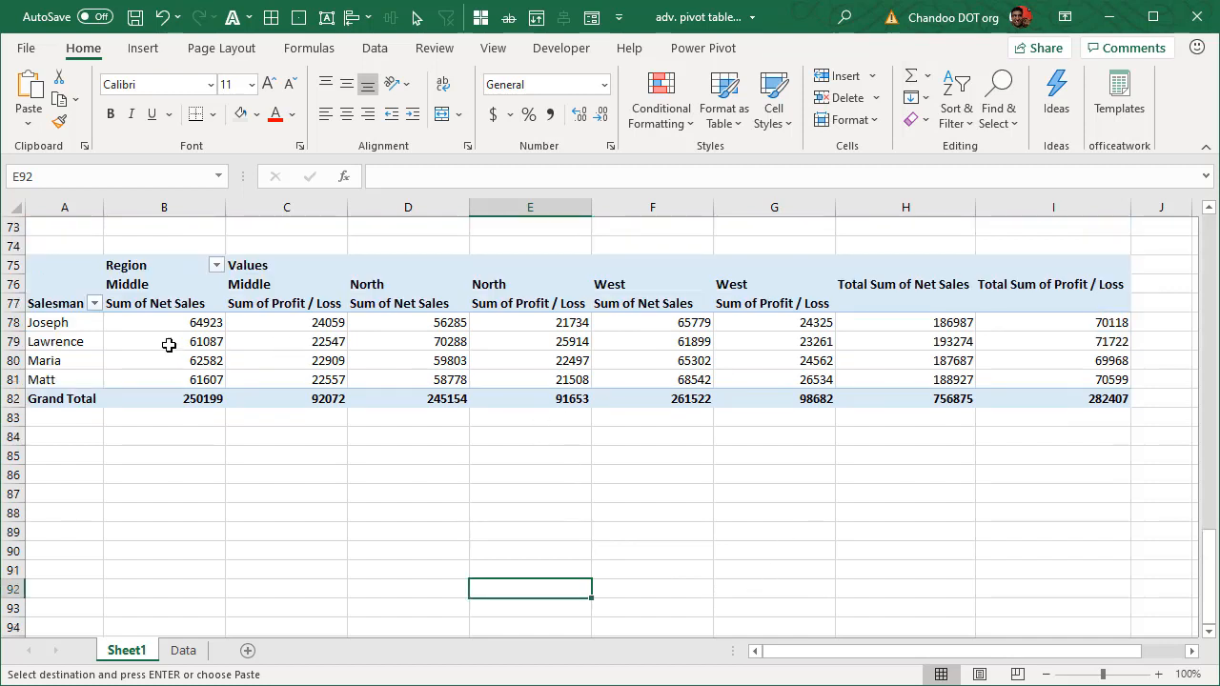
mouse_move(412, 305)
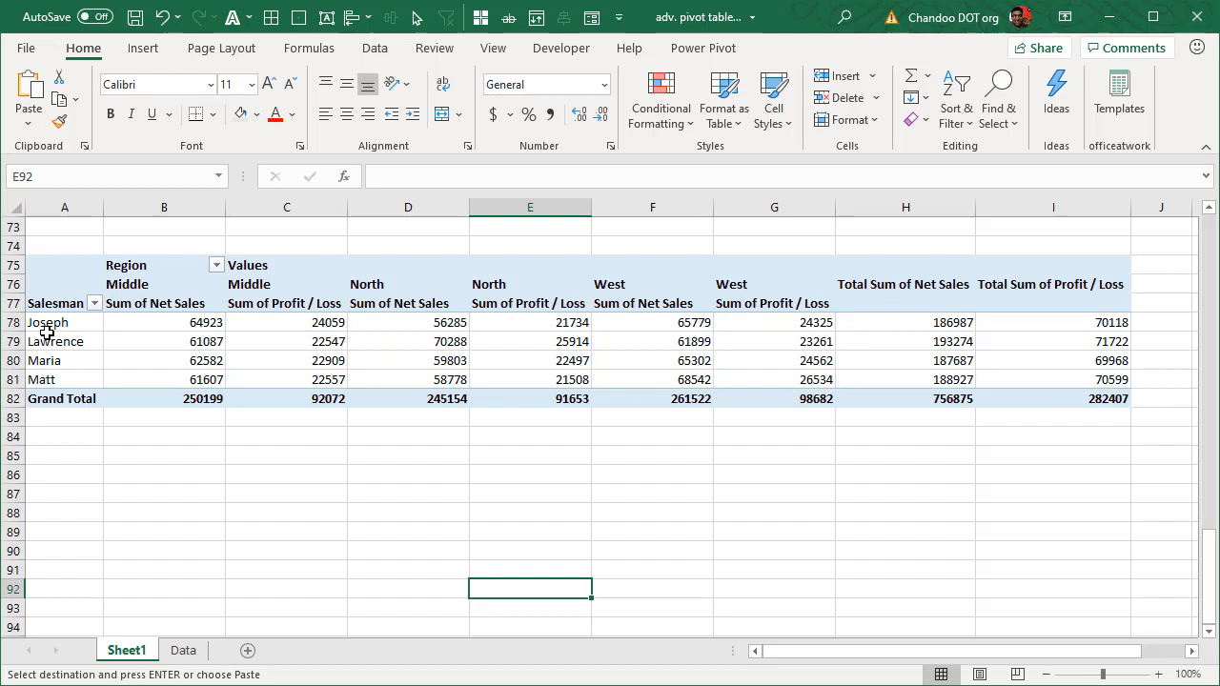
left_click(164, 284)
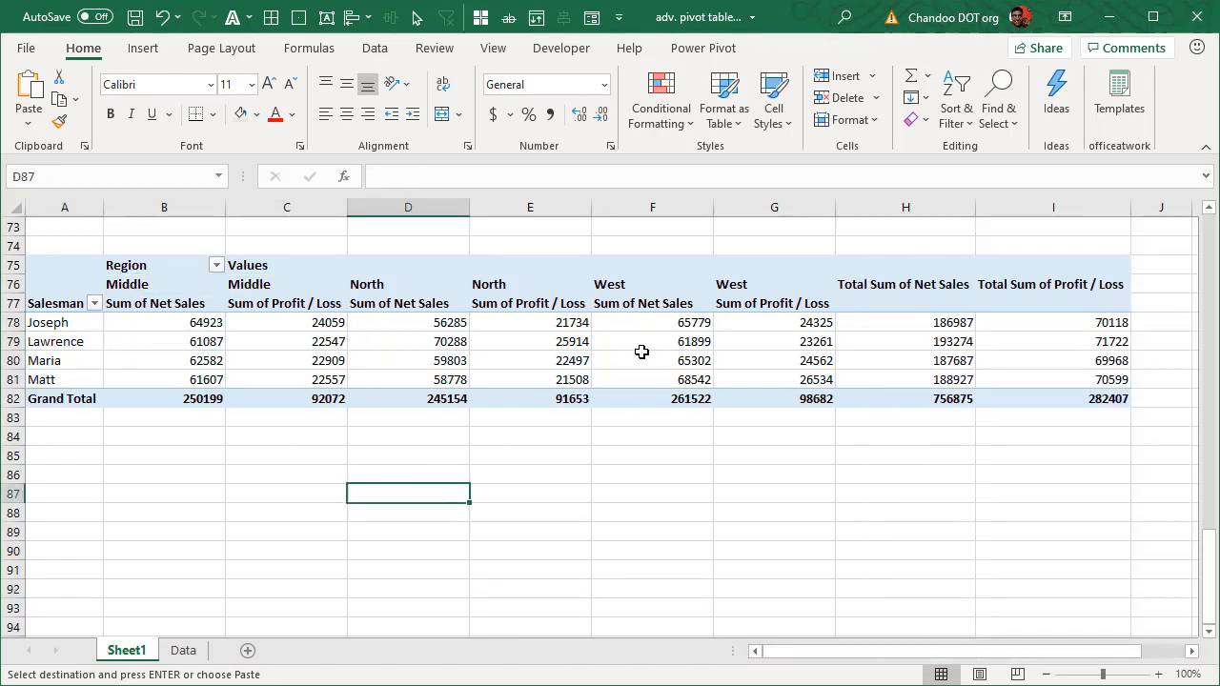
mouse_move(462, 637)
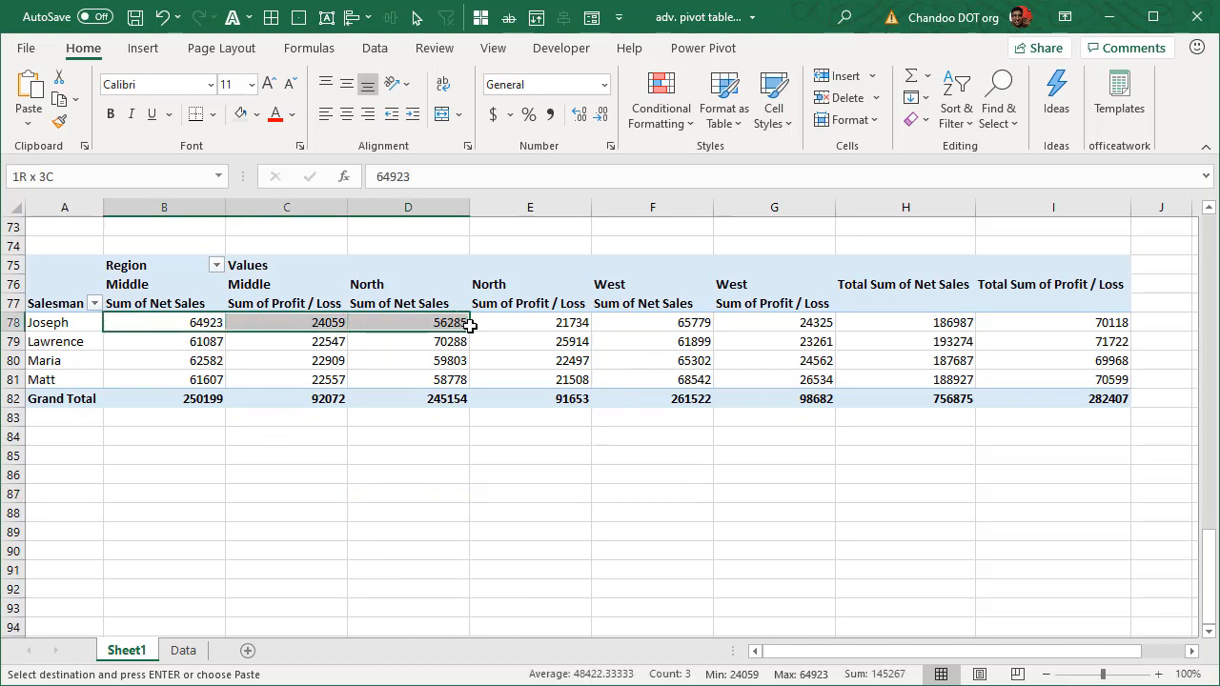
left_click(652, 320)
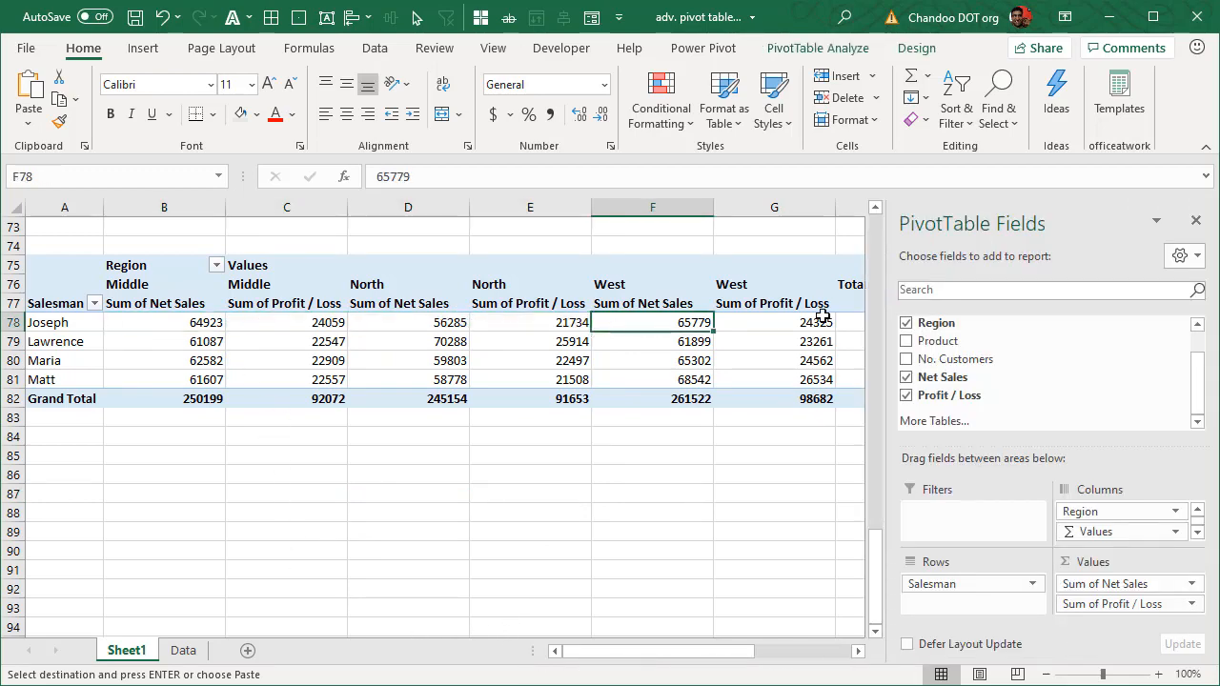
Review the net sales block across regions and reopen the PivotTable Fields pane to regroup columns
scroll("right", 3)
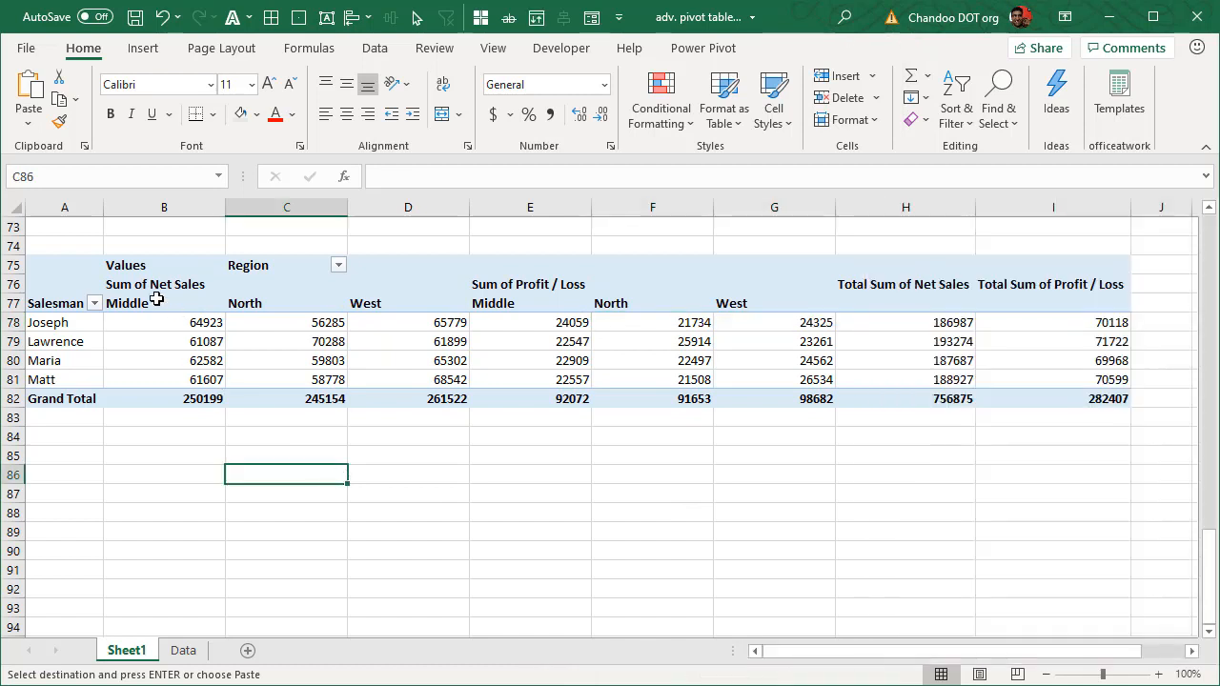
left_click_drag(154, 284, 456, 398)
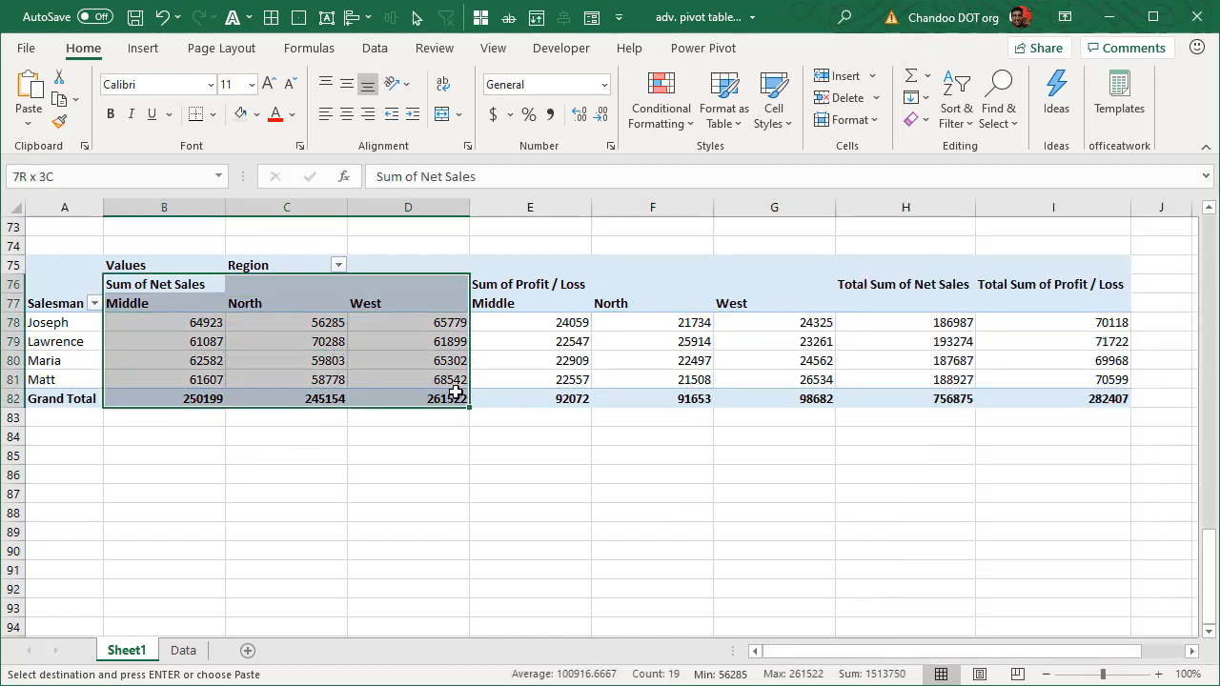
left_click(530, 361)
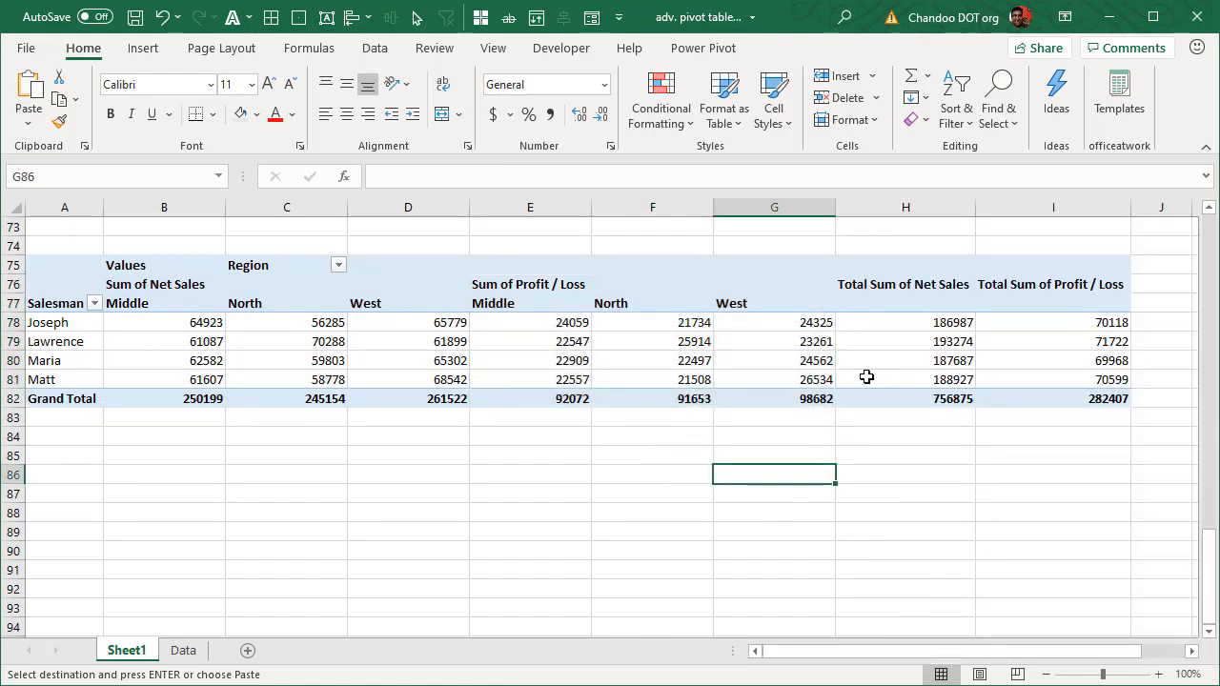
mouse_move(438, 317)
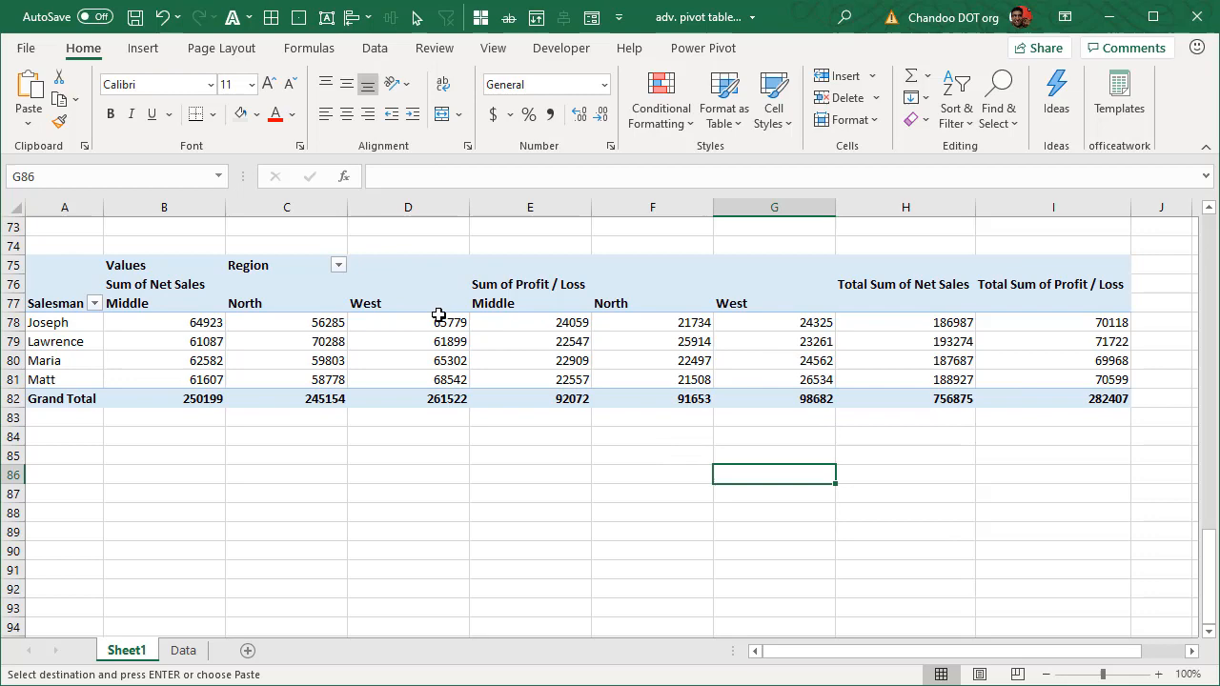
left_click(408, 322)
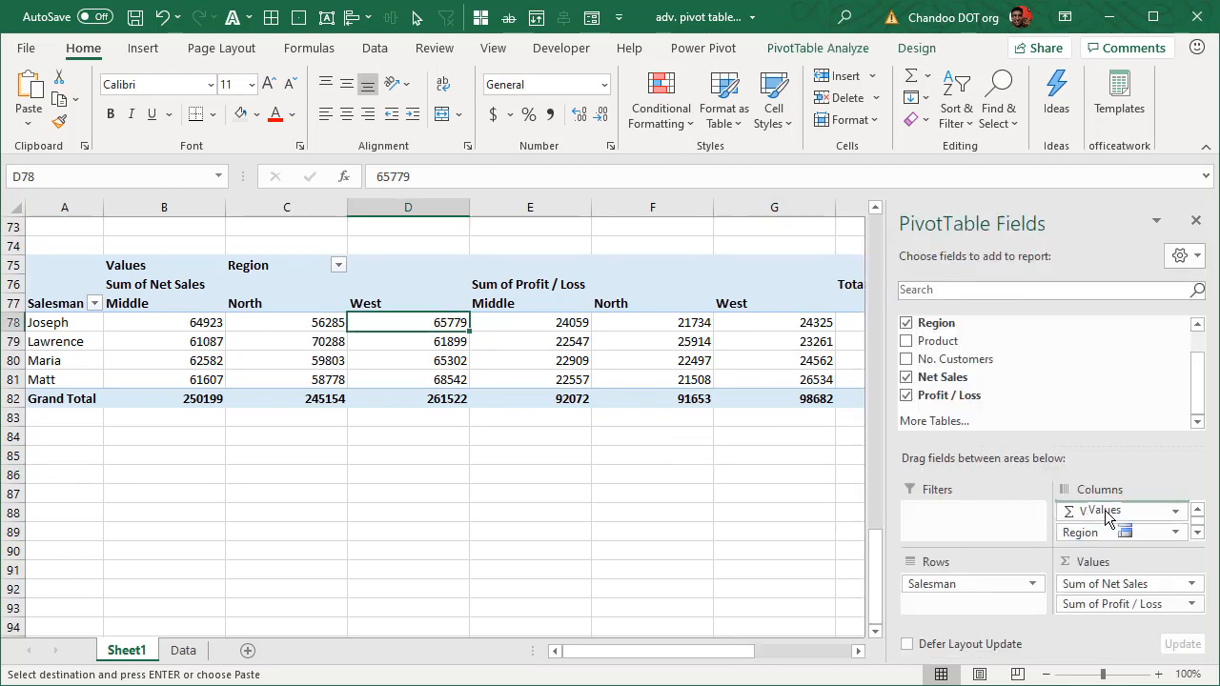
left_click_drag(1106, 511, 949, 602)
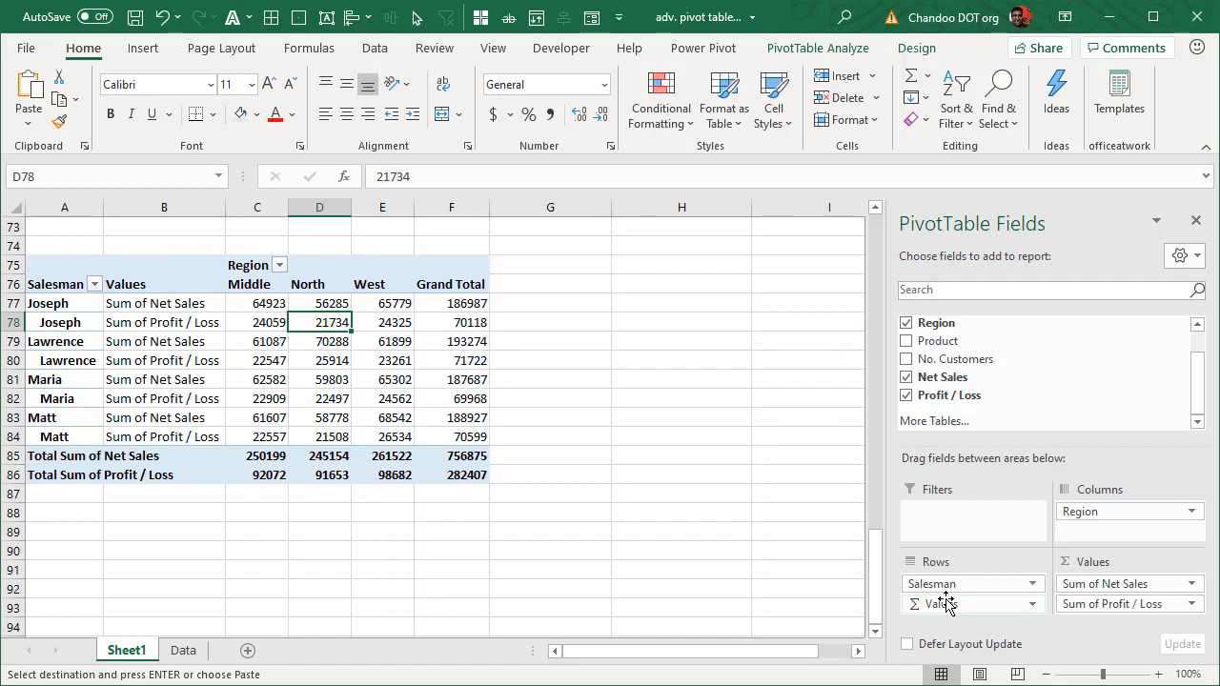
left_click_drag(942, 602, 942, 576)
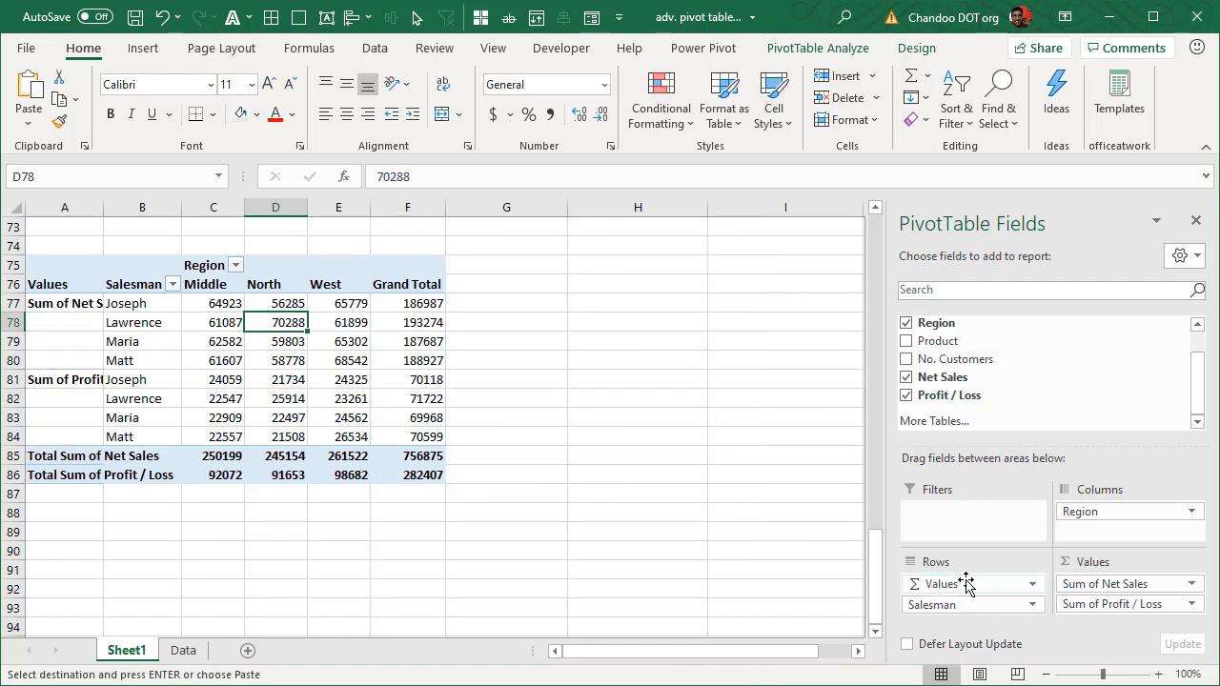
mouse_move(969, 603)
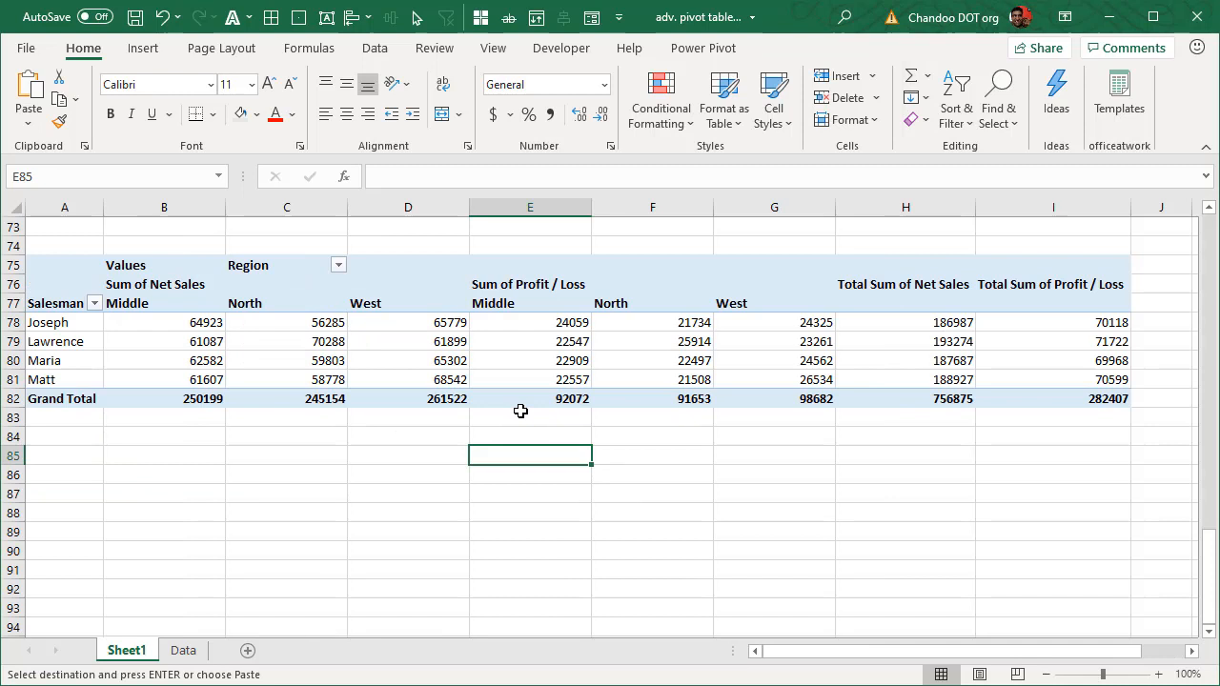
mouse_move(549, 326)
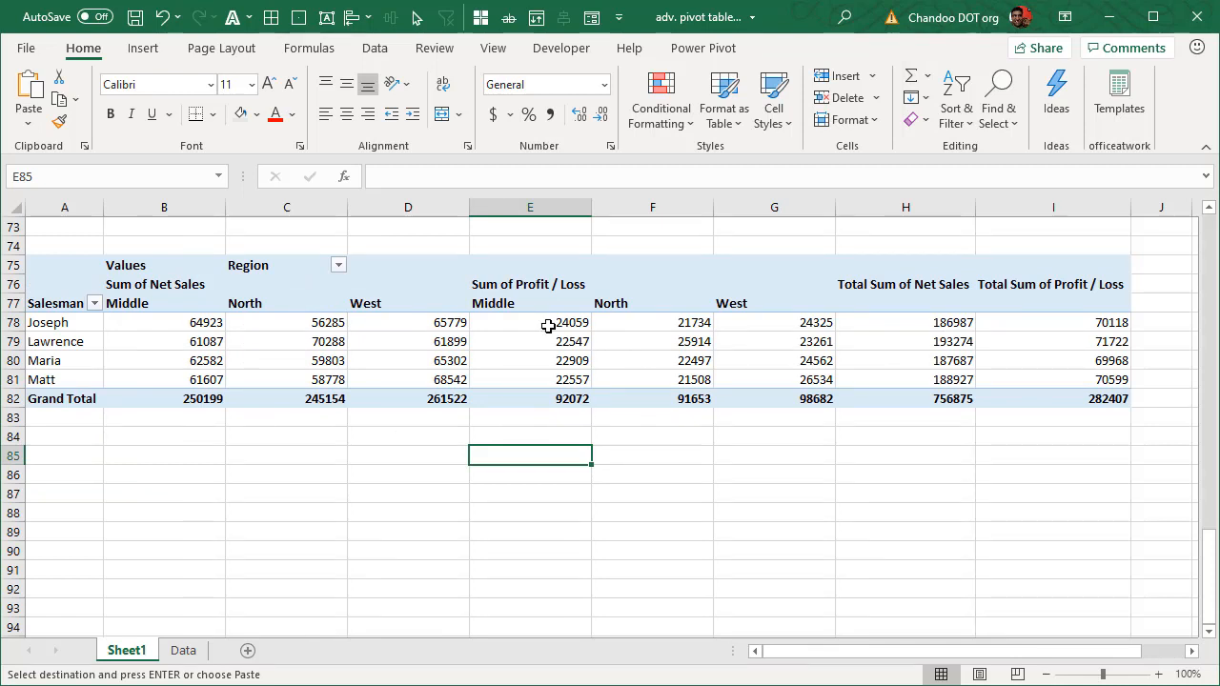
mouse_move(611, 301)
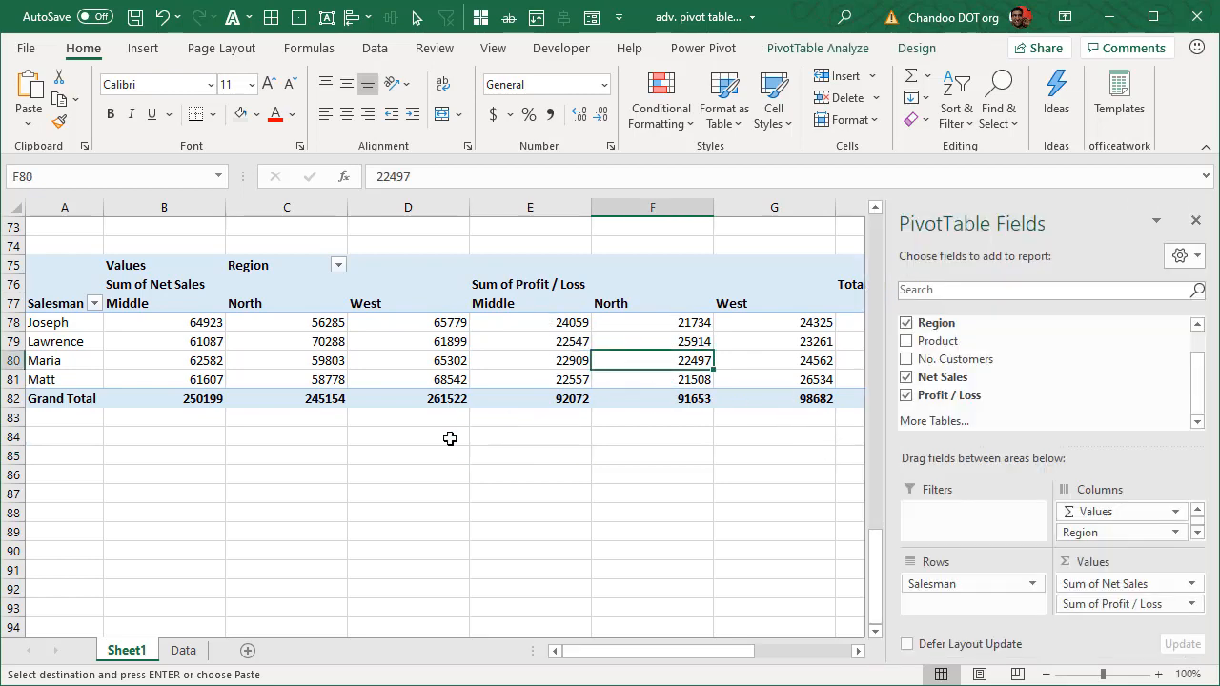
scroll("up", 3)
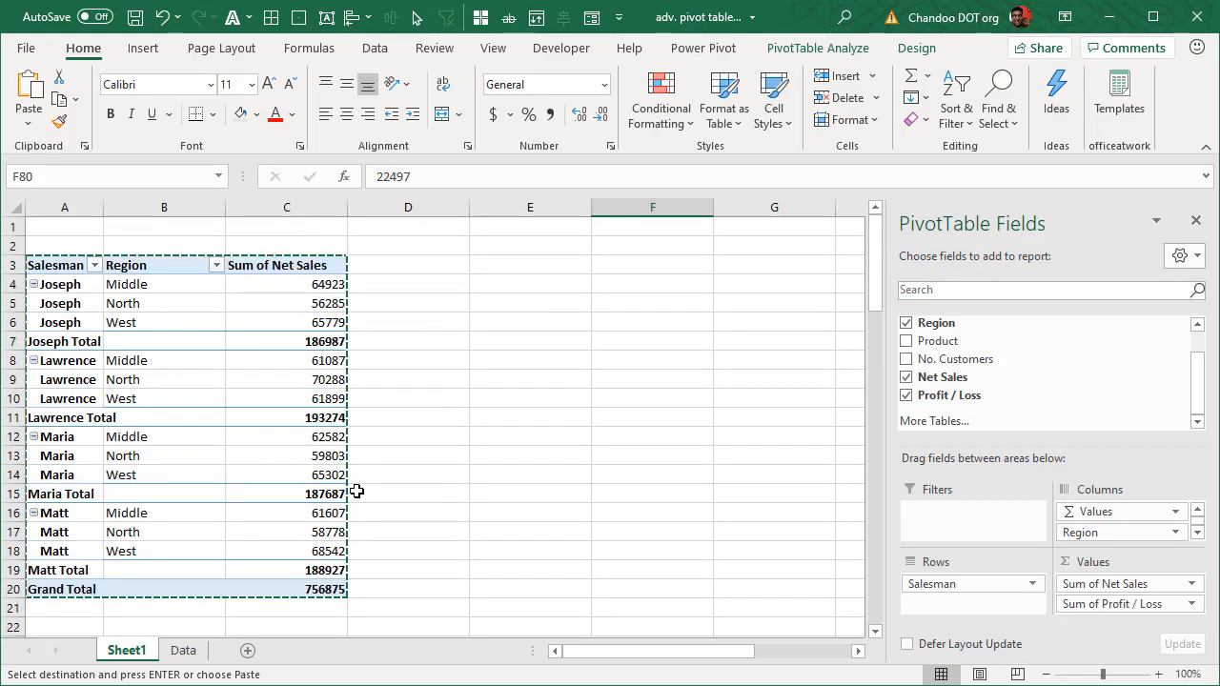
scroll("down", 3)
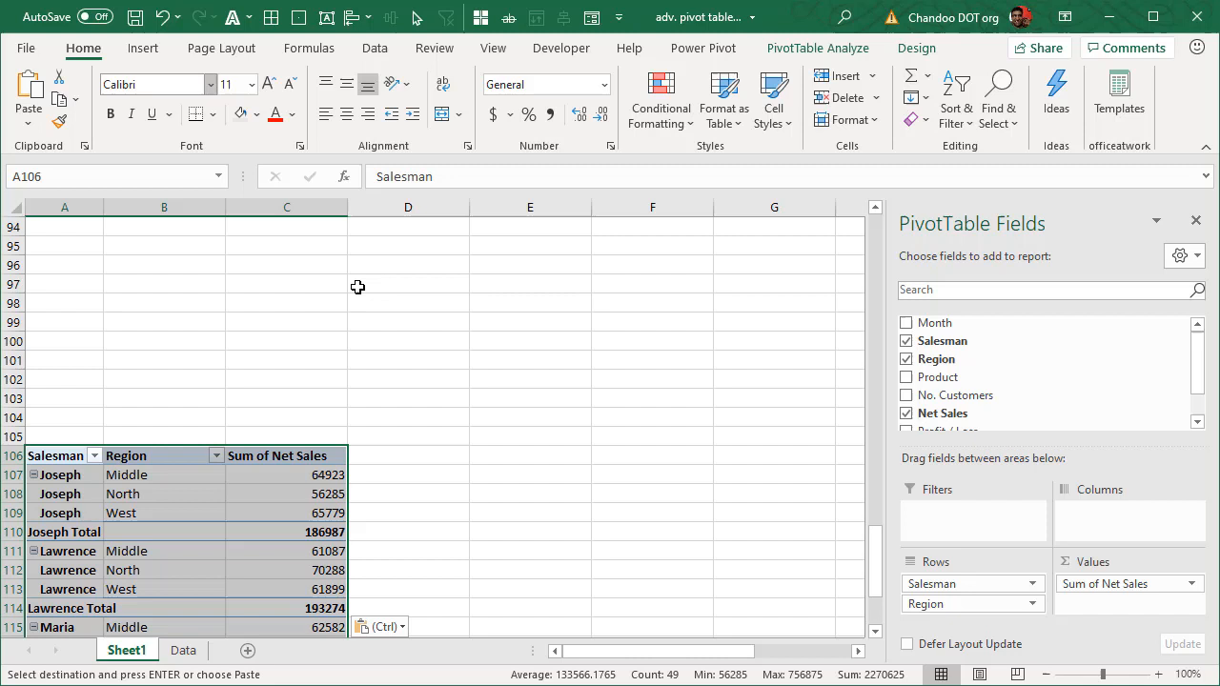
left_click(286, 532)
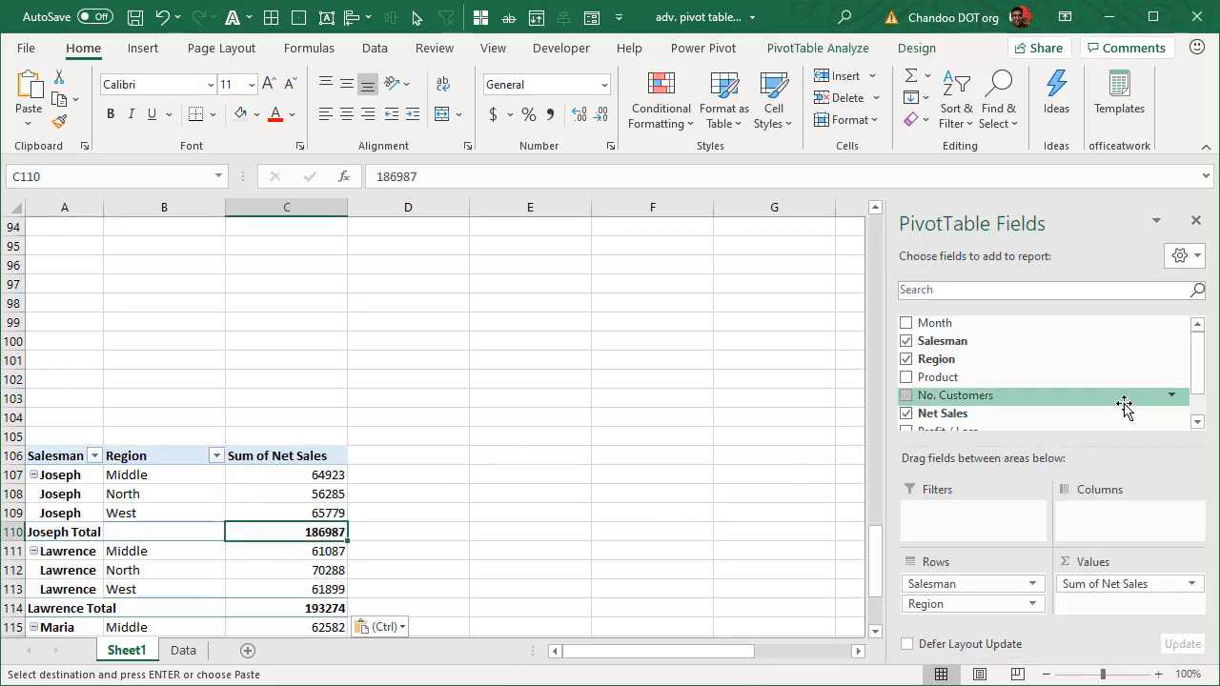
scroll("down", 3)
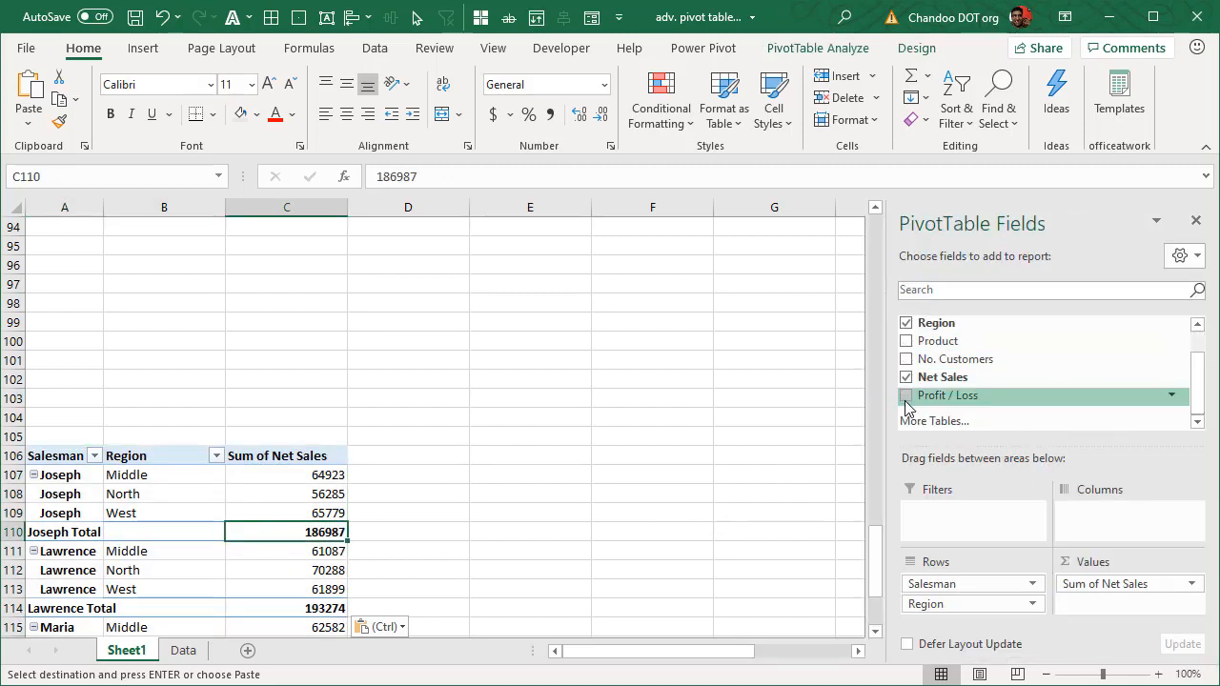
left_click(906, 395)
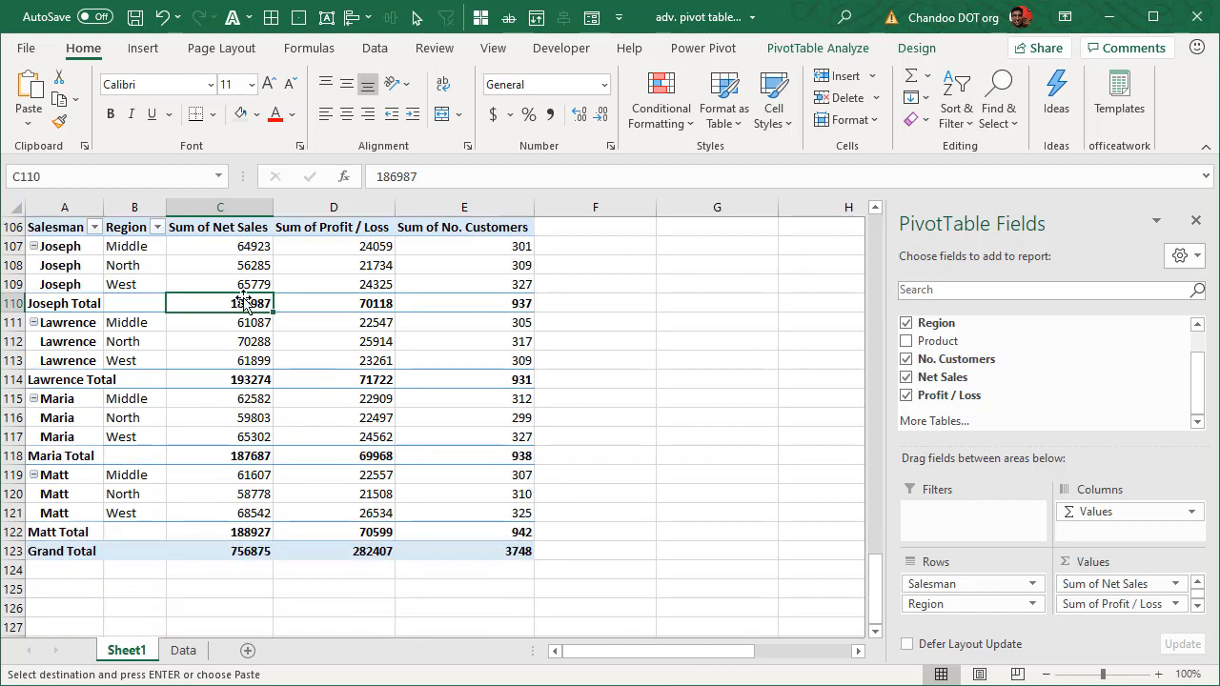
mouse_move(671, 440)
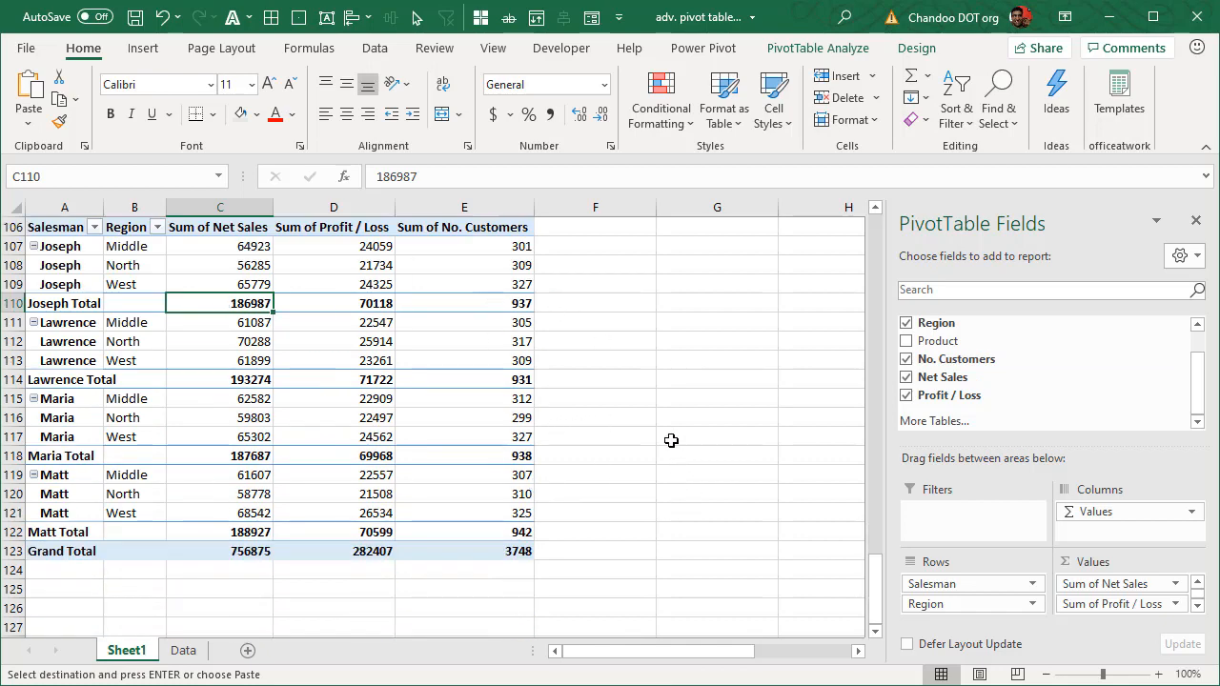
mouse_move(260, 503)
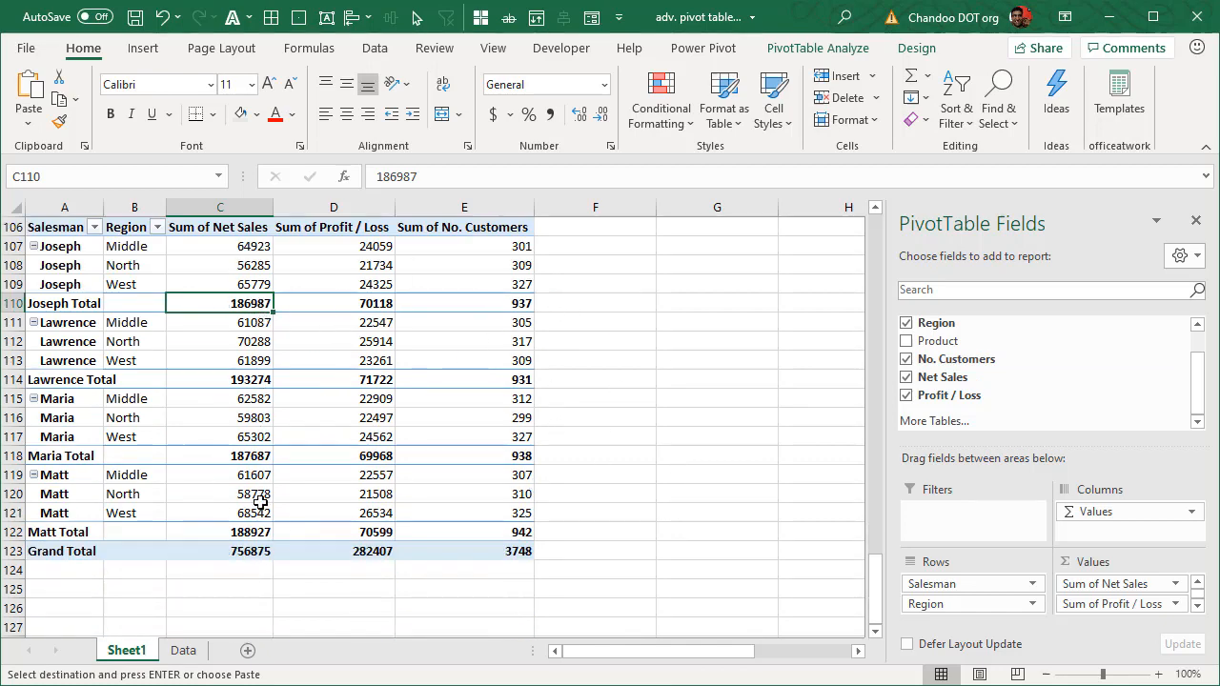
mouse_move(244, 607)
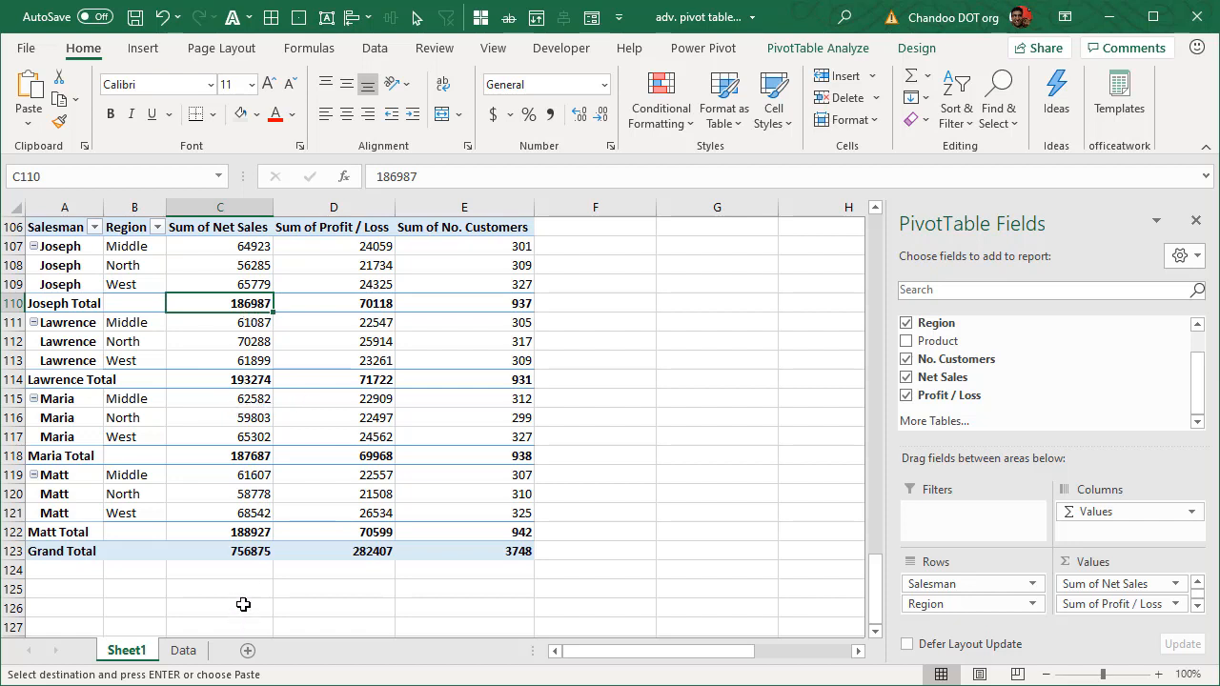
mouse_move(1049, 378)
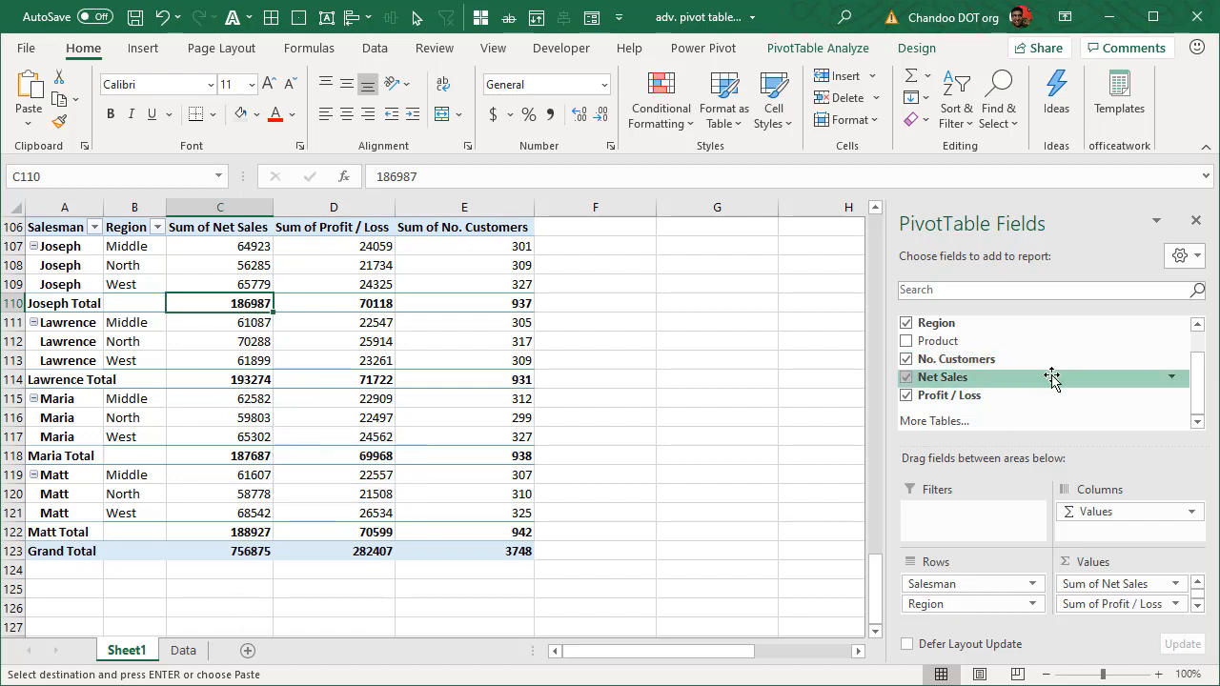
mouse_move(157, 302)
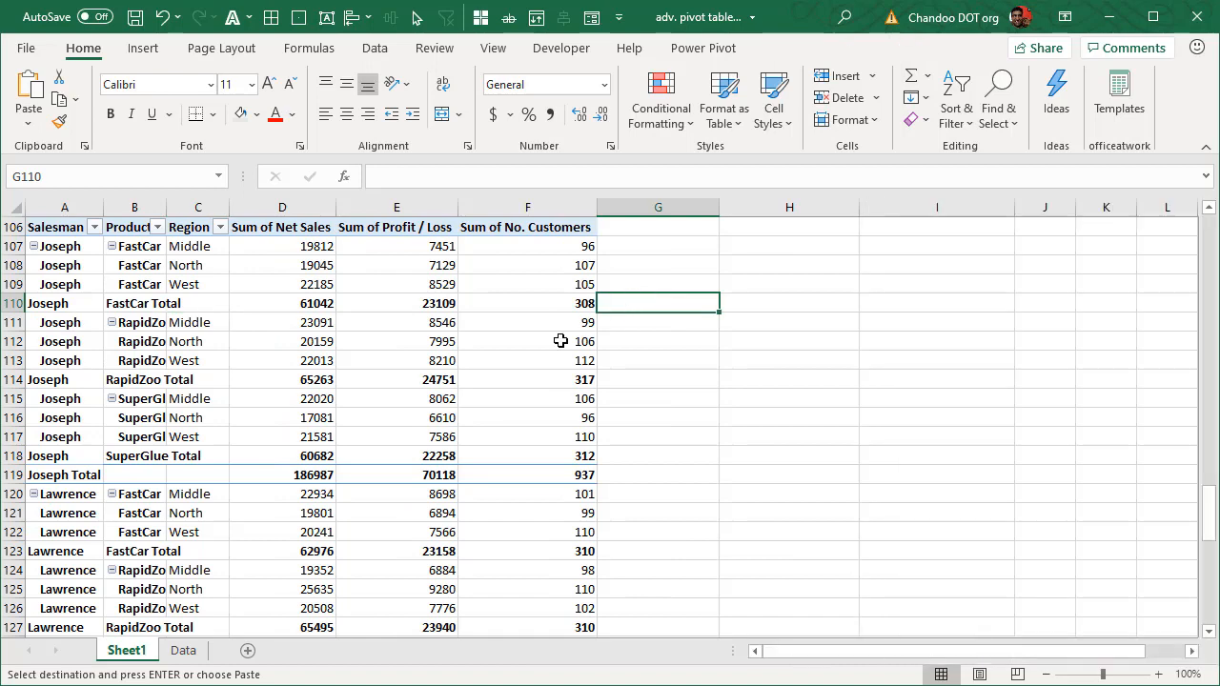
left_click(64, 206)
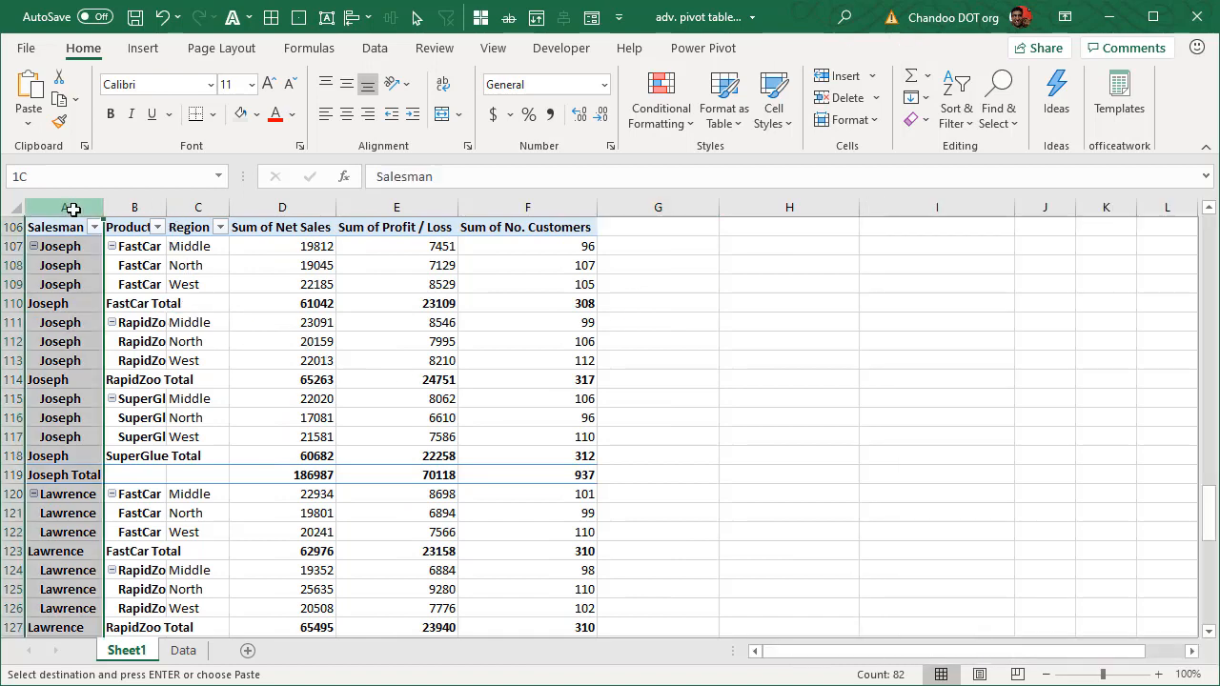
left_click(57, 246)
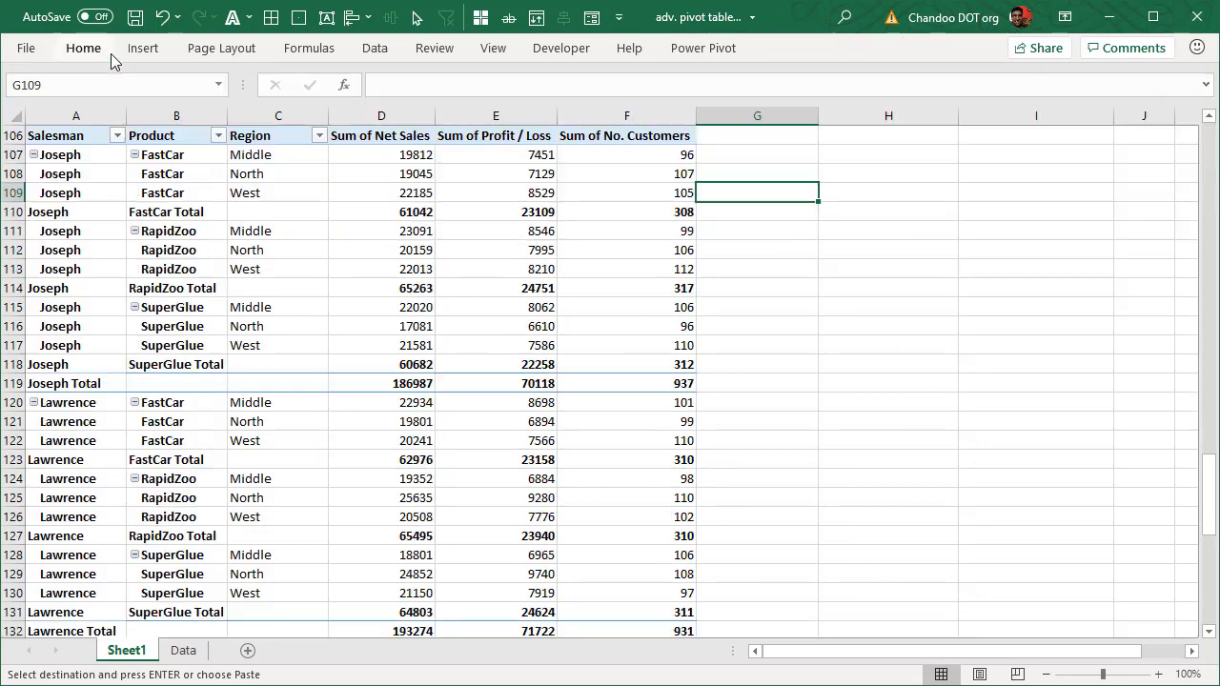
left_click(889, 288)
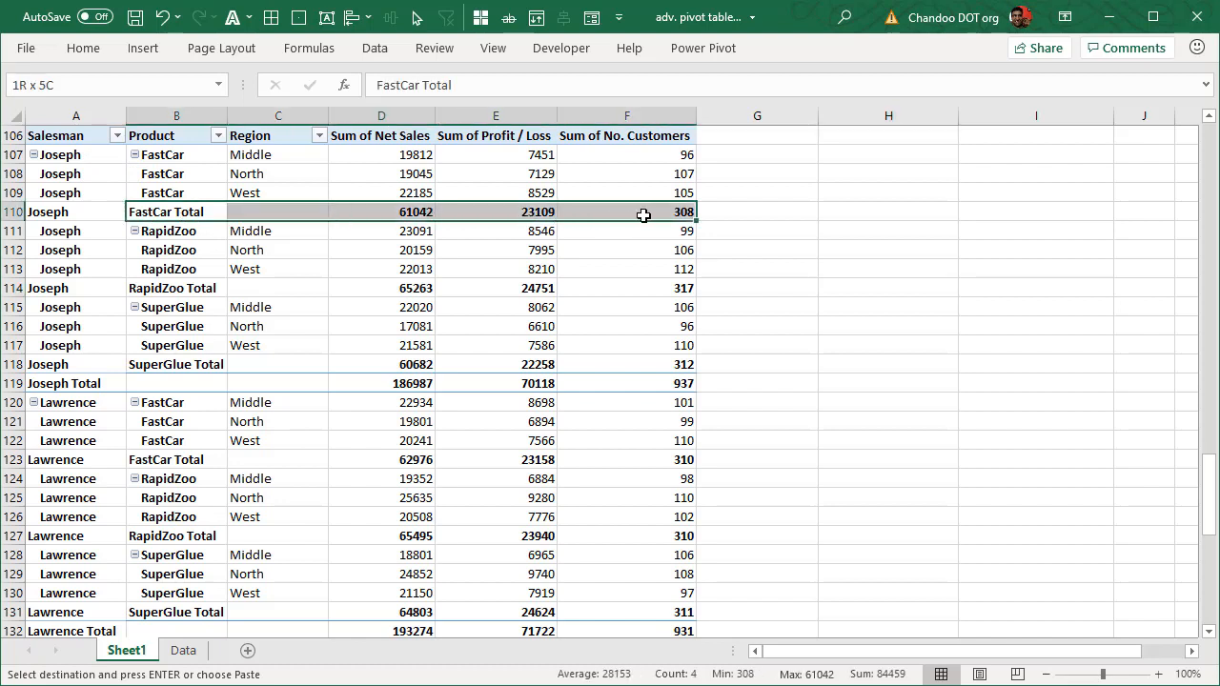
left_click(76, 384)
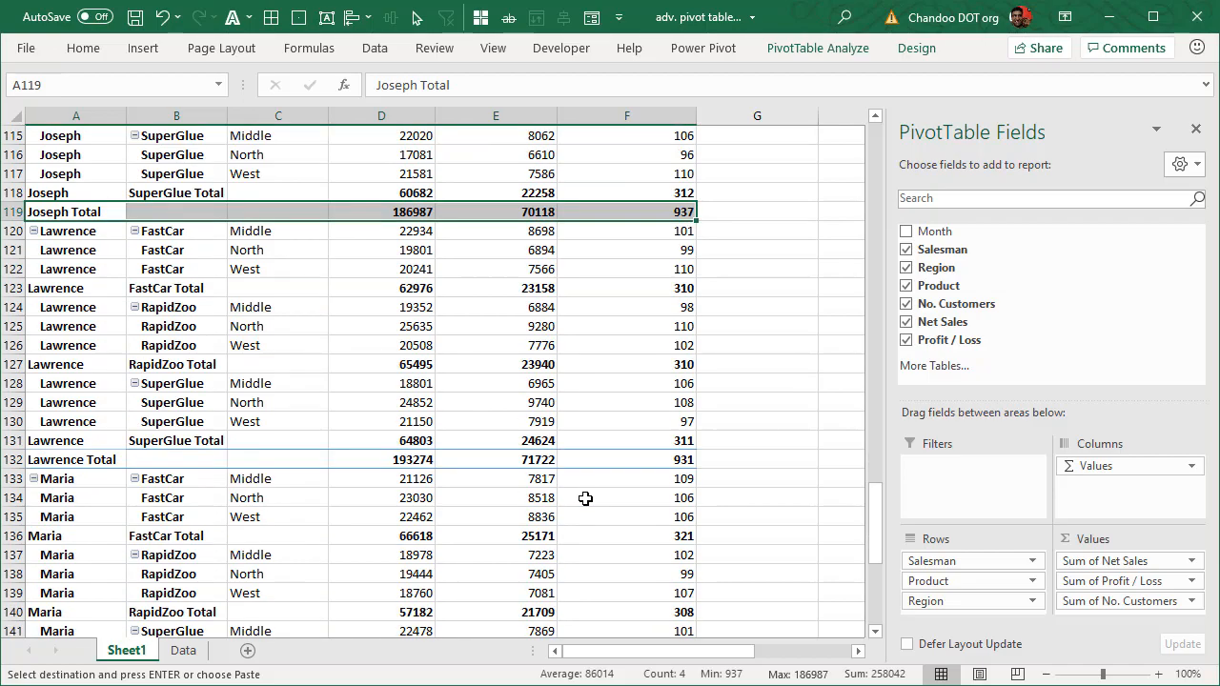
scroll("down", 3)
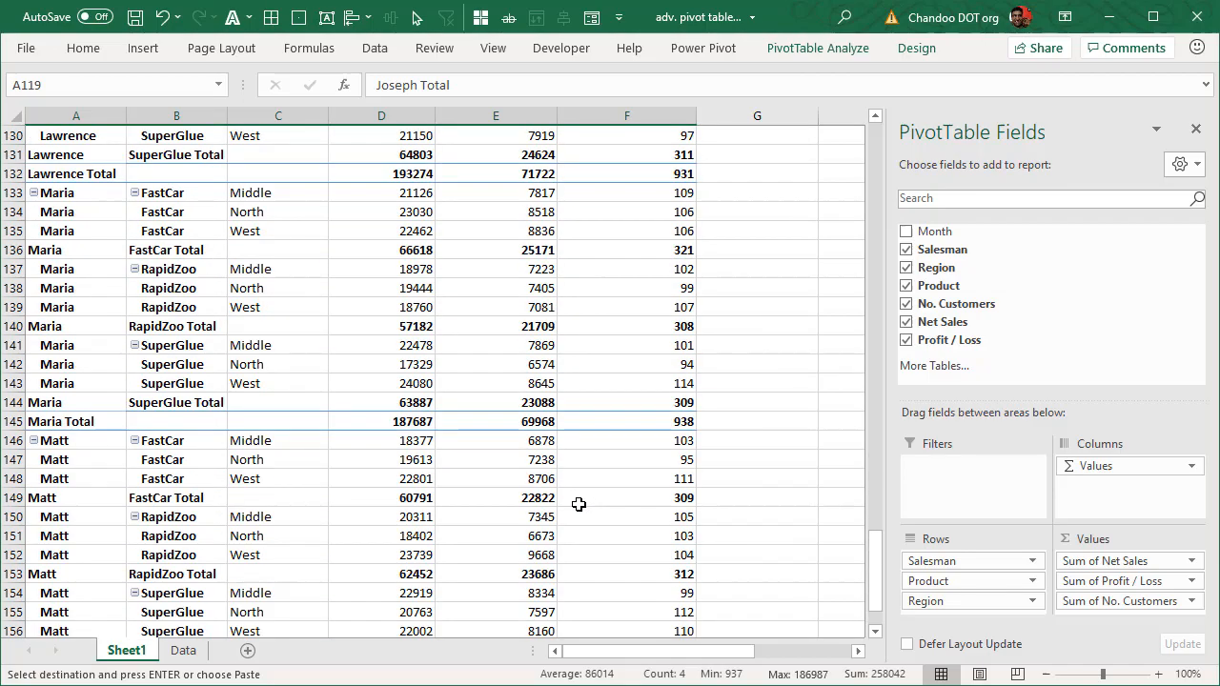
scroll("up", 3)
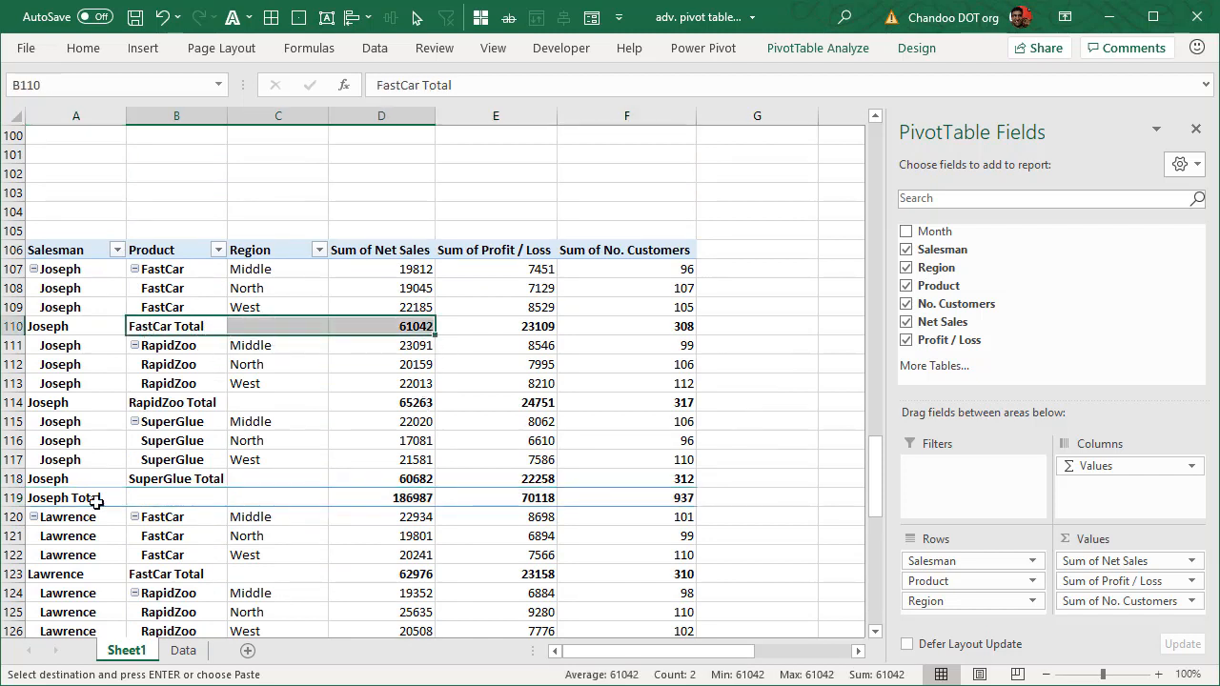
left_click(382, 495)
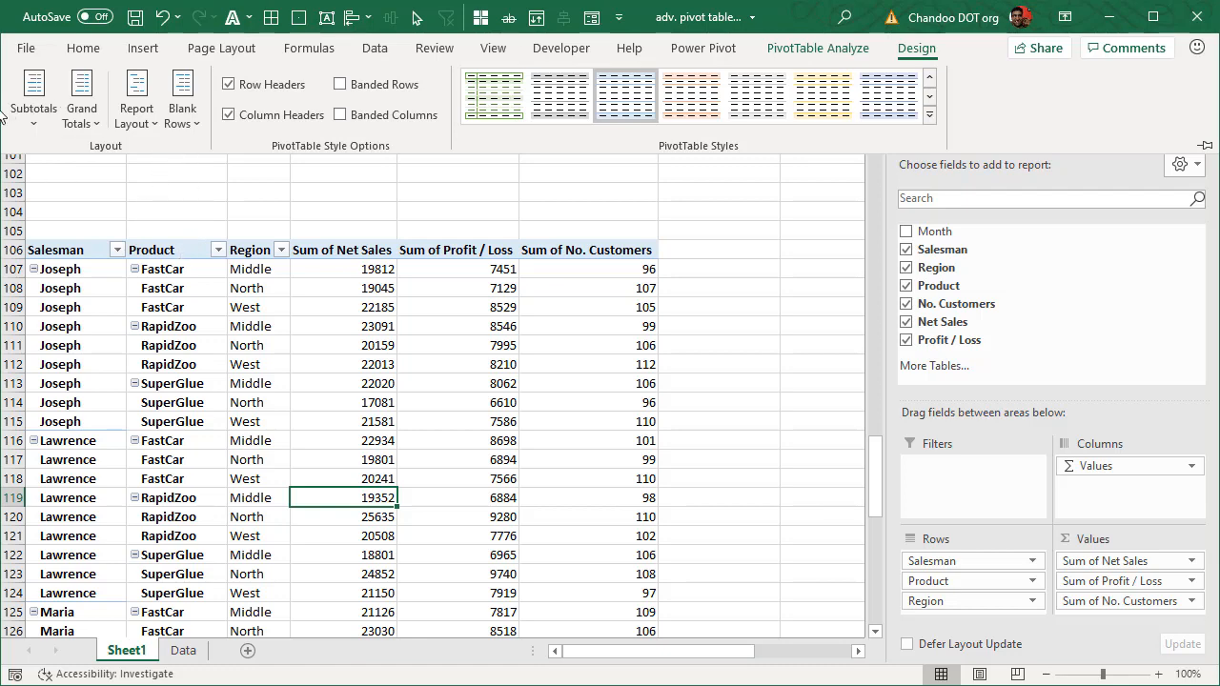
left_click(35, 99)
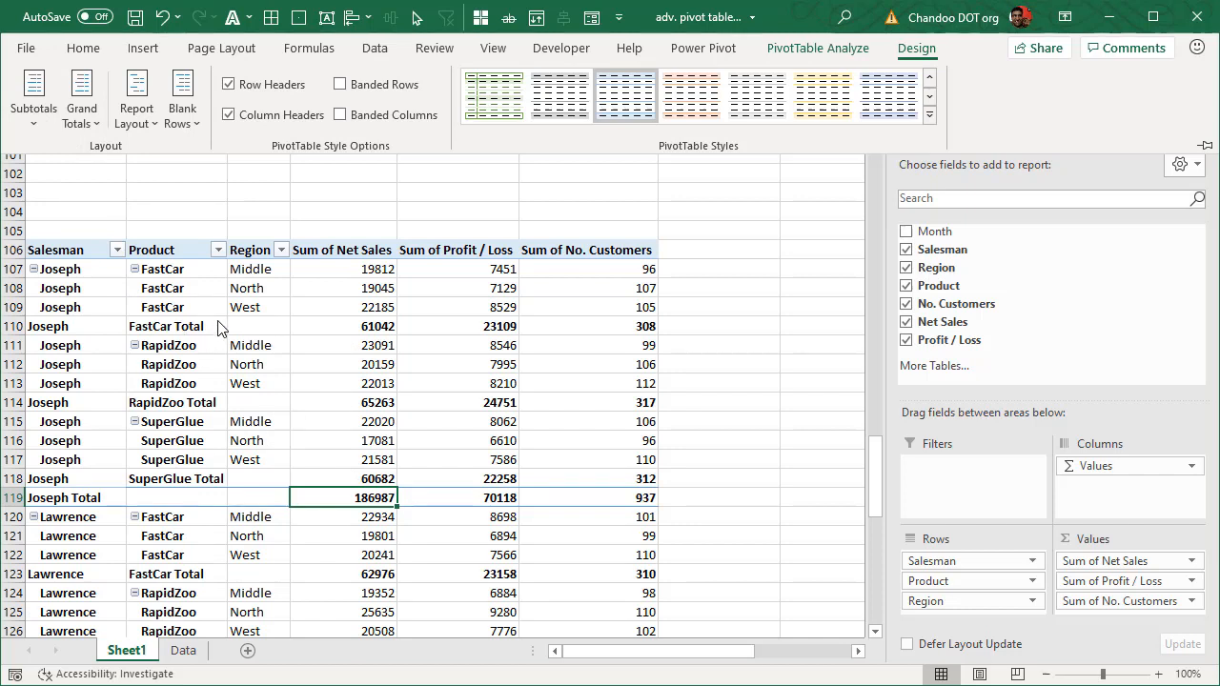
left_click(176, 326)
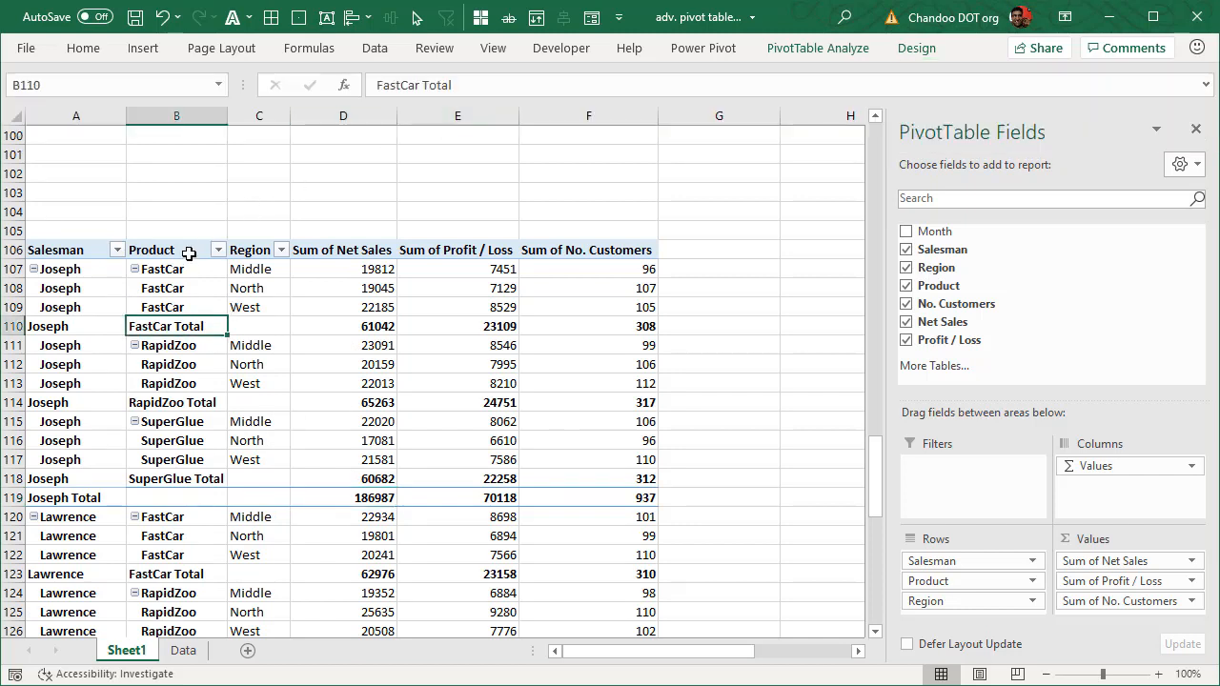
left_click(175, 248)
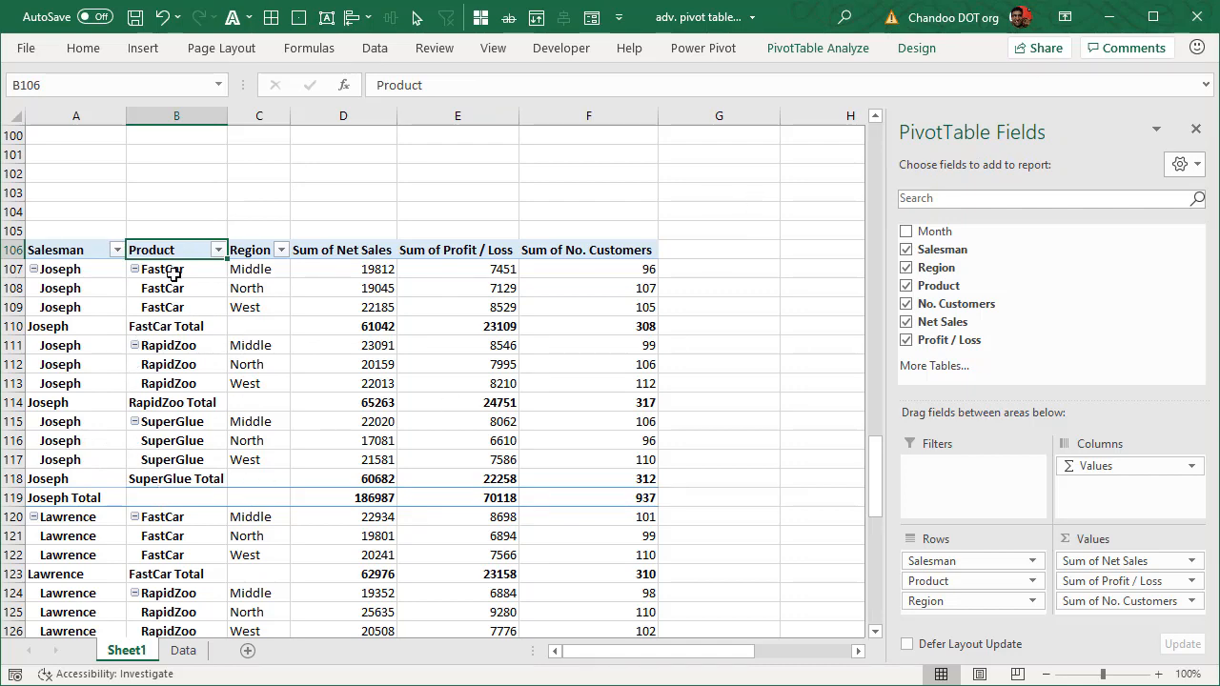
Set the Product field's subtotals to None in Field Settings and reopen them to verify
left_click(818, 48)
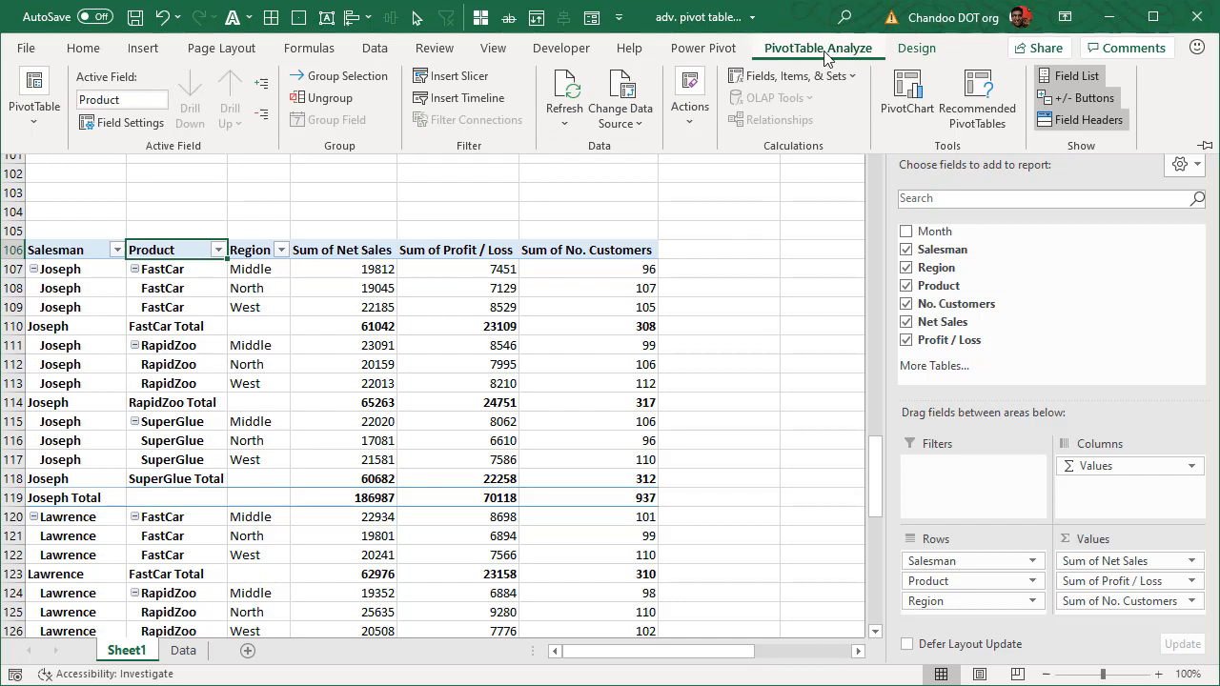
mouse_move(122, 122)
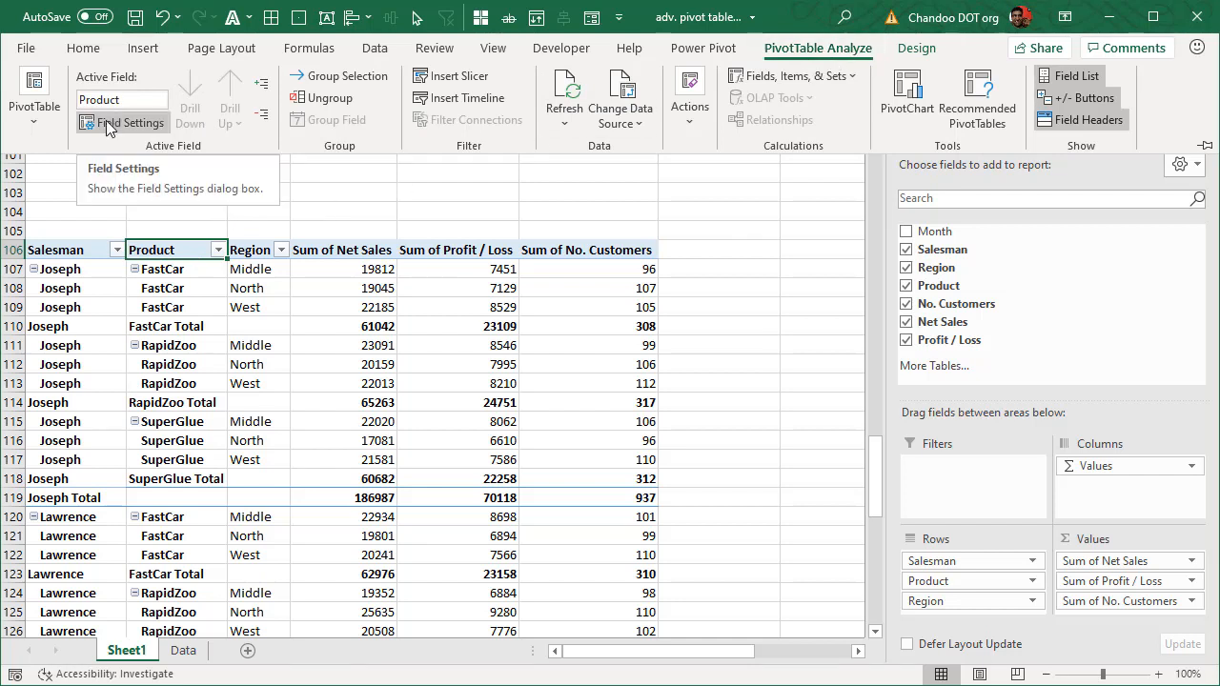
left_click(122, 122)
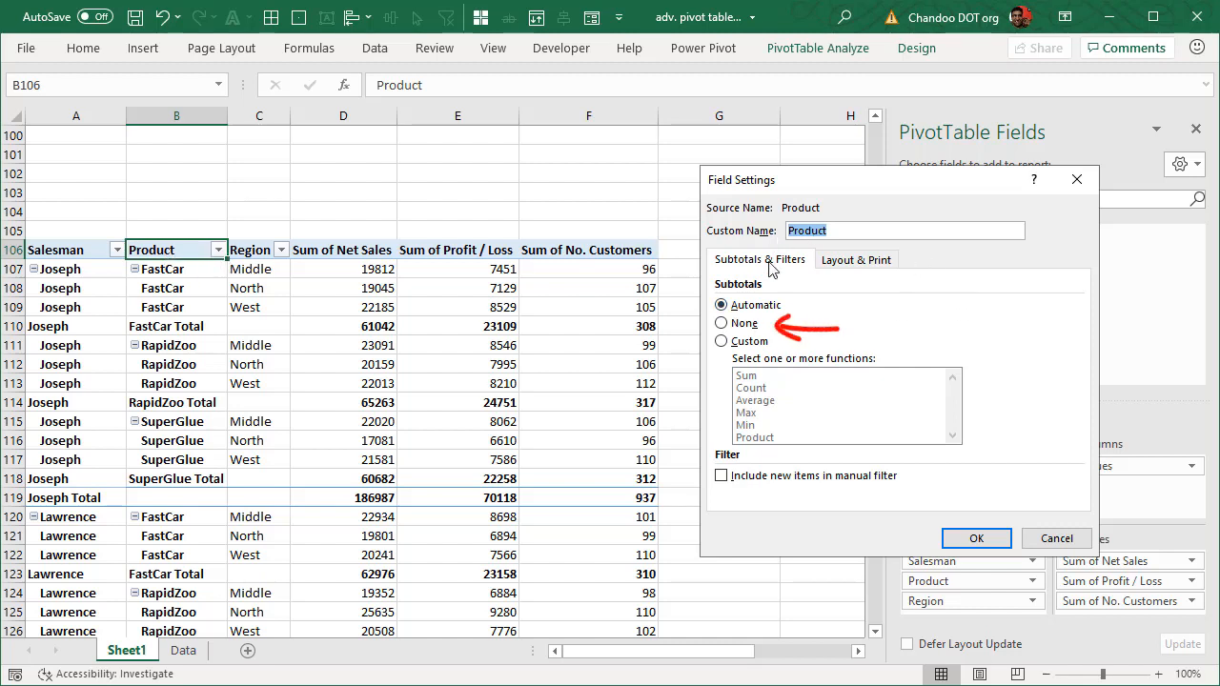
mouse_move(858, 259)
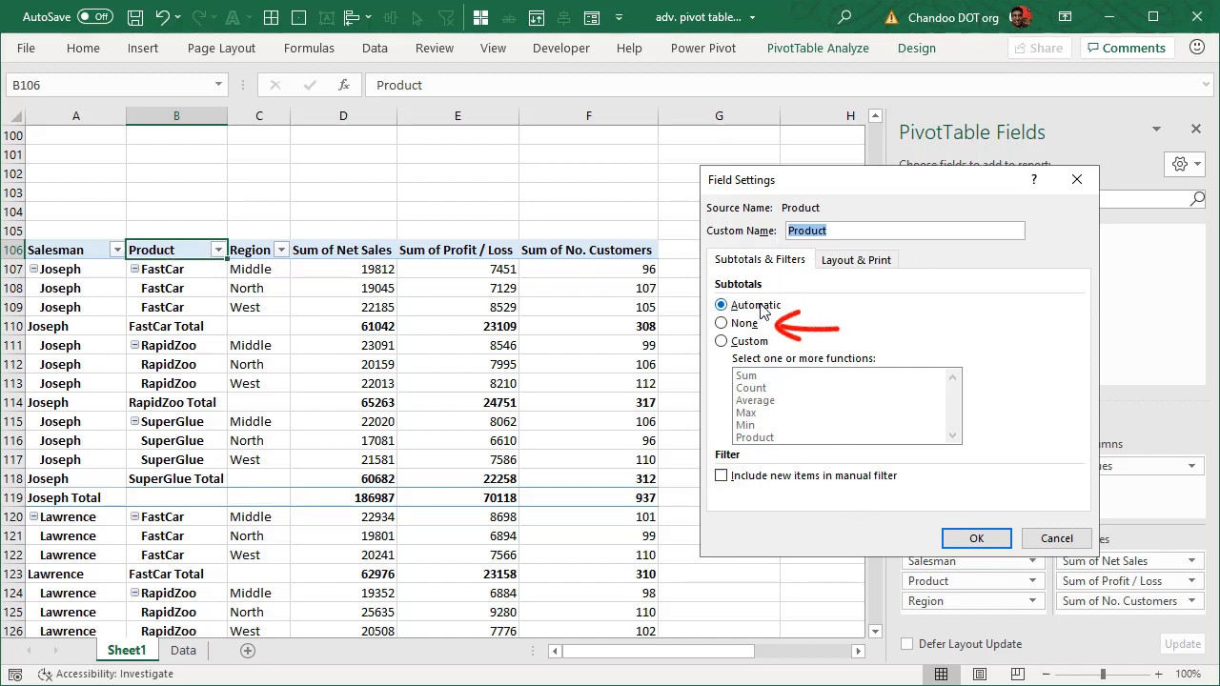
left_click(721, 324)
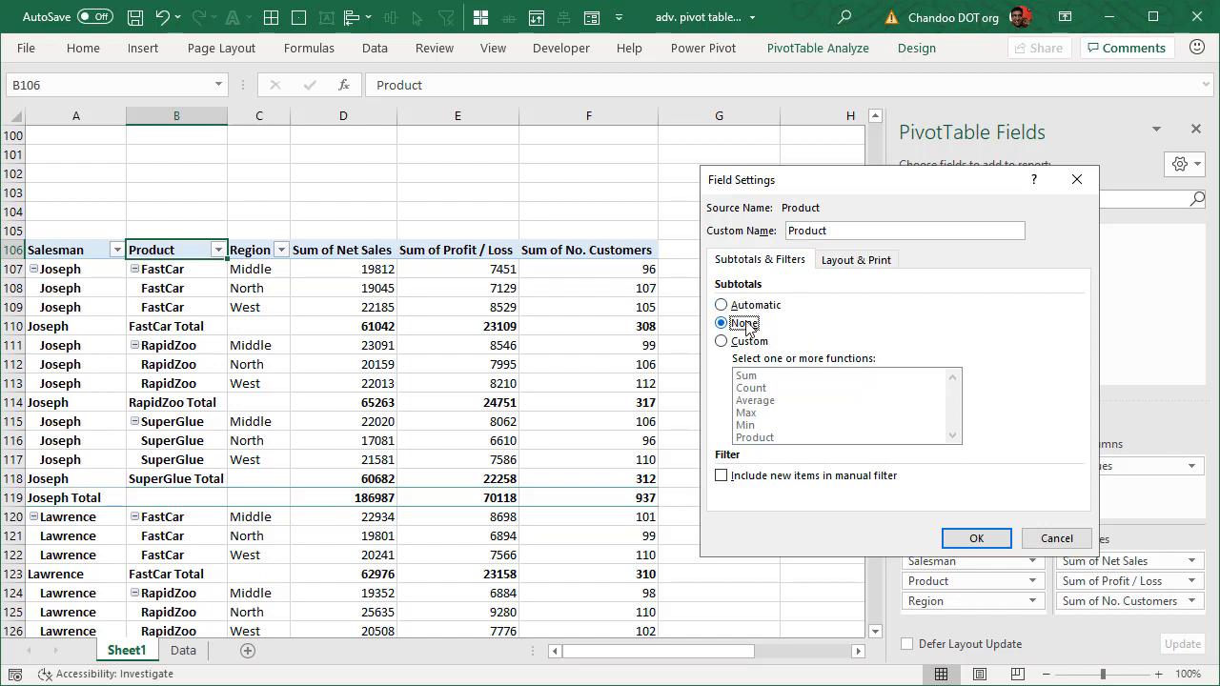
mouse_move(976, 538)
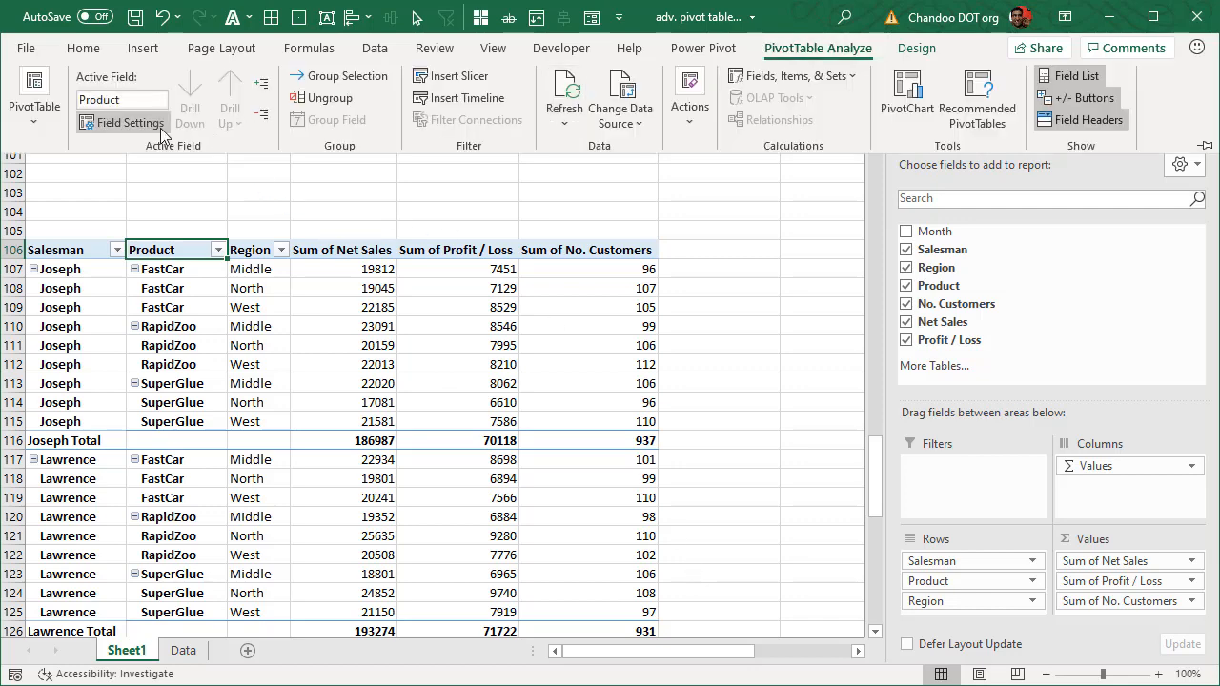
left_click(122, 122)
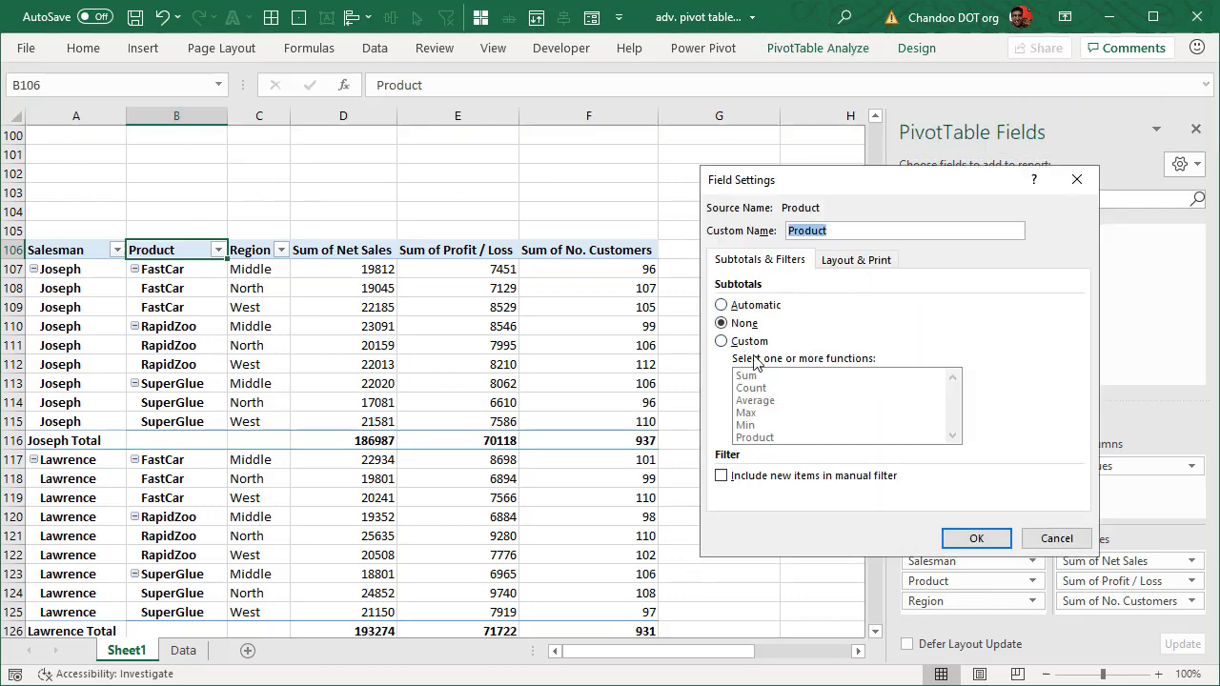
mouse_move(773, 370)
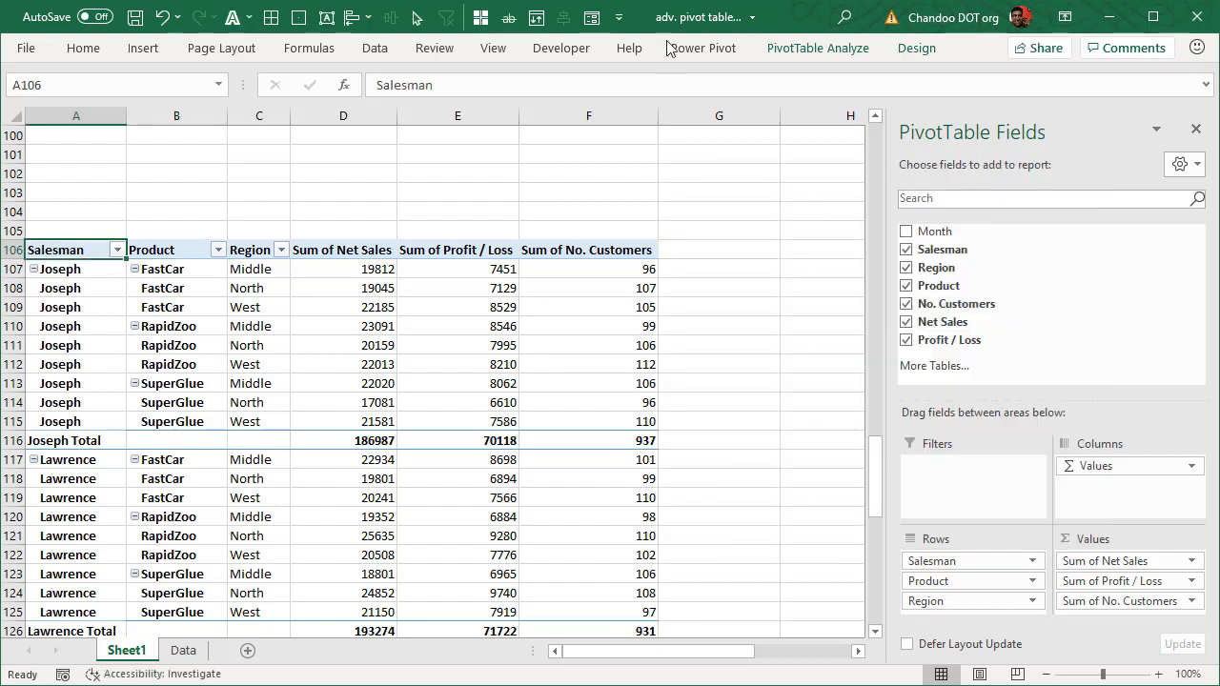
Set the Salesman field to Custom subtotals using Average in Field Settings
left_click(816, 48)
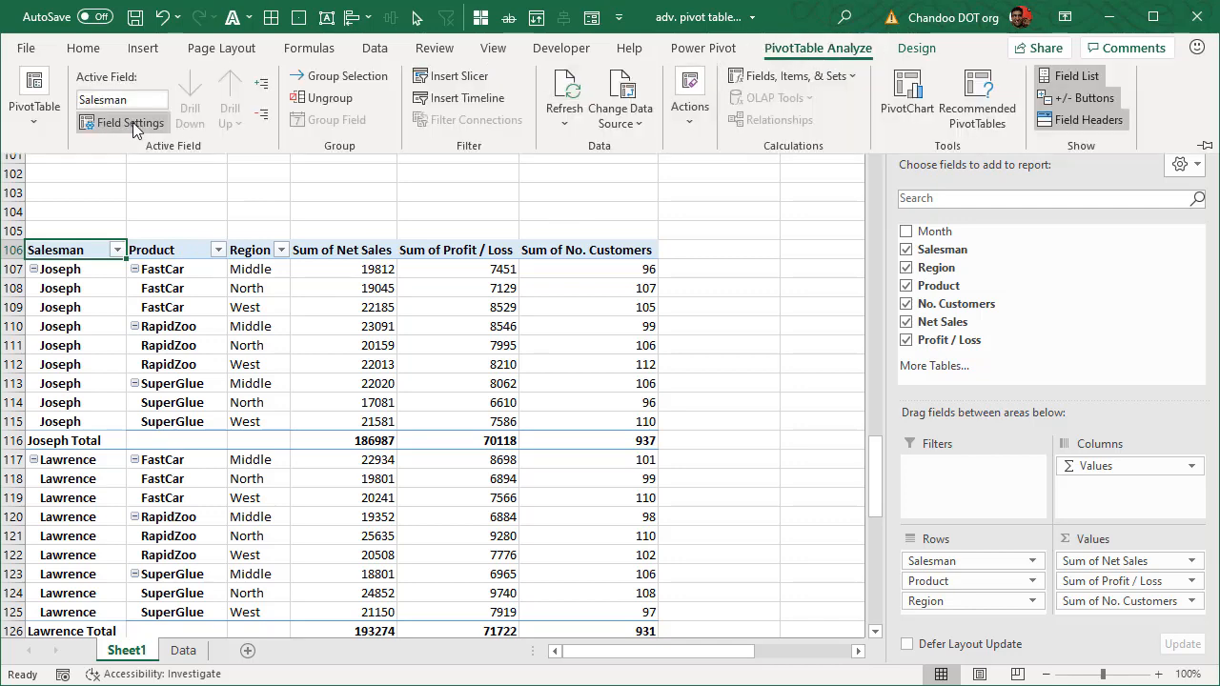
left_click(122, 122)
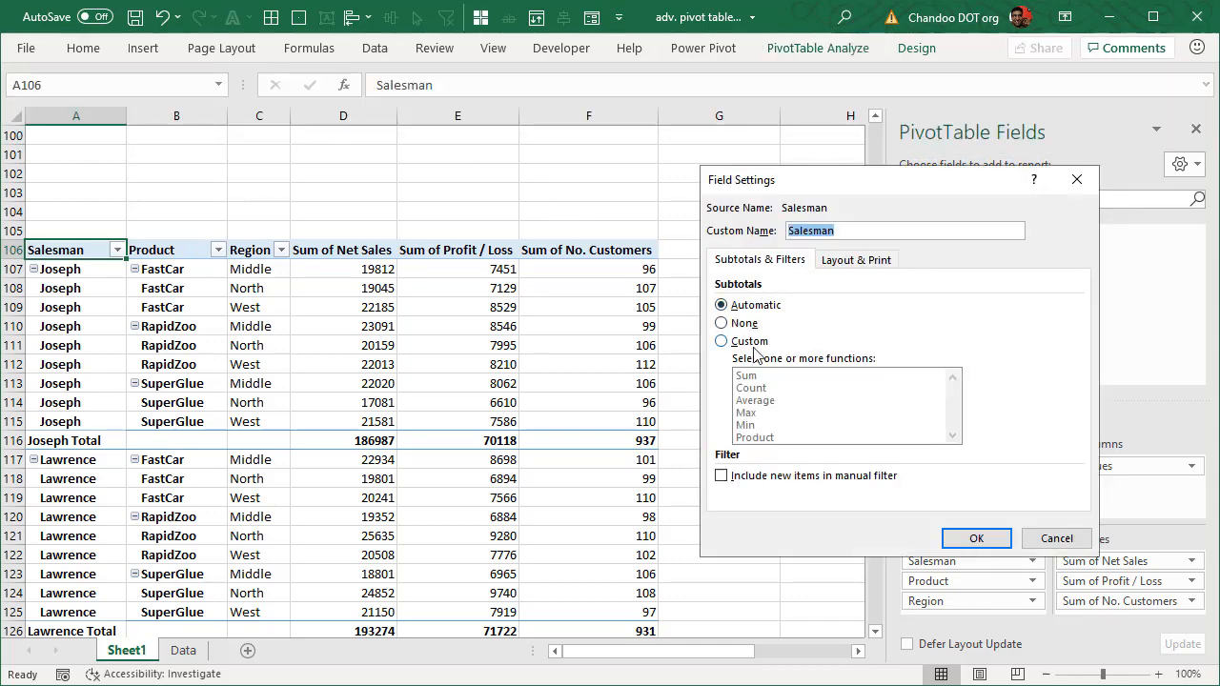
left_click(720, 340)
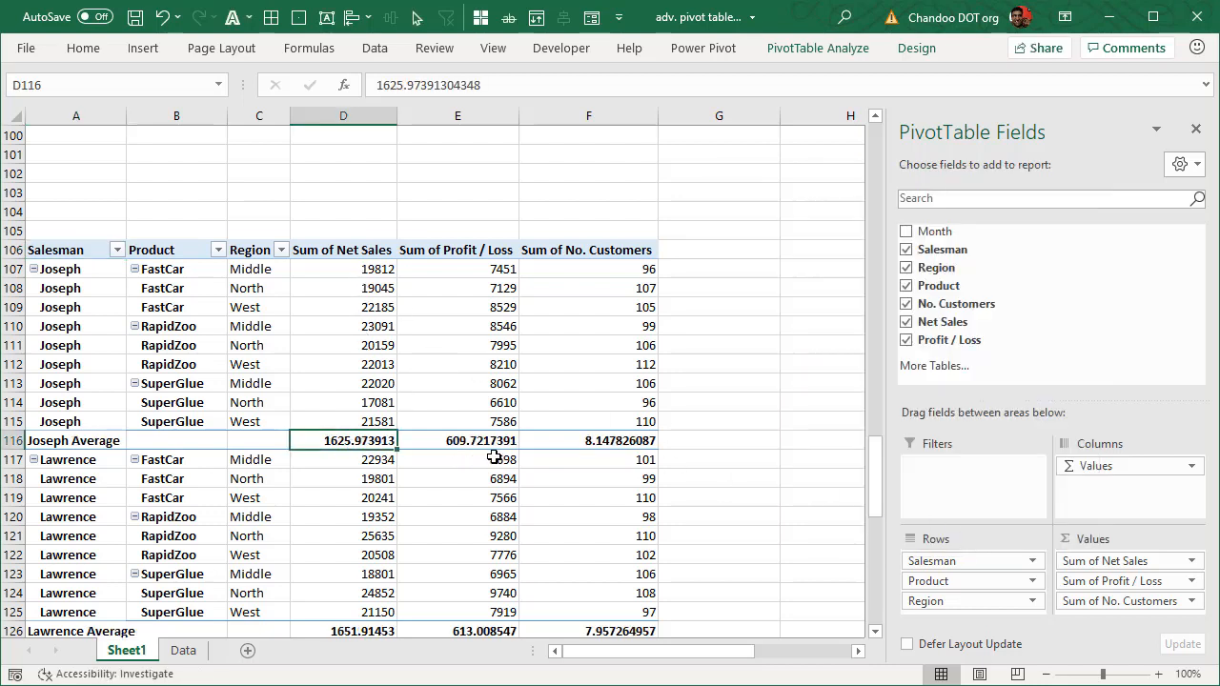
left_click(588, 438)
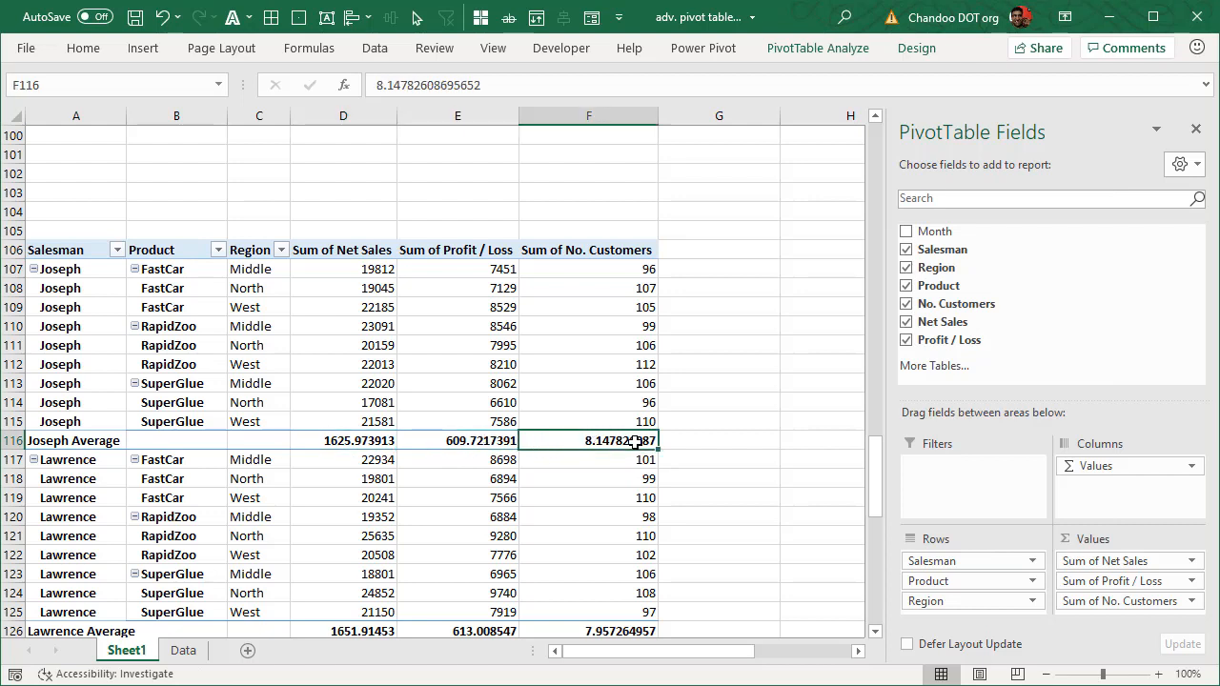
mouse_move(675, 456)
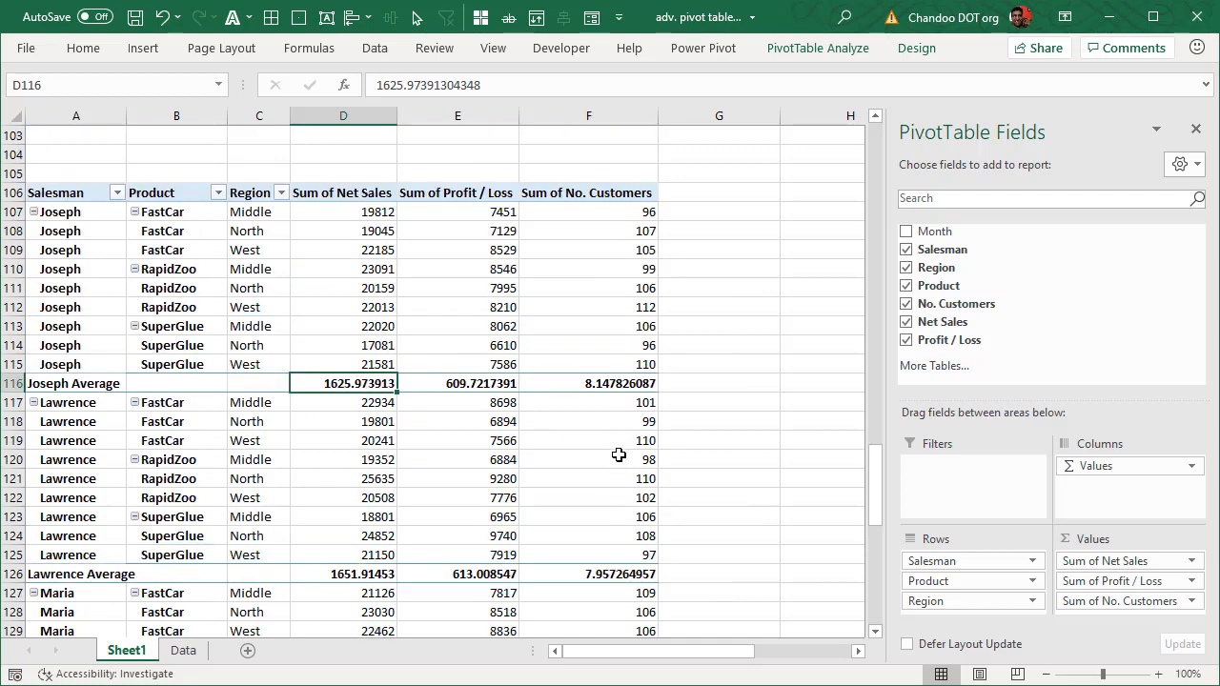
scroll("up", 3)
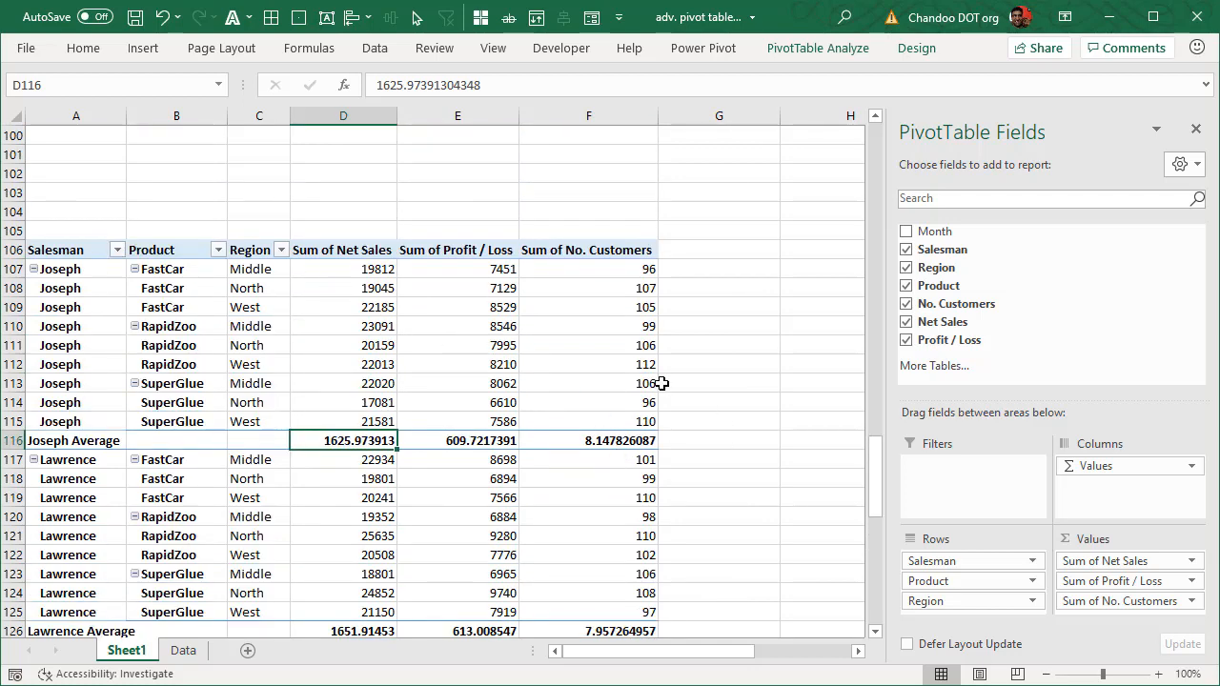
scroll("down", 3)
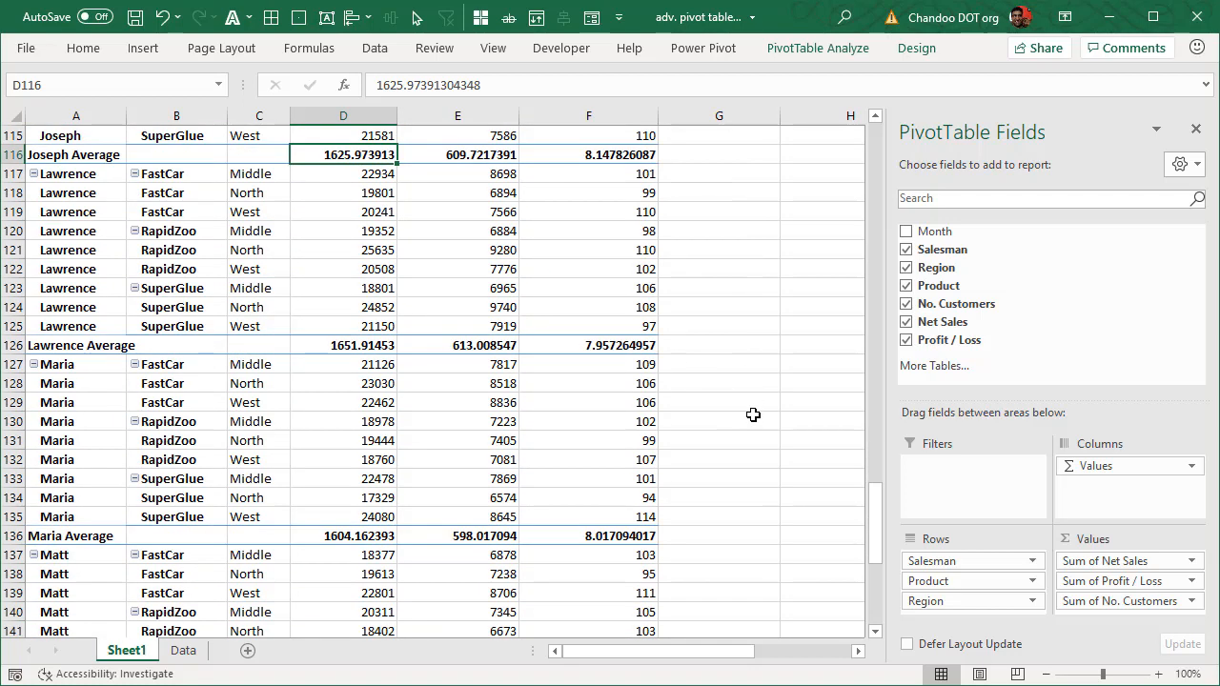
scroll("down", 3)
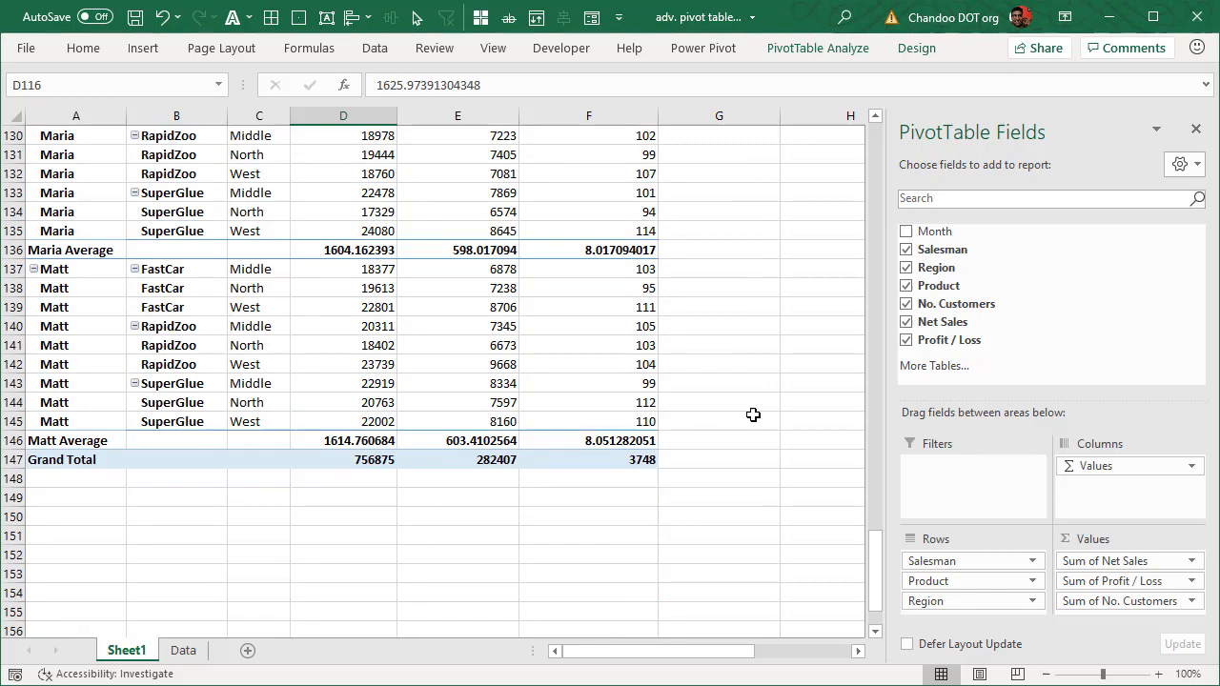
scroll("up", 3)
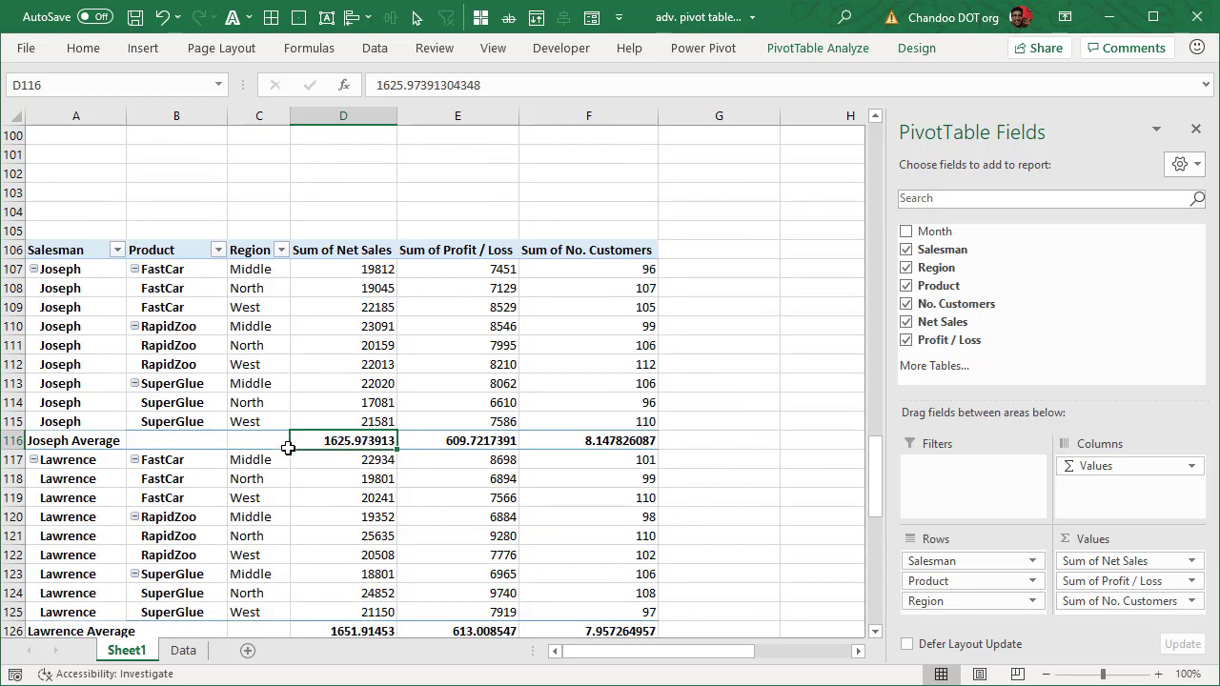
mouse_move(320, 257)
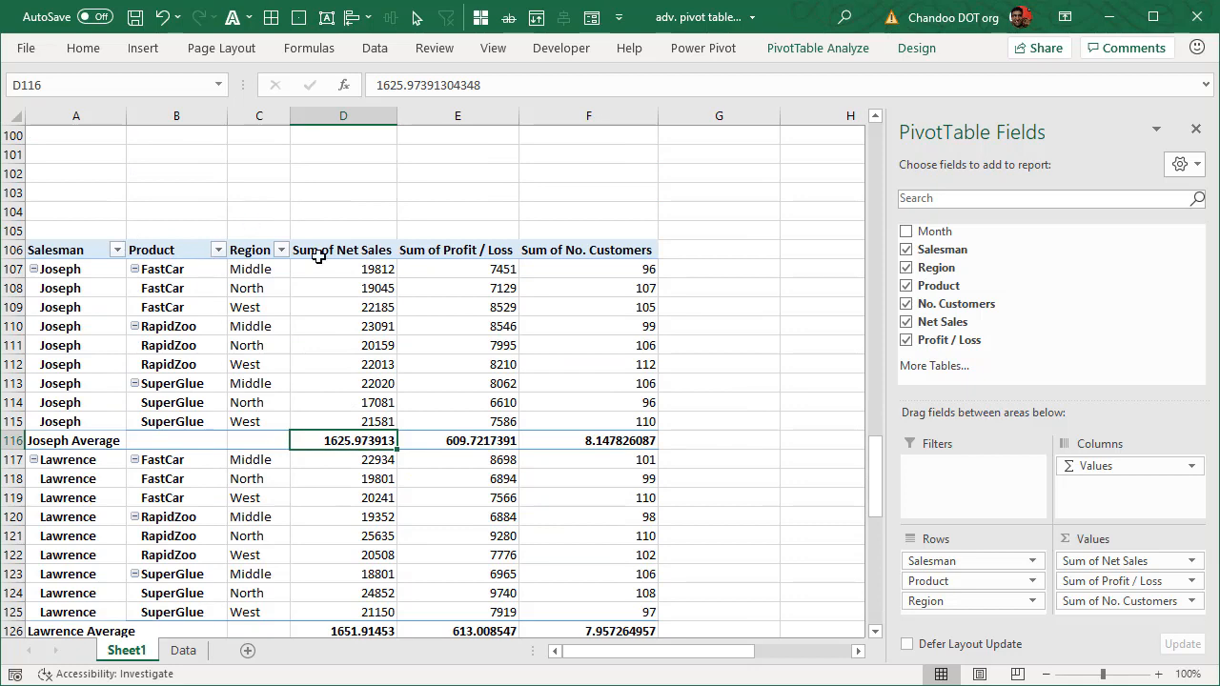
mouse_move(839, 312)
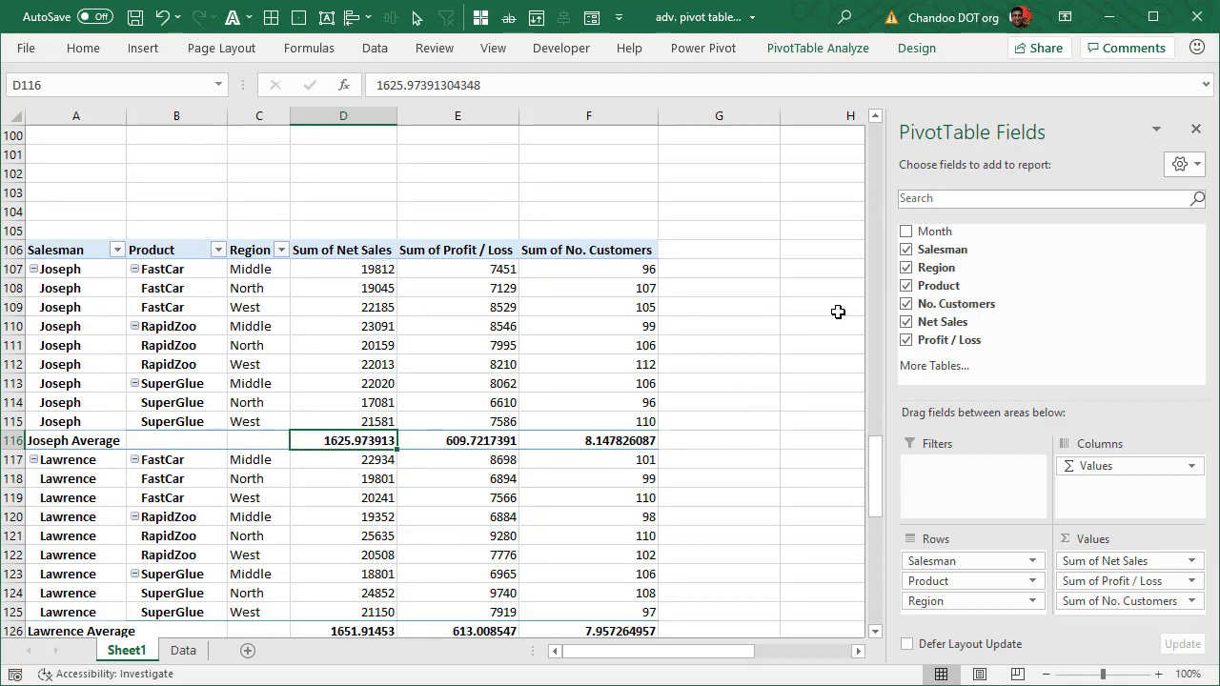